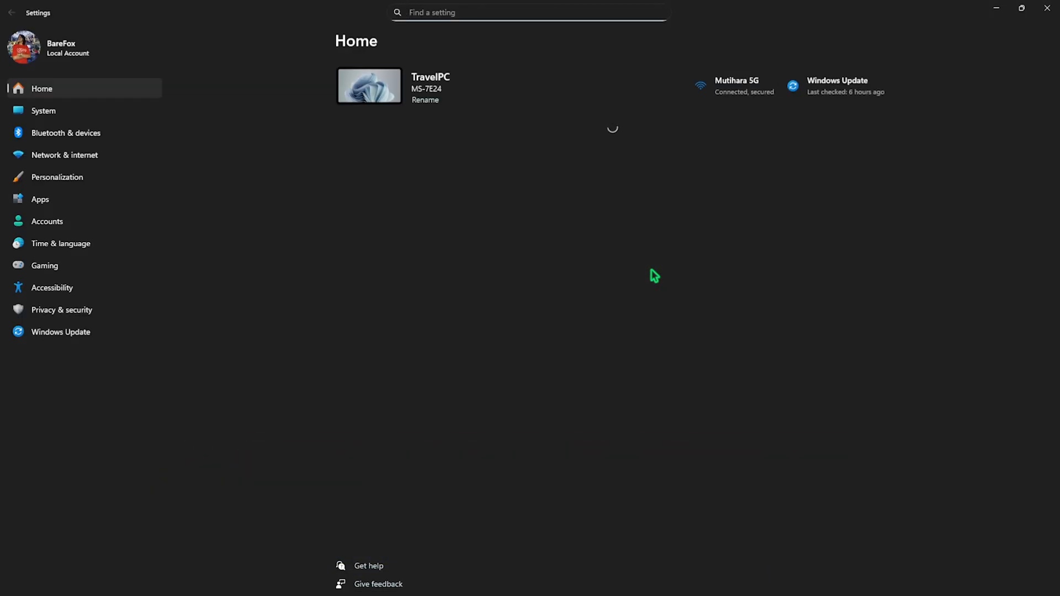
Confirm Game Bar controller access is off, Game Mode is on, and reach the related graphics settings
click(45, 265)
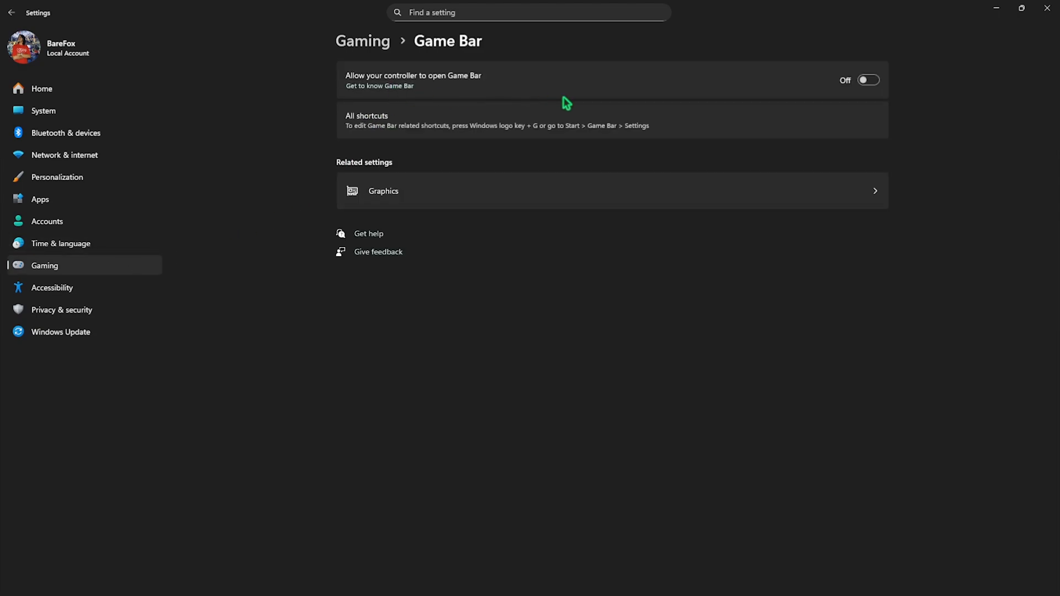
click(402, 261)
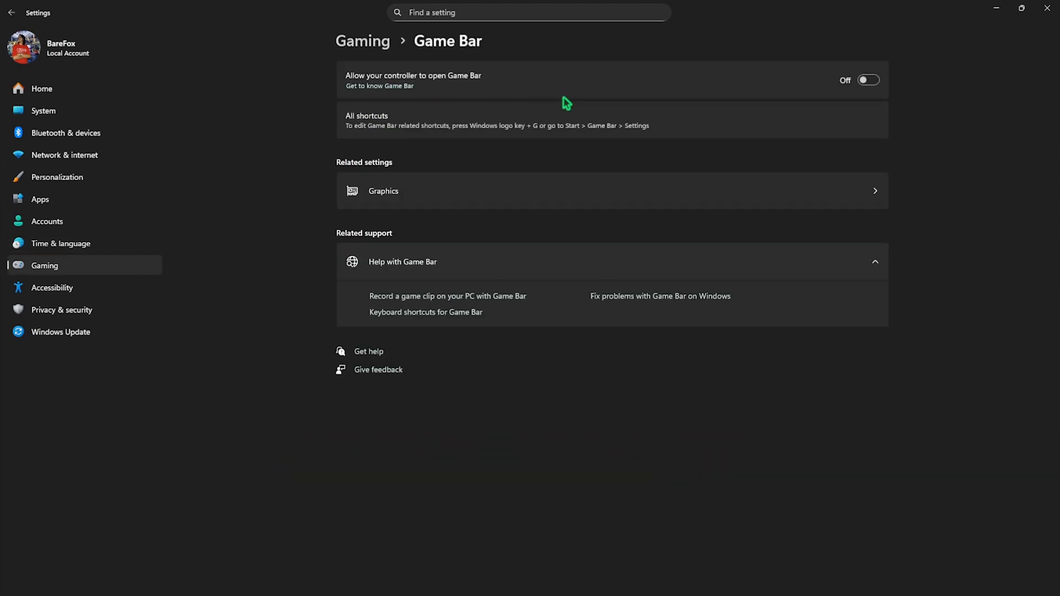
click(11, 12)
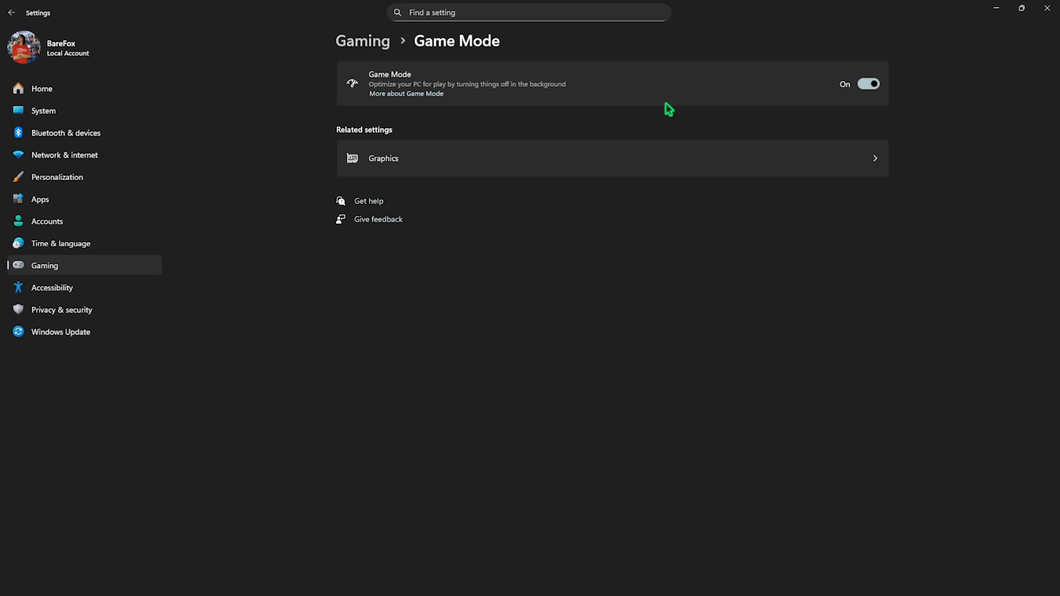
mouse_move(564, 110)
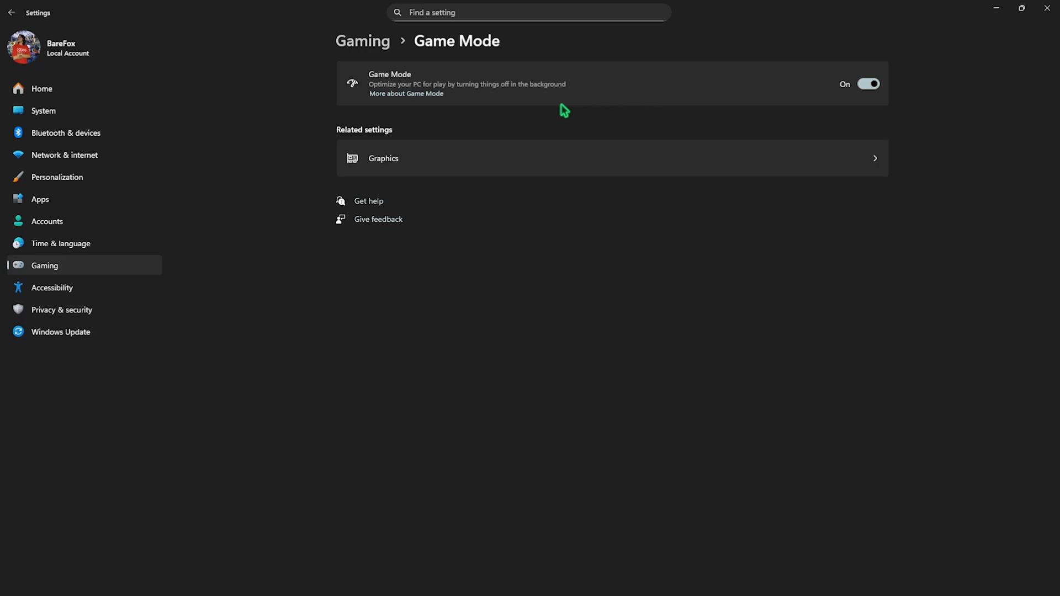
click(383, 158)
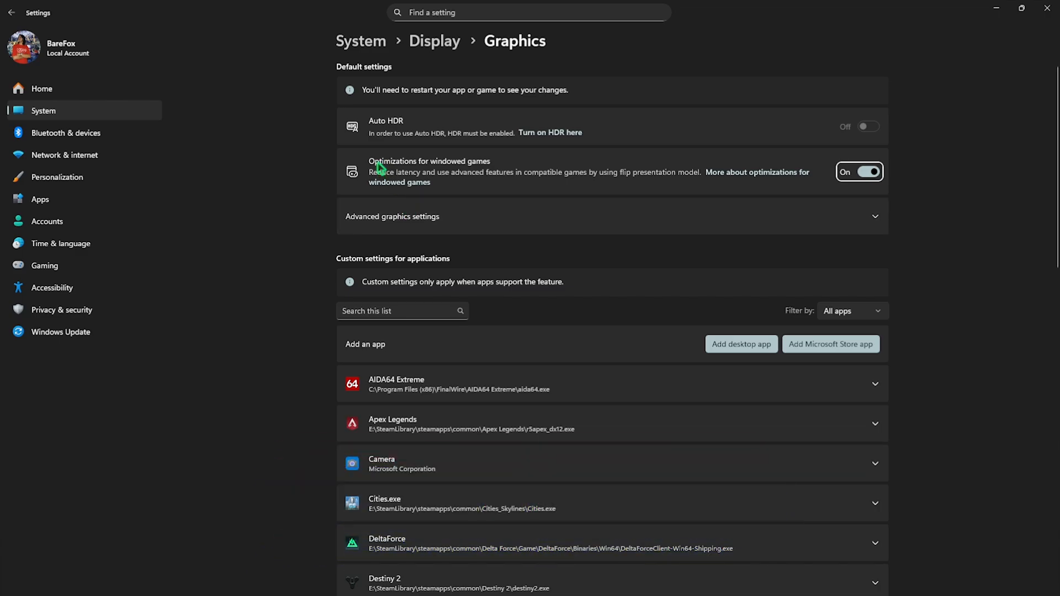
Under Advanced graphics settings, choose AMD Radeon RX 6600 XT as the default high-performance GPU
click(392, 216)
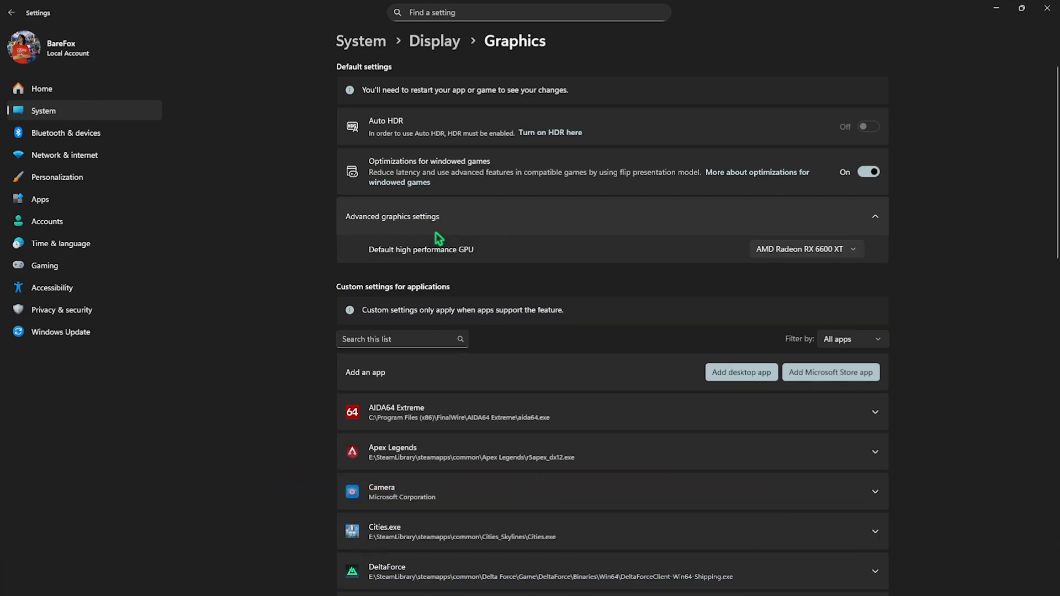
click(805, 248)
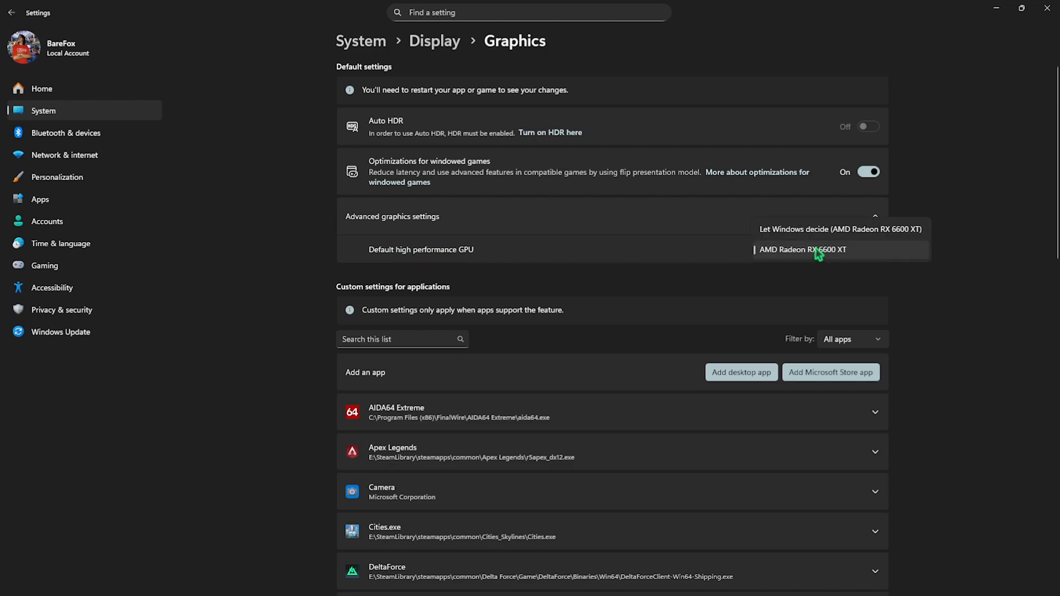
click(804, 249)
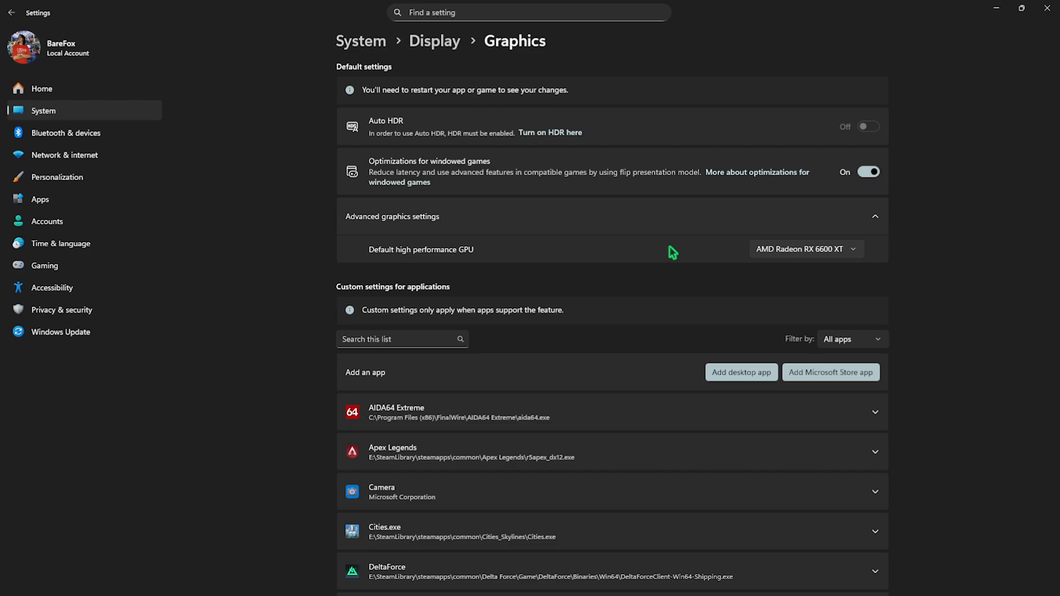
mouse_move(741, 372)
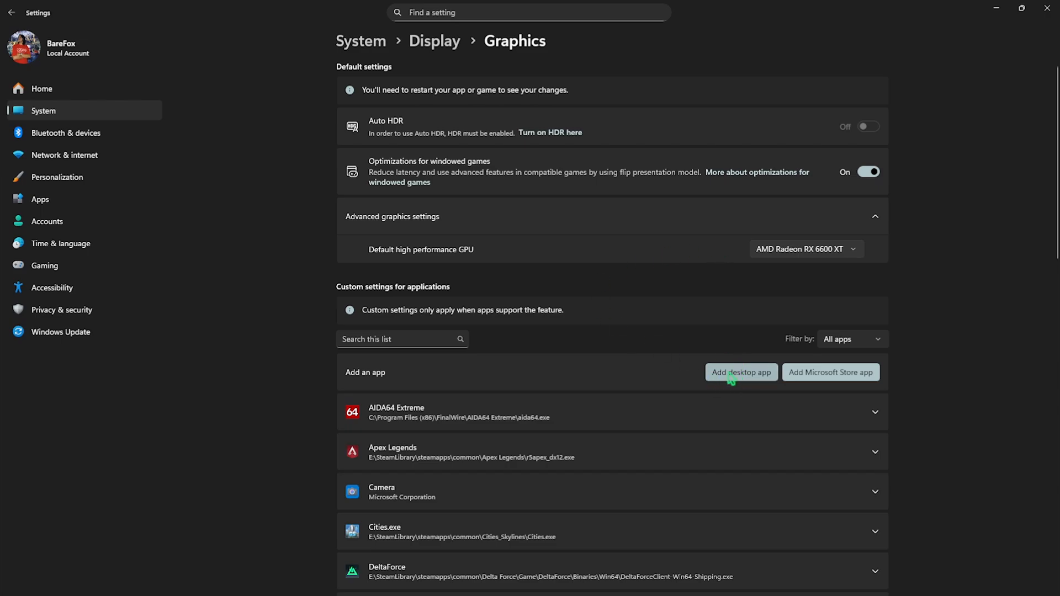
Add Grounded2-WinGRTS-Shipping.exe from Augusta\Binaries\WinGRTS as a desktop app for custom graphics
click(741, 372)
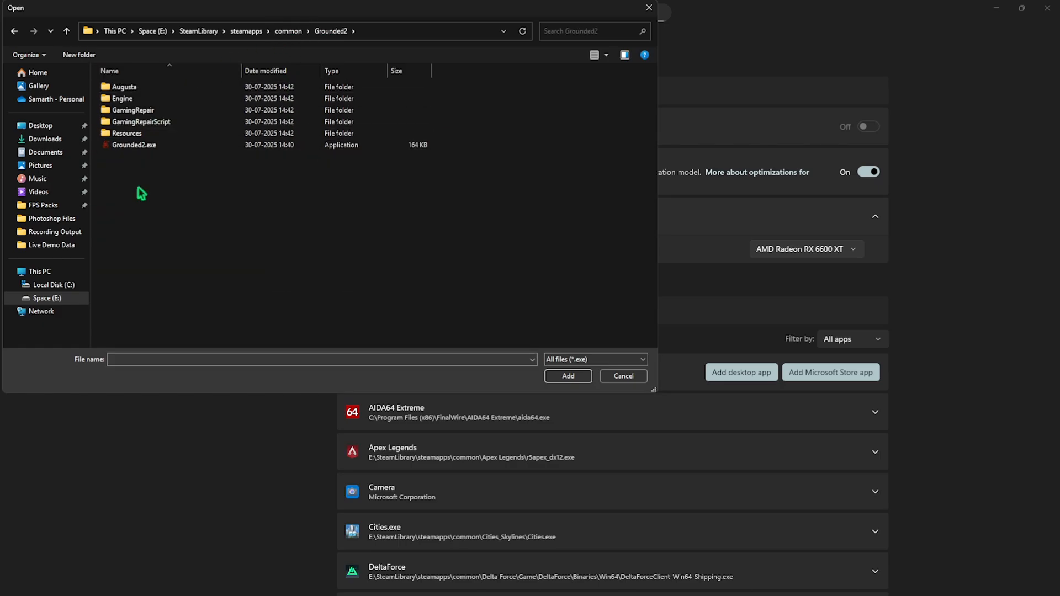
click(124, 86)
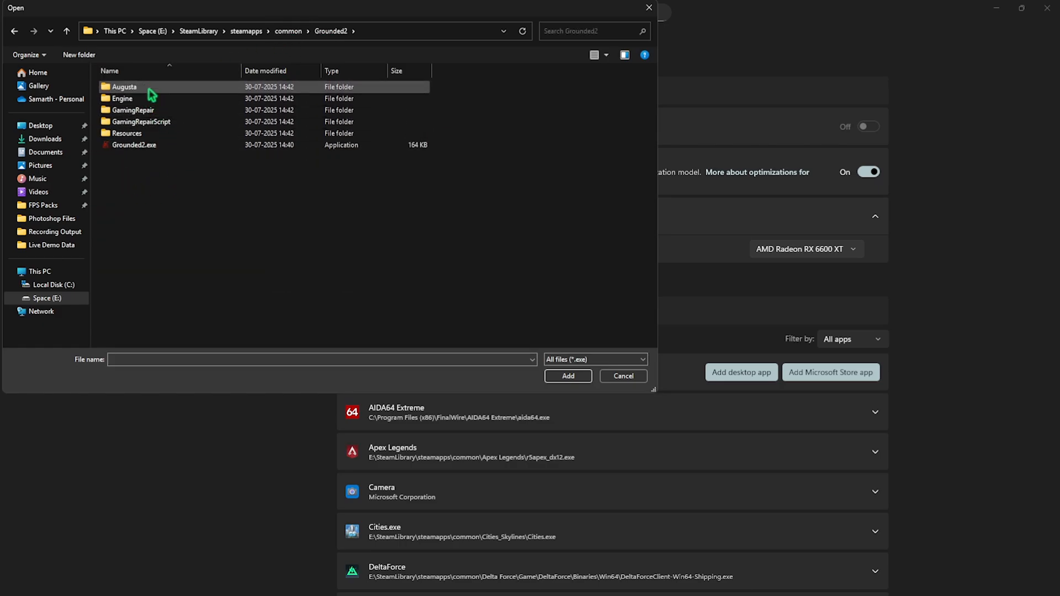
double_click(124, 86)
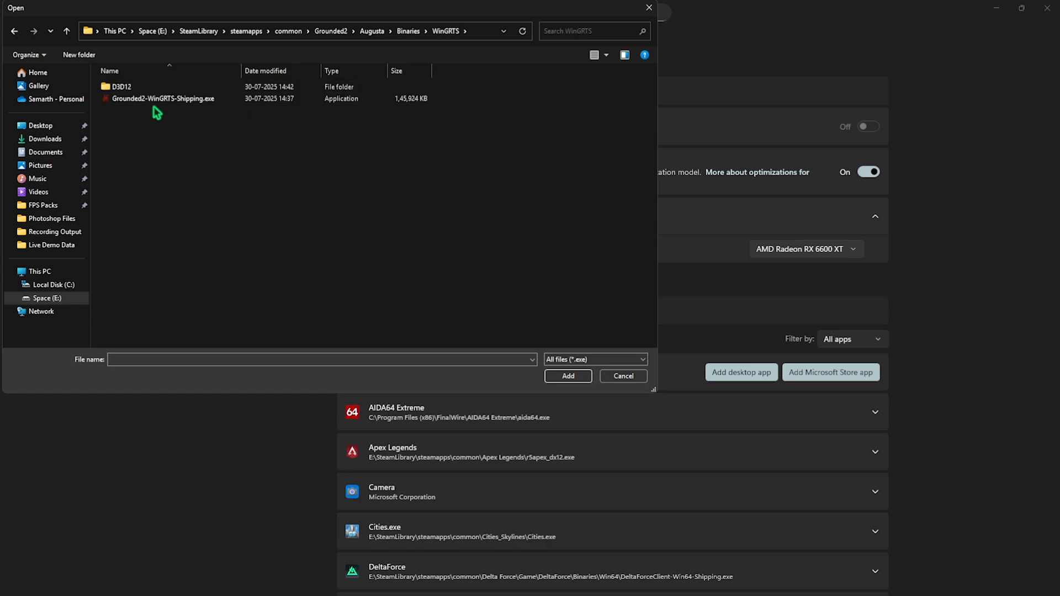
click(163, 98)
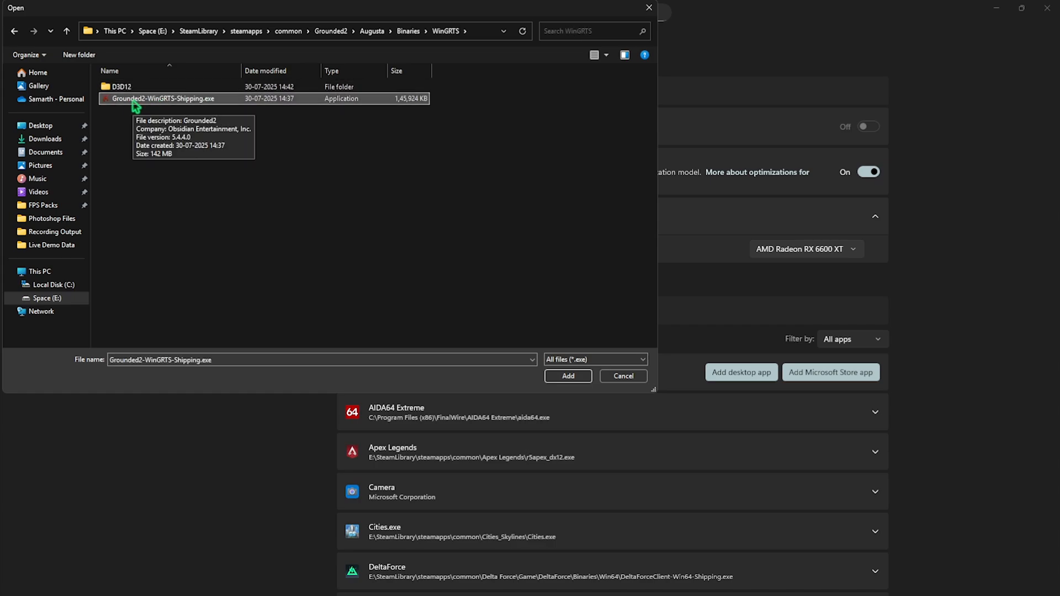
mouse_move(567, 376)
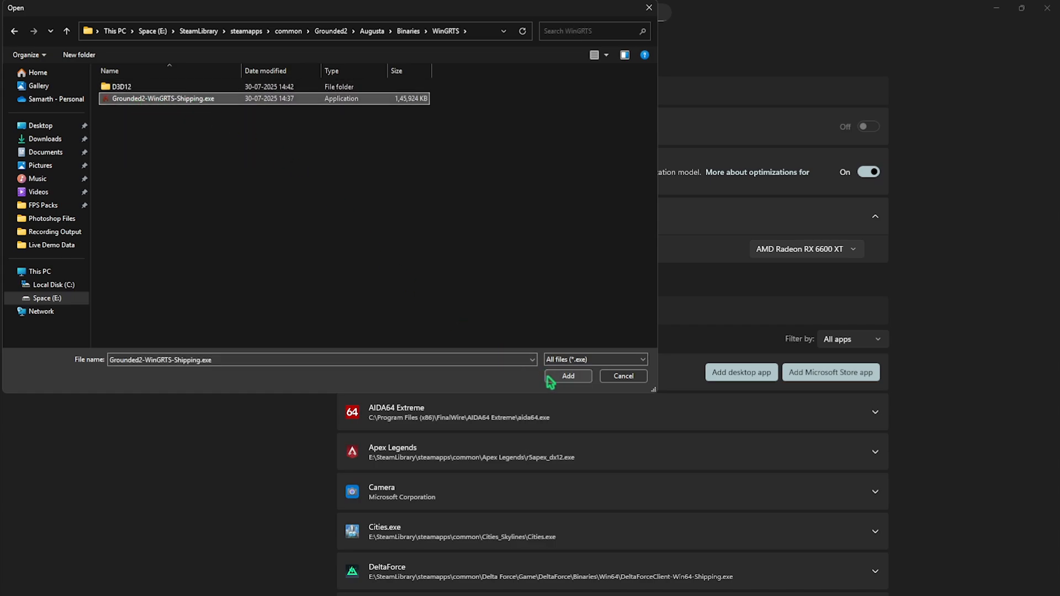
click(568, 375)
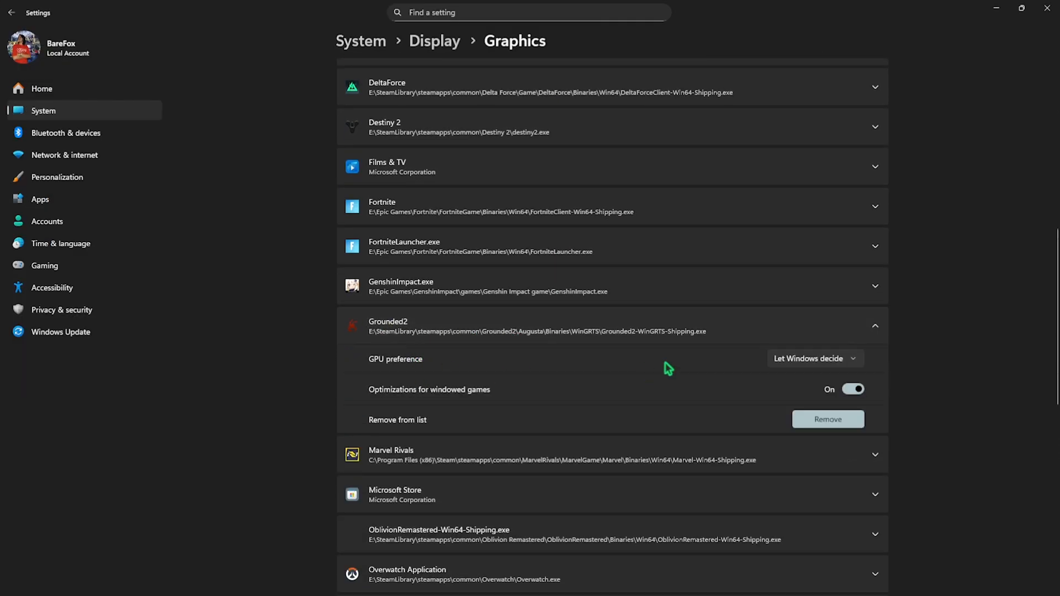
Set Grounded2's GPU preference to High Performance (AMD Radeon RX 6600 XT)
click(814, 358)
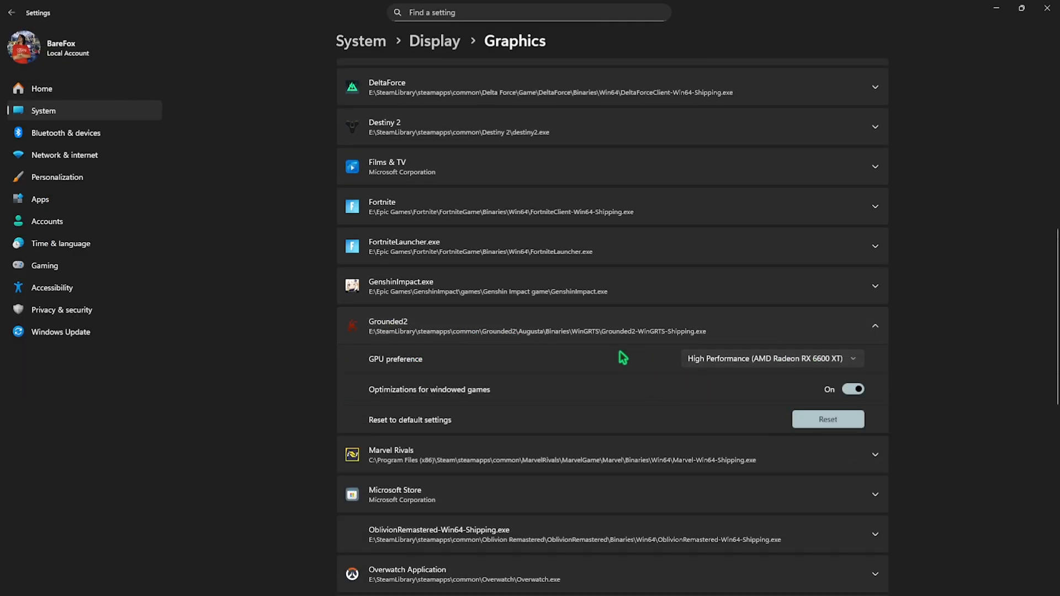
mouse_move(1047, 10)
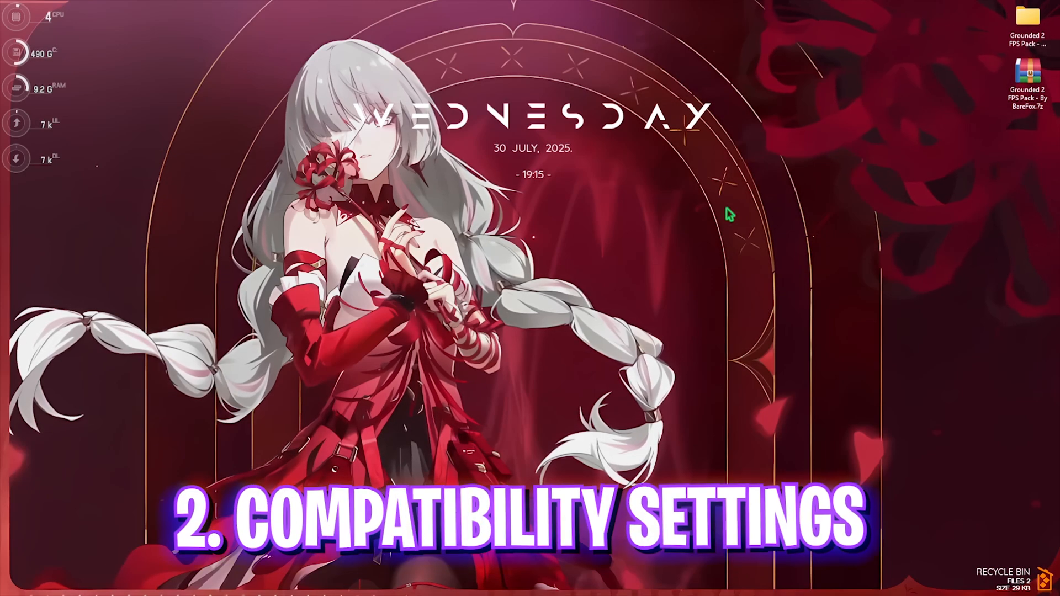
Select Grounded 2 in the Steam library and bring up its Manage options to browse local files
click(332, 583)
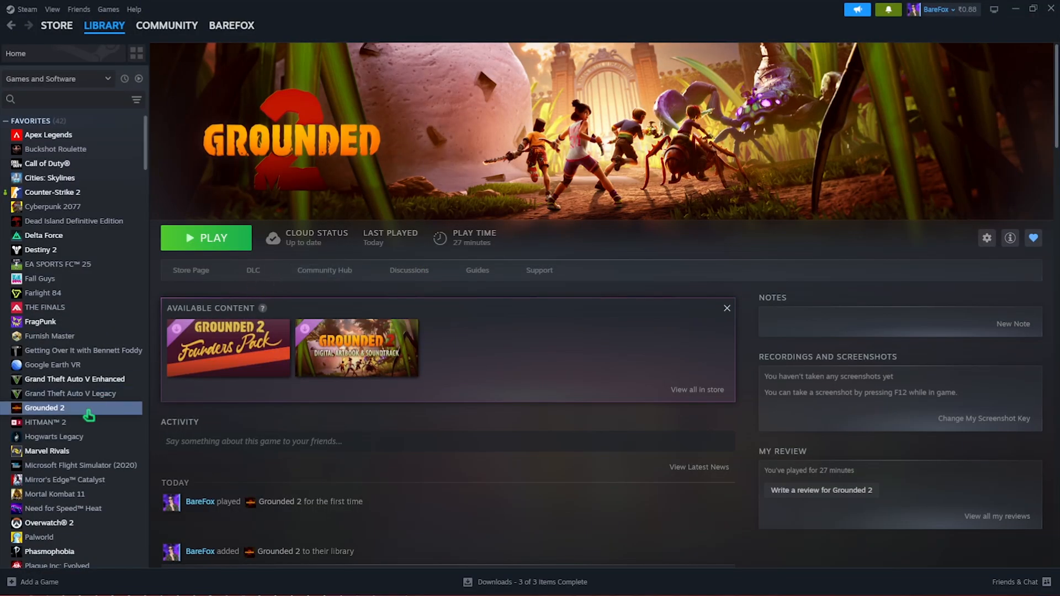
right_click(44, 408)
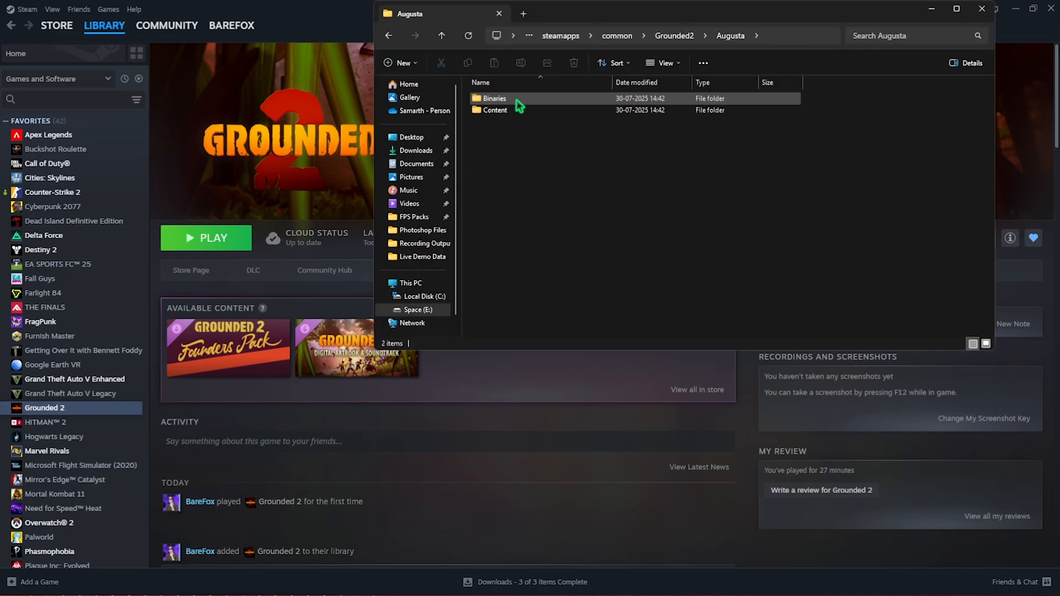
Disable fullscreen optimizations for Grounded2-WinGRTS-Shipping.exe in its Compatibility properties and apply
double_click(495, 99)
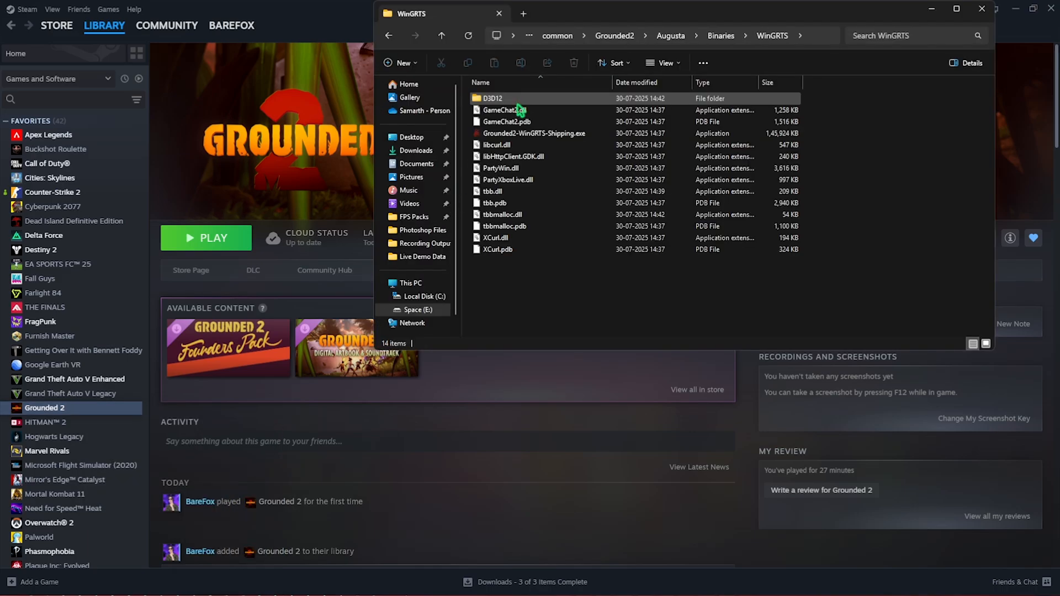
right_click(534, 133)
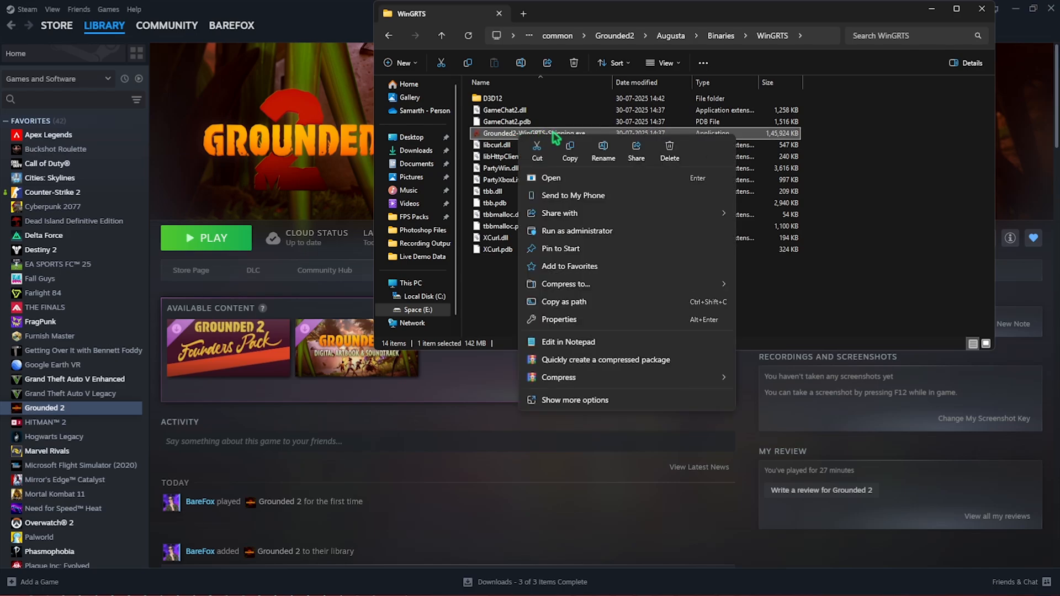
click(559, 319)
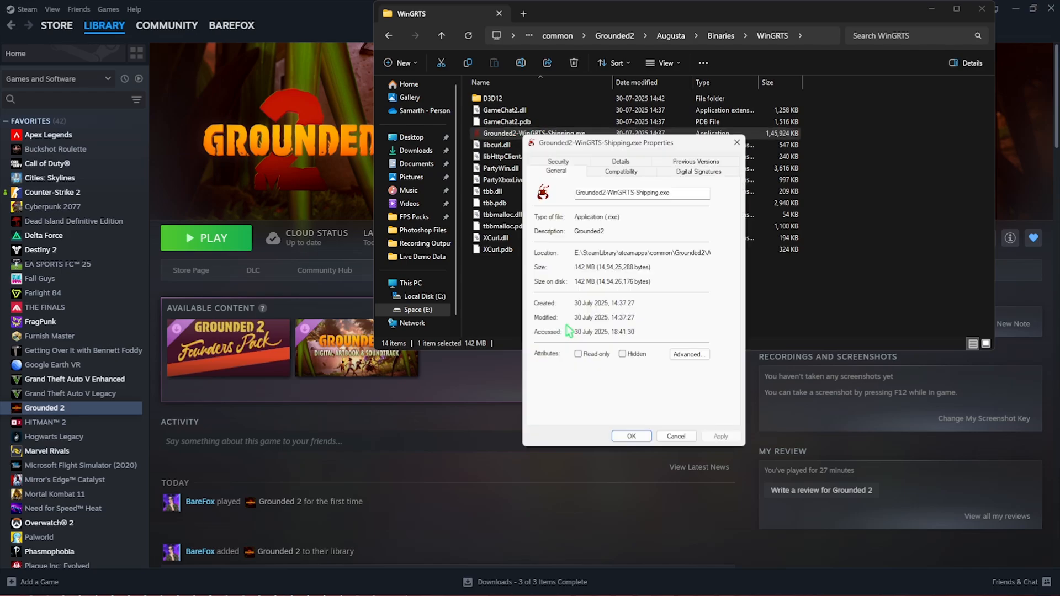
click(620, 171)
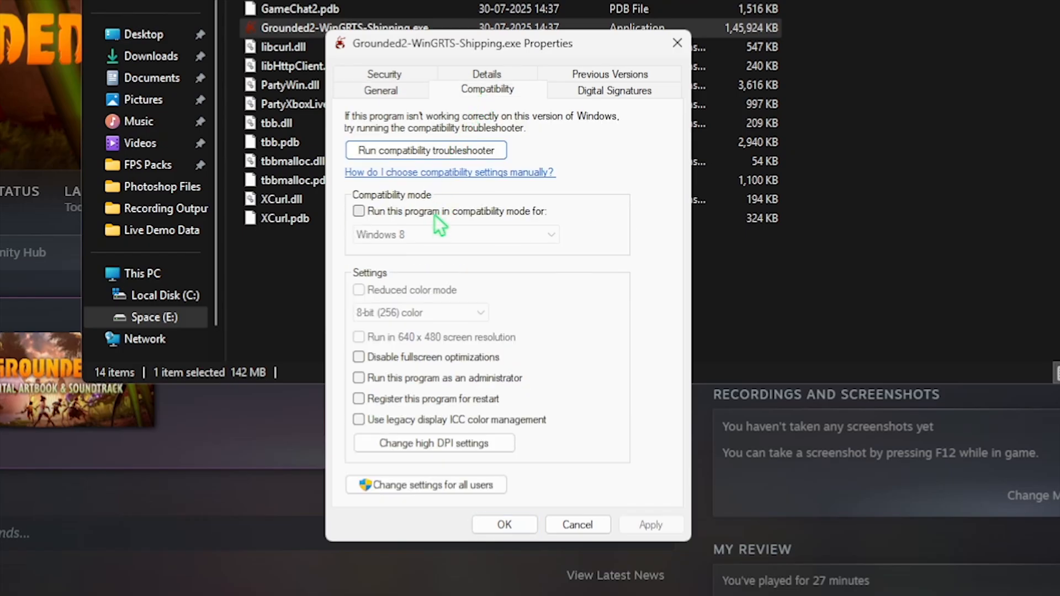
click(358, 356)
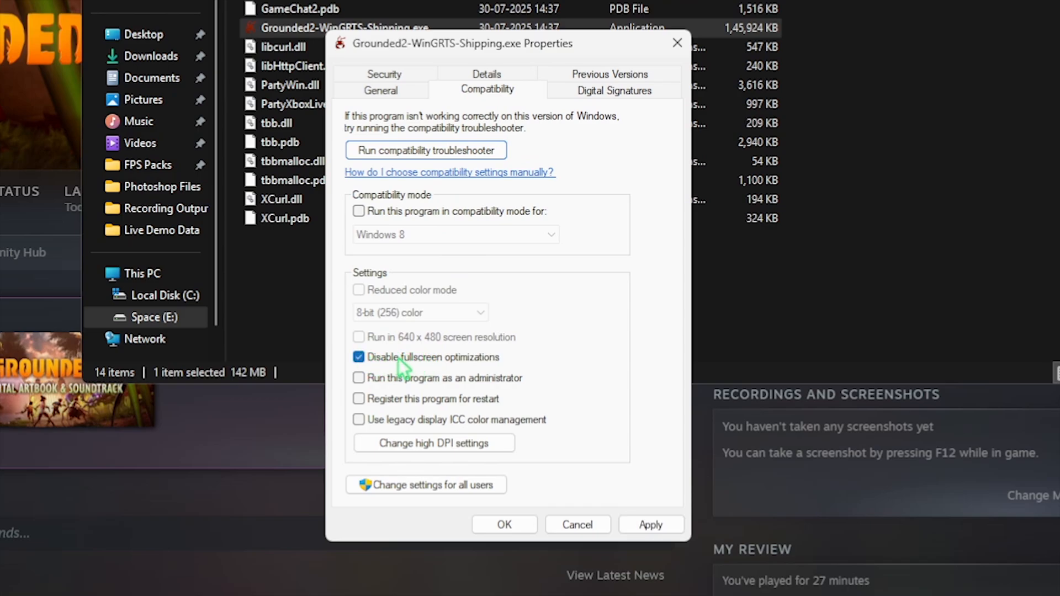
mouse_move(566, 468)
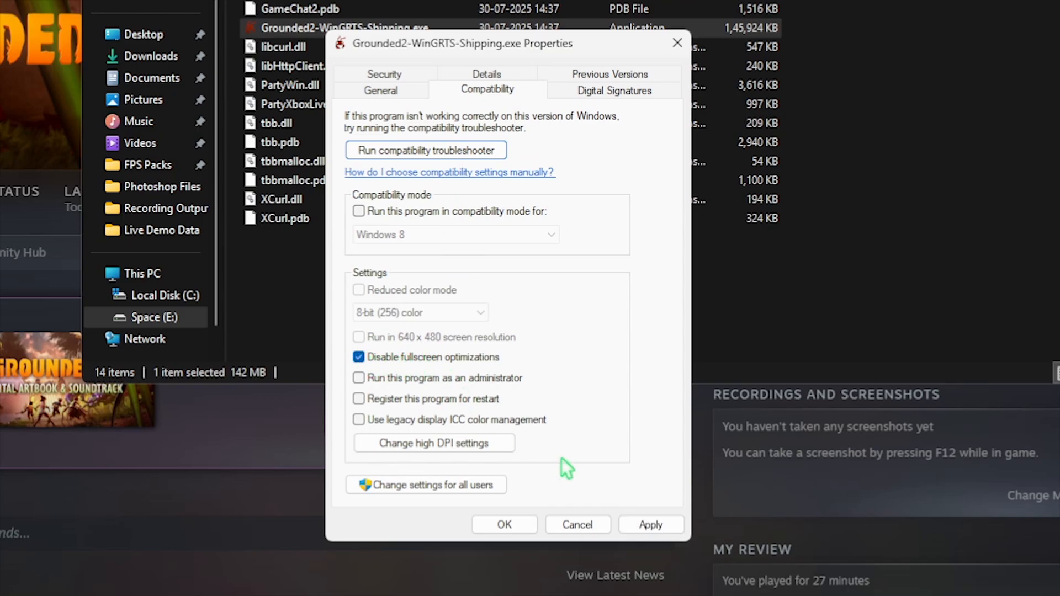
mouse_move(677, 43)
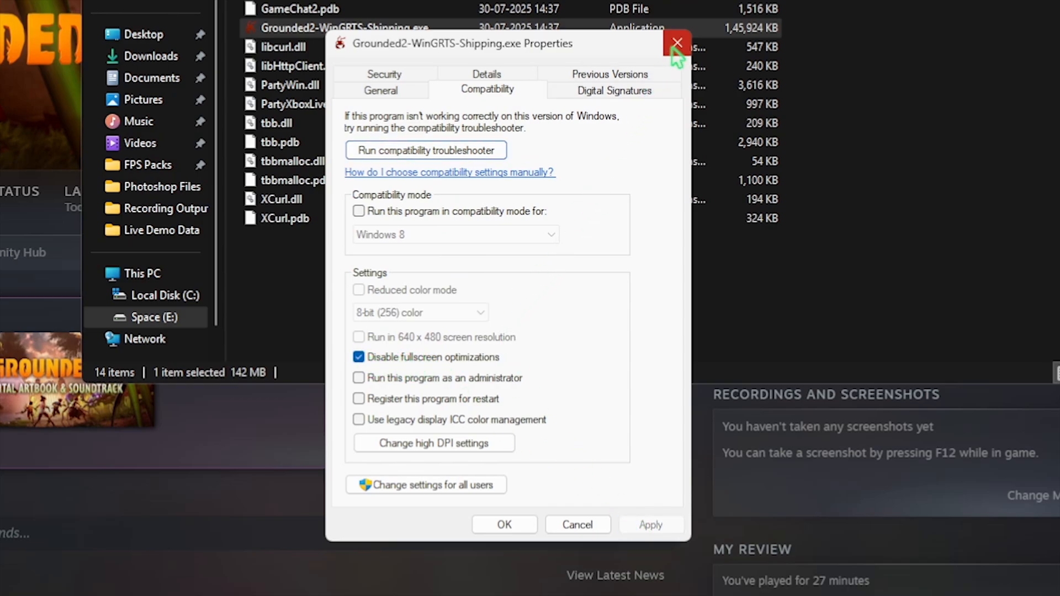
click(677, 43)
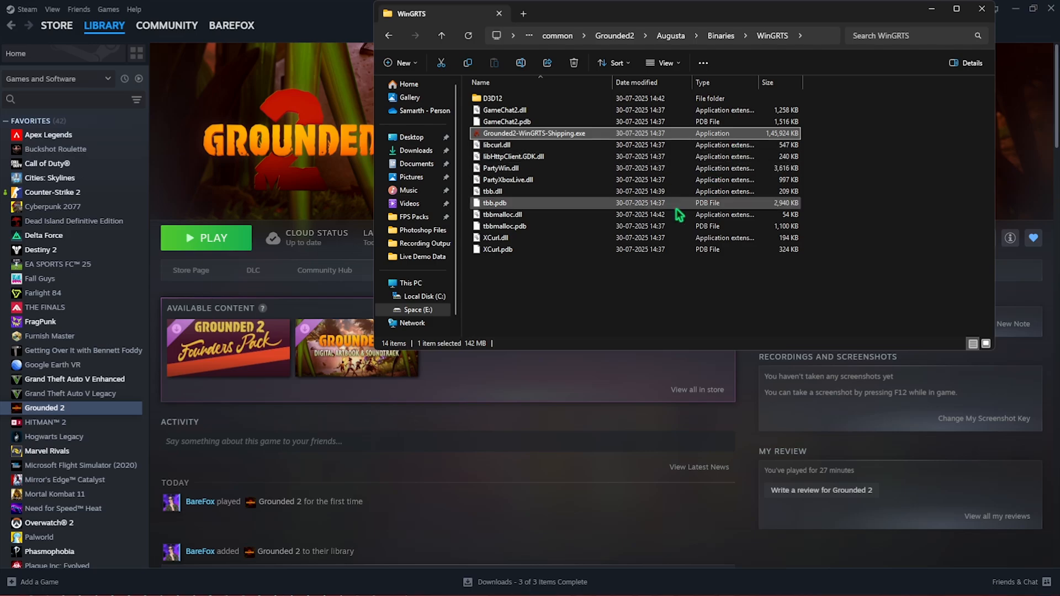
mouse_move(680, 126)
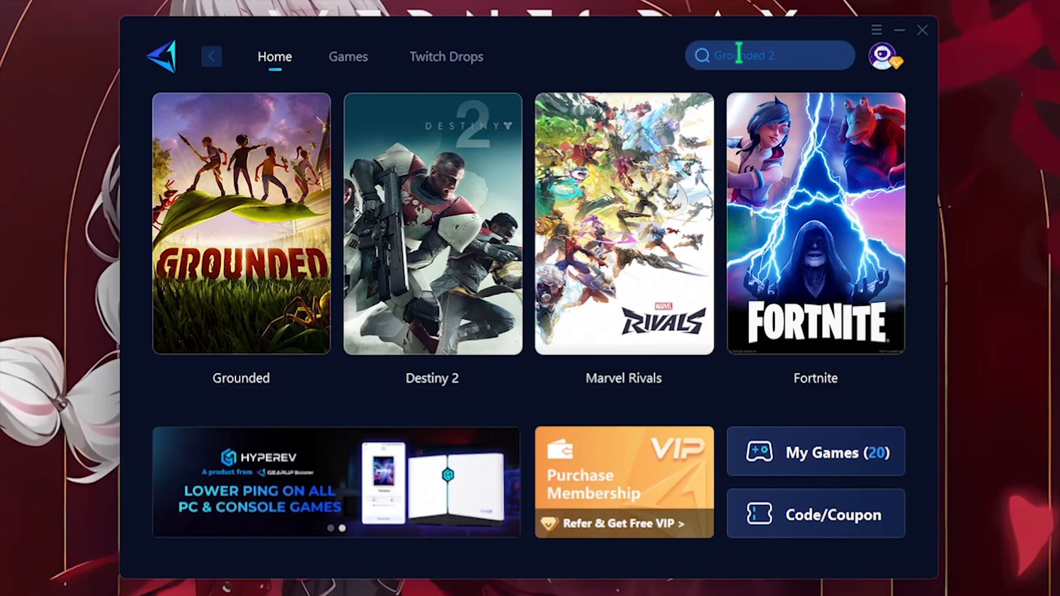
mouse_move(241, 223)
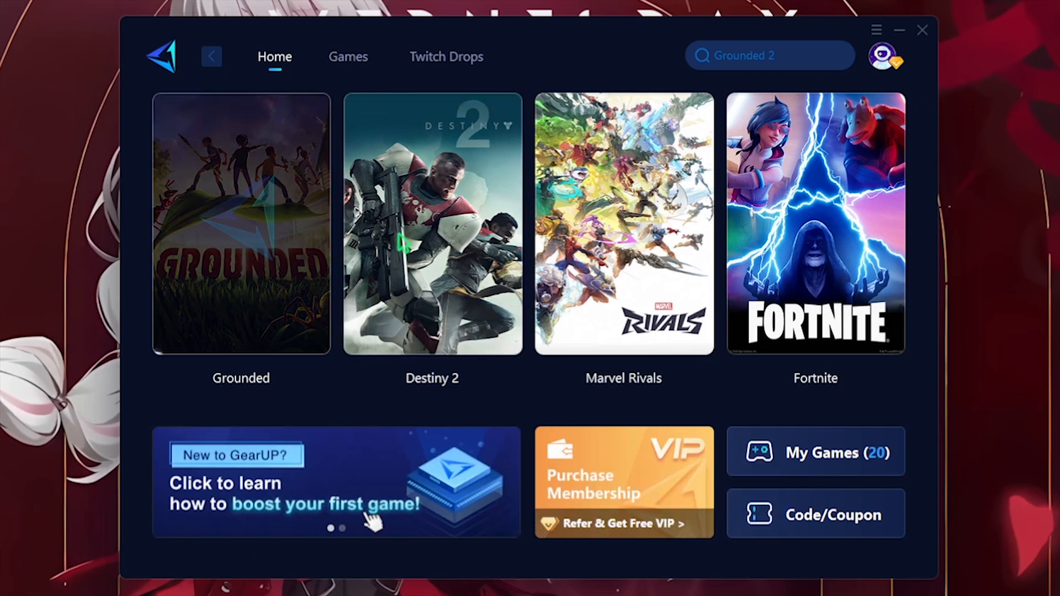
Start boosting Grounded from its game card, getting an auto node at 49 ms ping
click(241, 224)
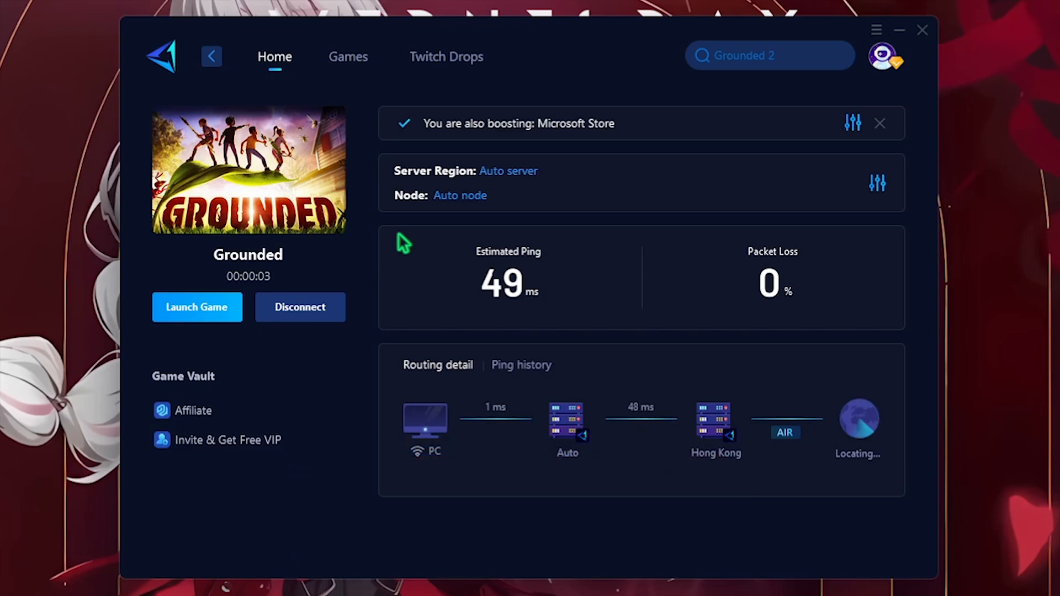
mouse_move(523, 243)
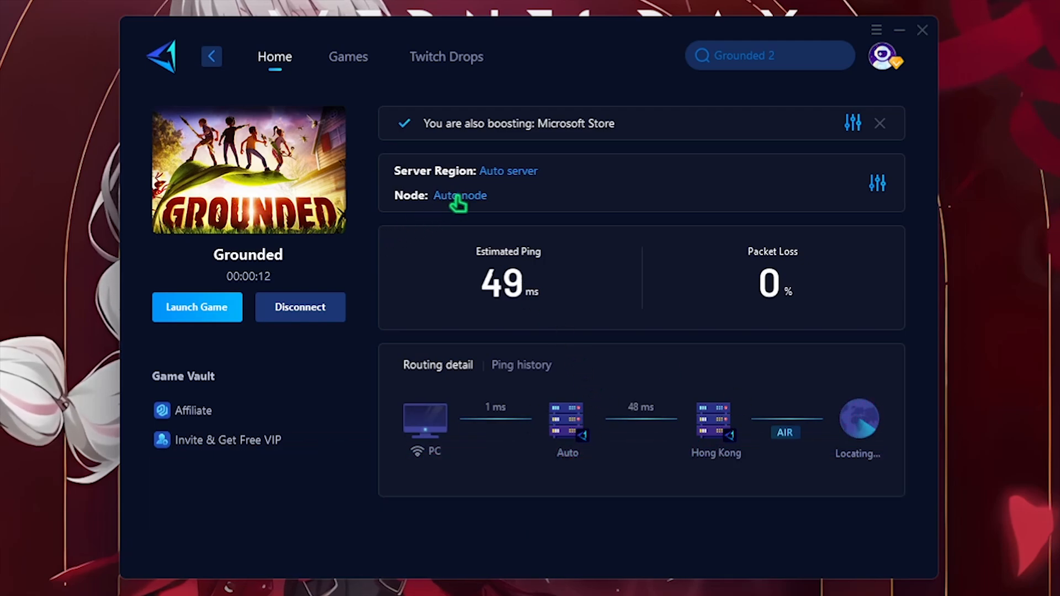
mouse_move(460, 196)
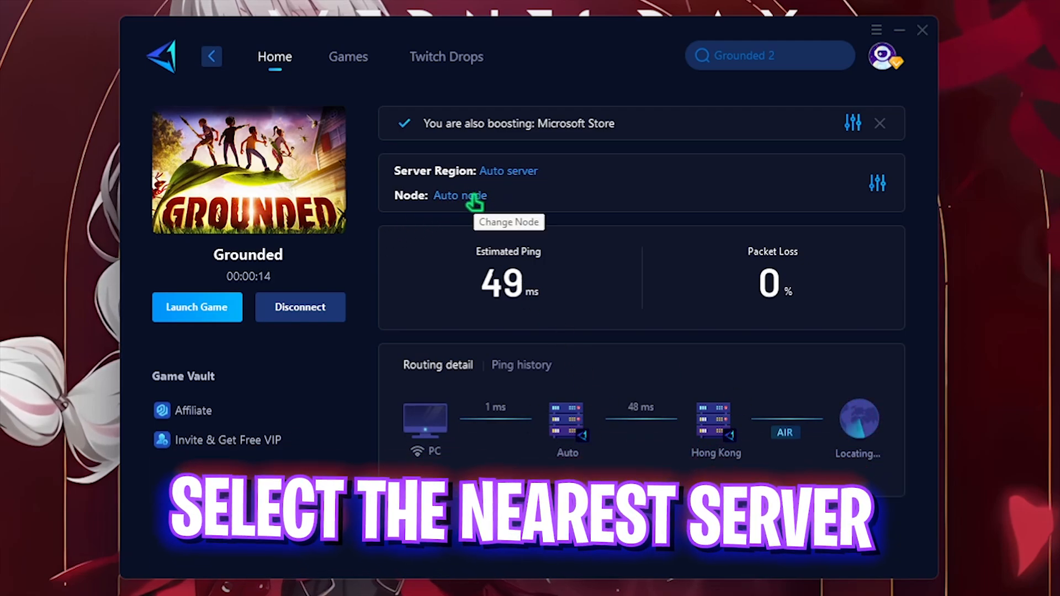
Return to the booster home page with Grounded still boosting and bring up the main menu
click(211, 56)
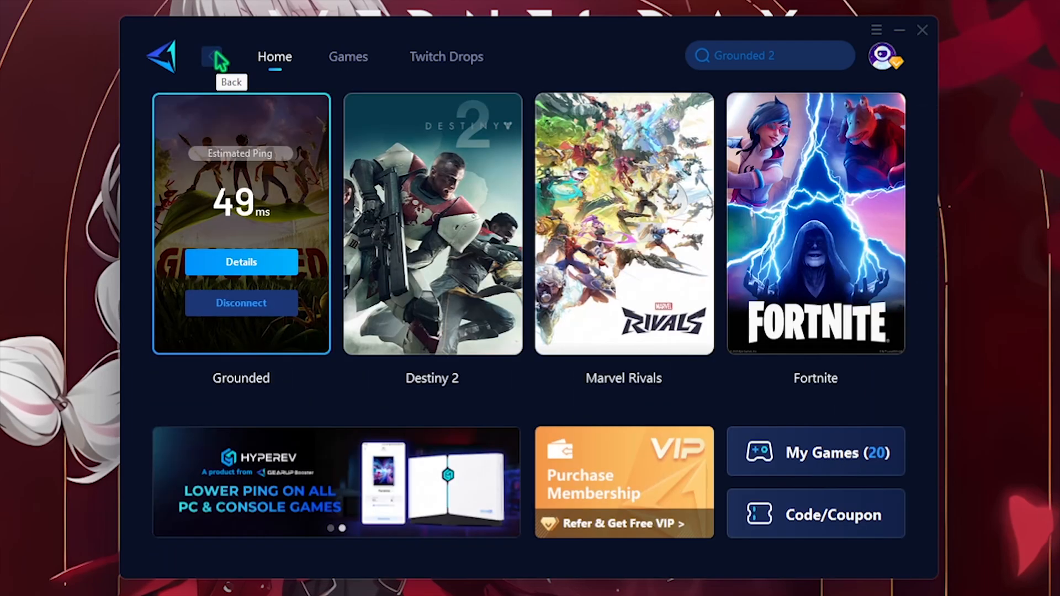
click(882, 56)
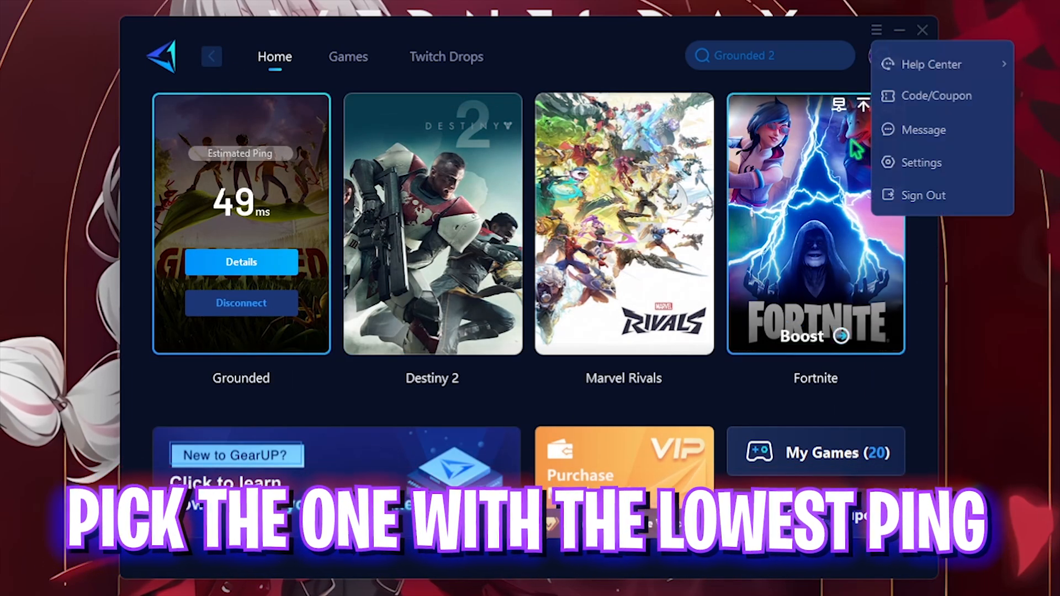
In Optimization Settings keep 'Optimize RAM after boosting' enabled and close the settings window
click(921, 162)
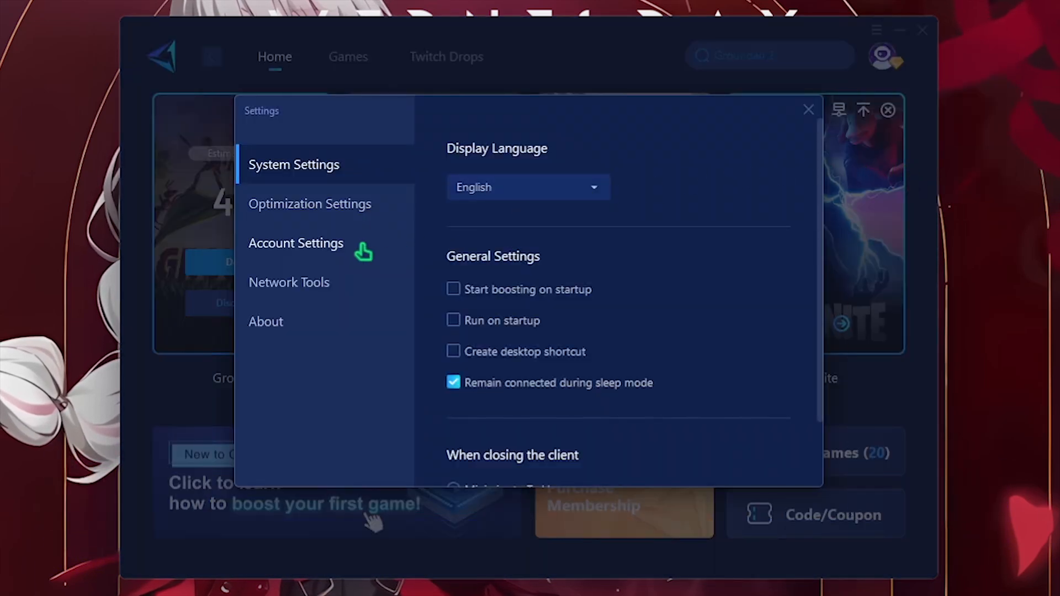
click(311, 204)
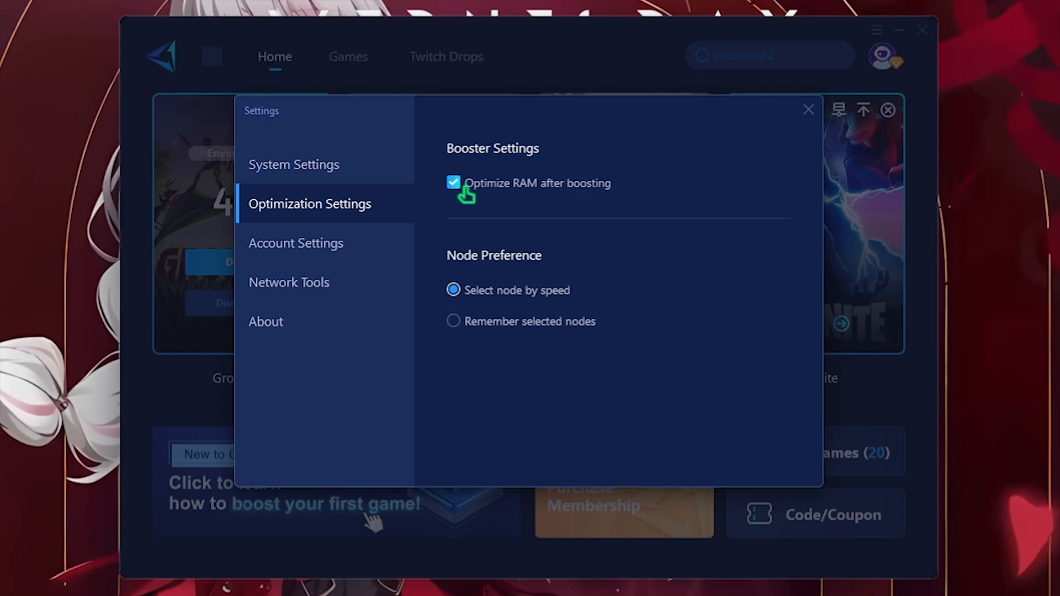
mouse_move(816, 143)
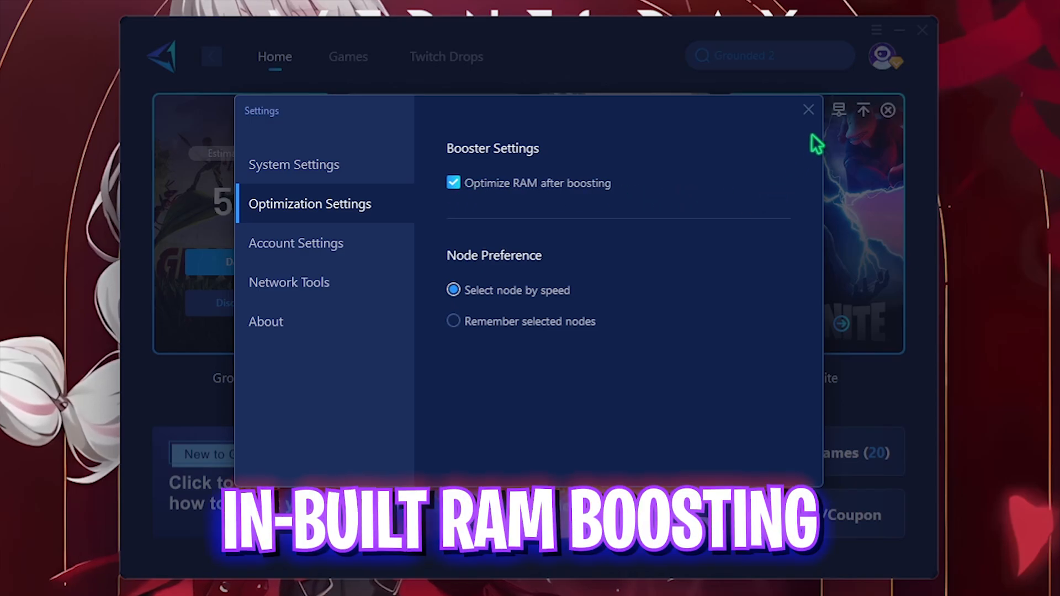
click(808, 109)
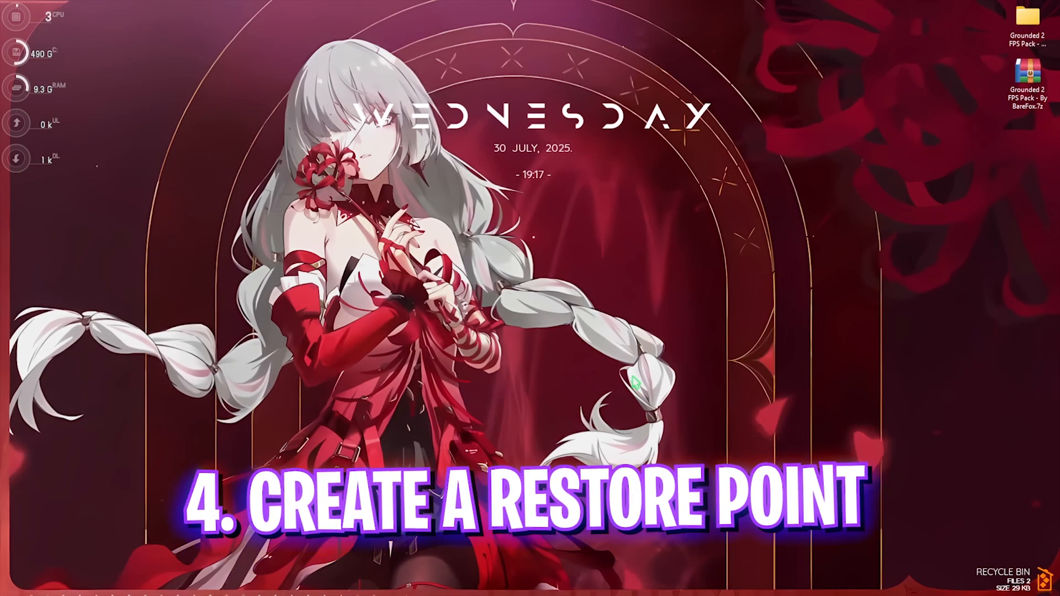
Create a system restore point from System Protection and dismiss the success notice
text(create a restore point)
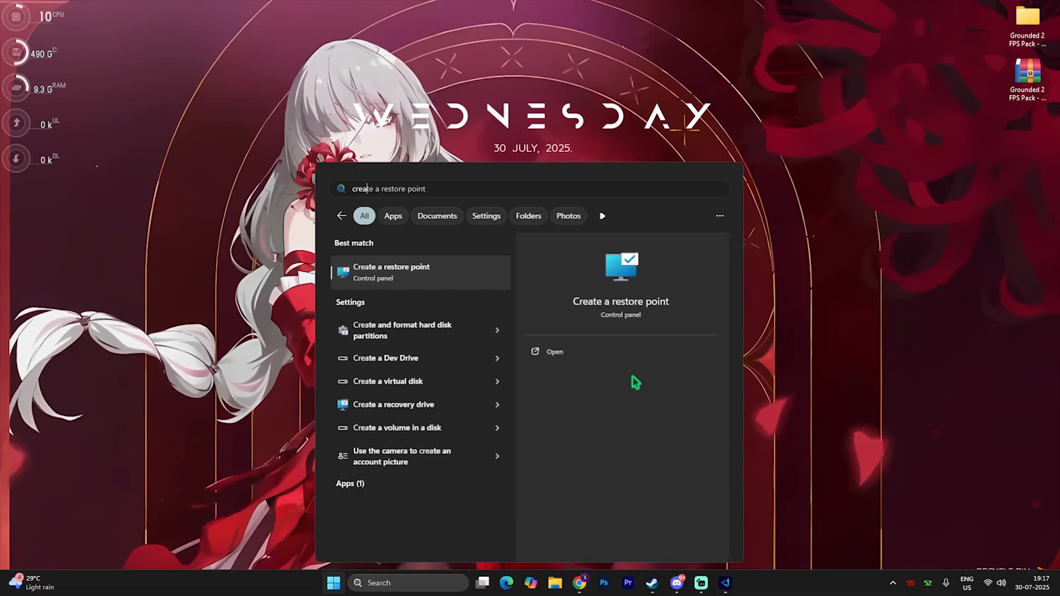
click(391, 272)
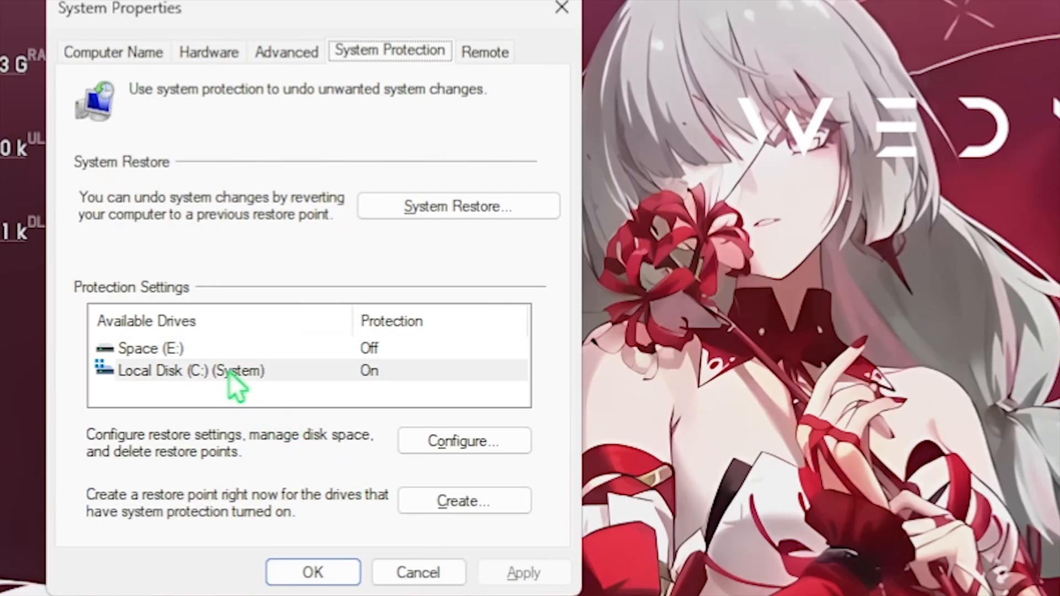
click(464, 500)
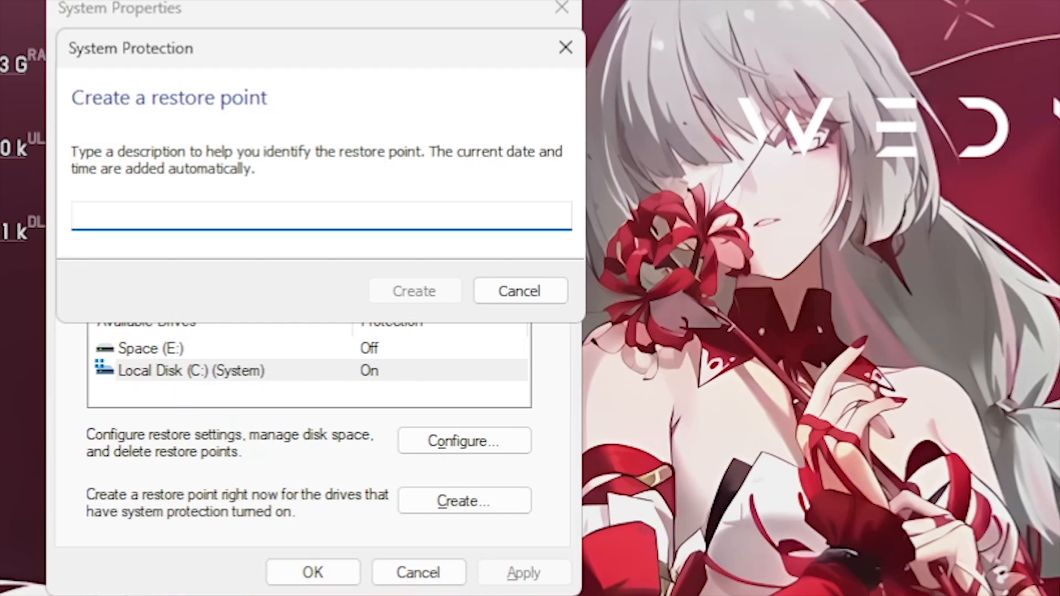
click(519, 290)
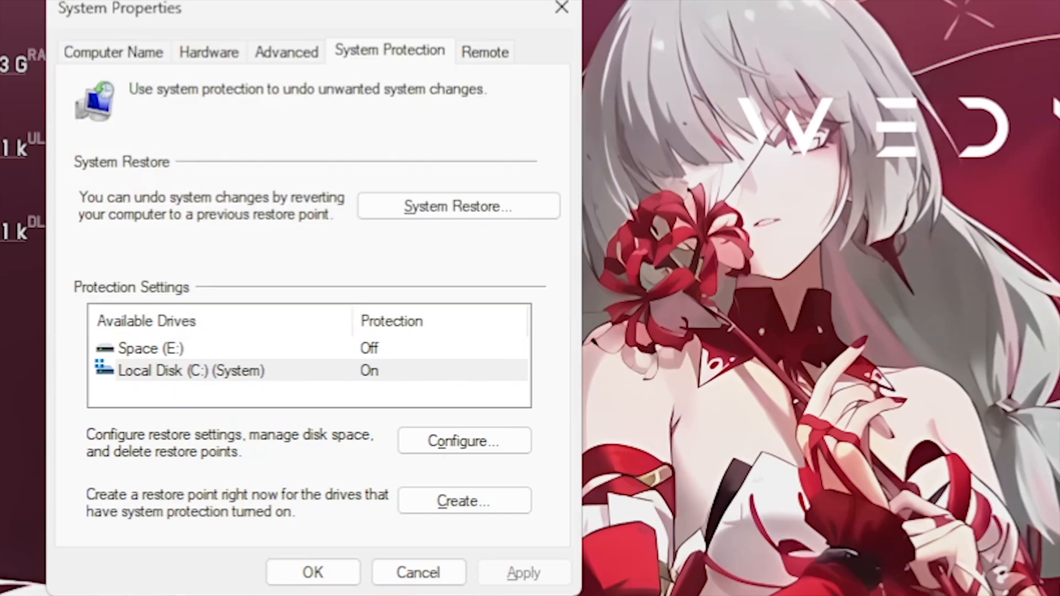
click(463, 501)
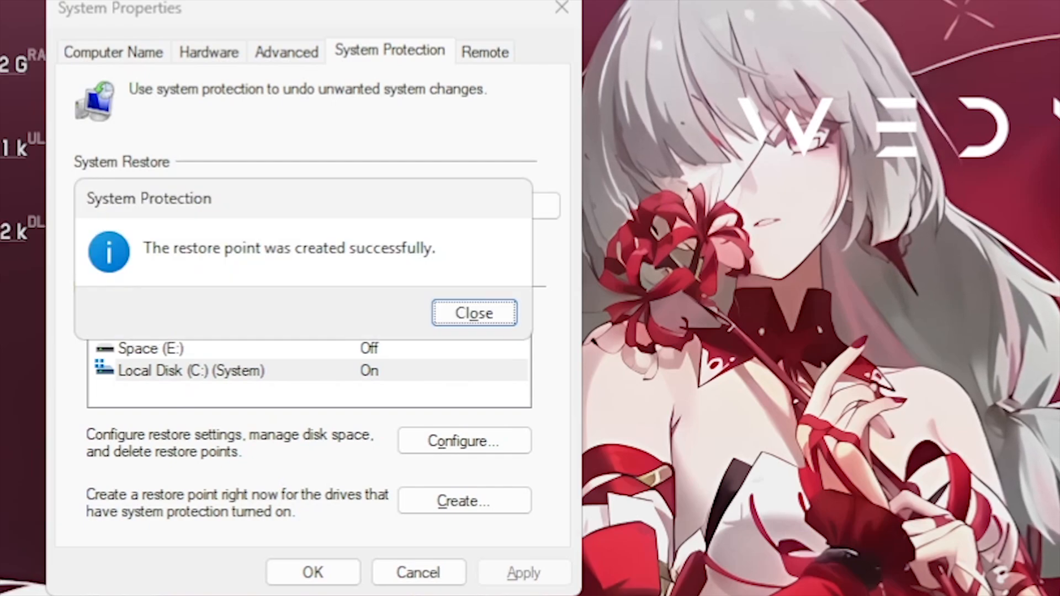
mouse_move(424, 318)
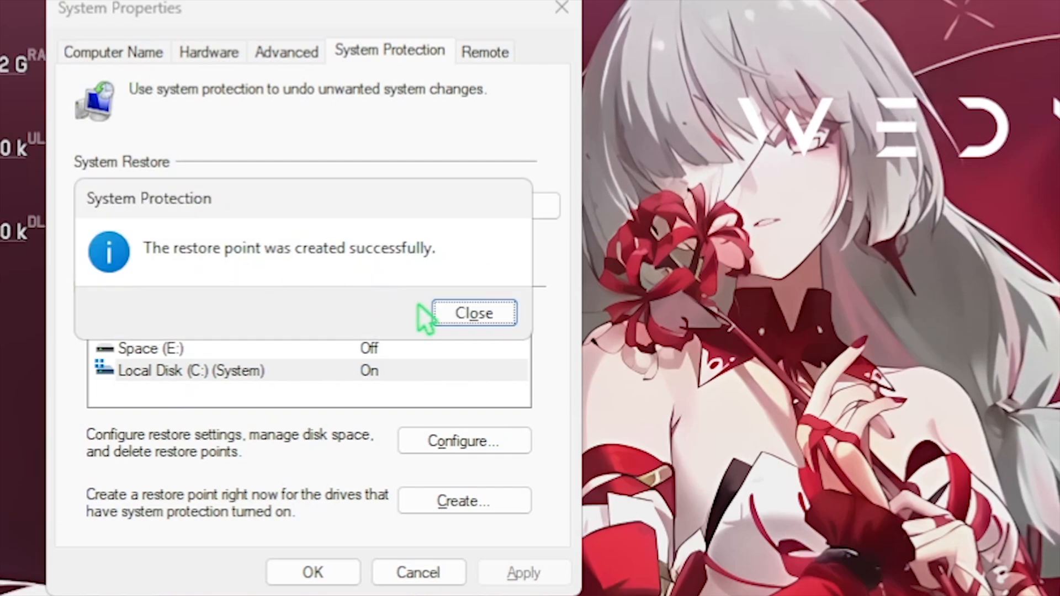
click(473, 312)
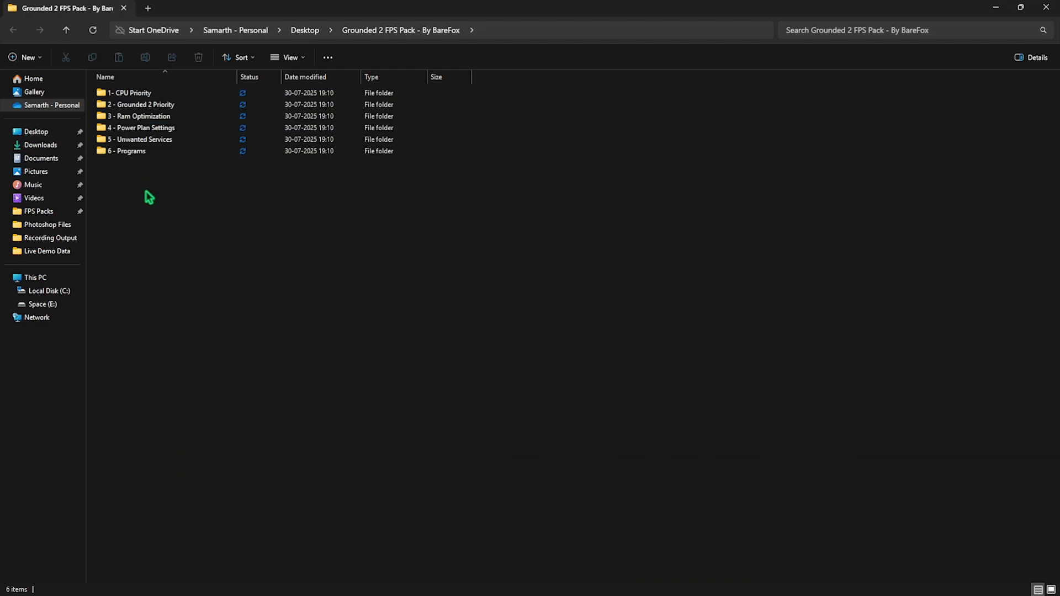
Browse the 1- CPU Priority\AMD and 2 - Grounded 2 Priority folders, then return to the pack's top folder
double_click(130, 92)
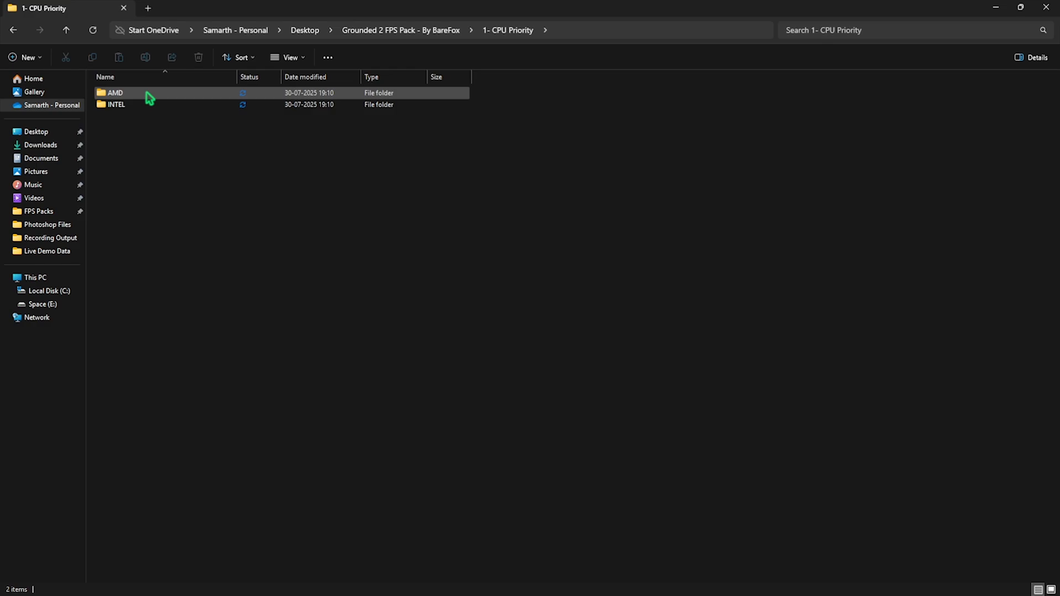
mouse_move(121, 93)
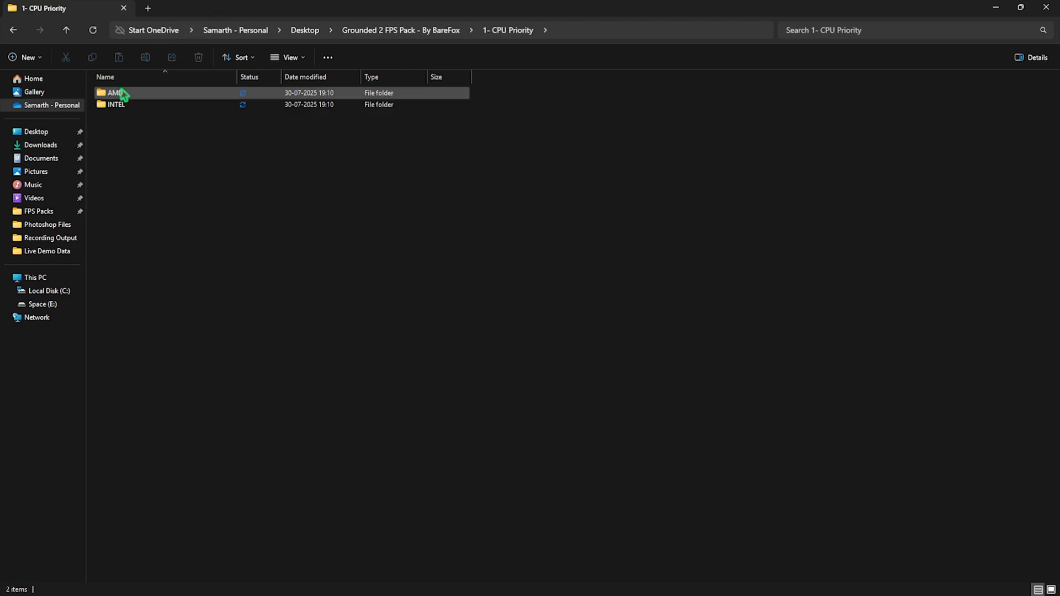
double_click(116, 93)
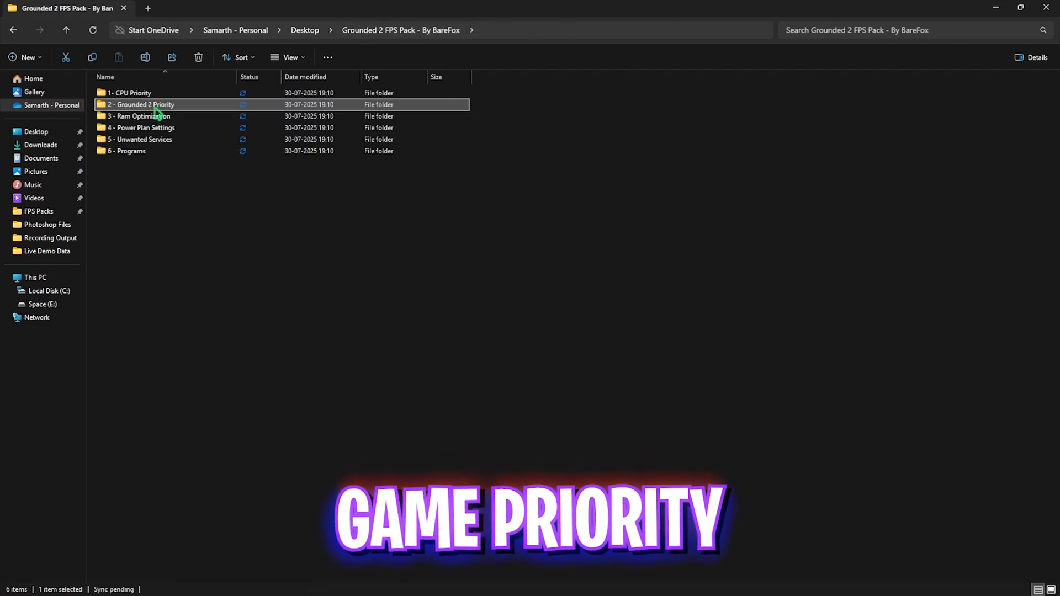
double_click(139, 104)
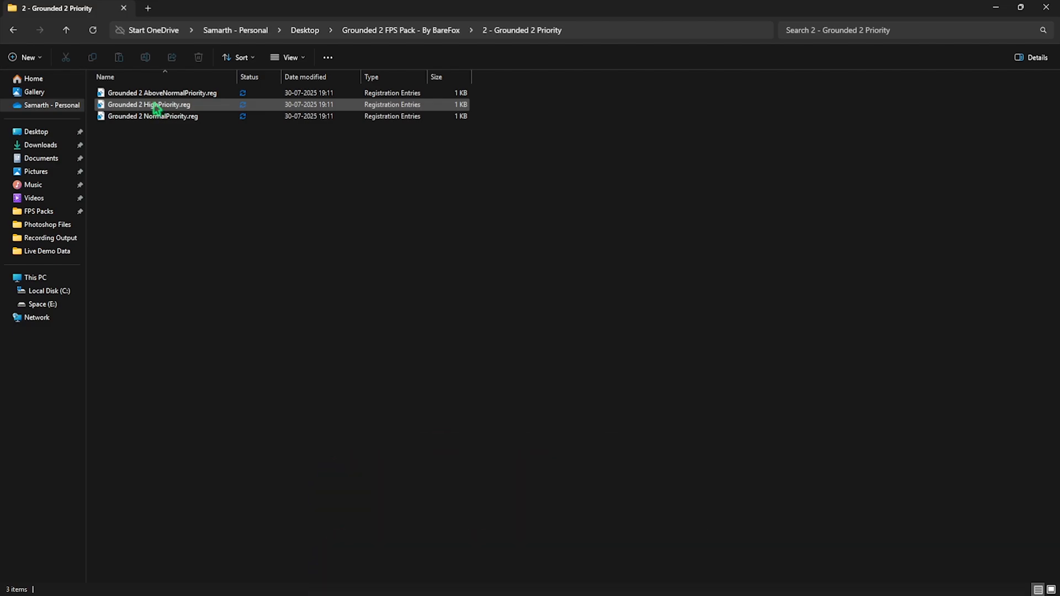
mouse_move(149, 104)
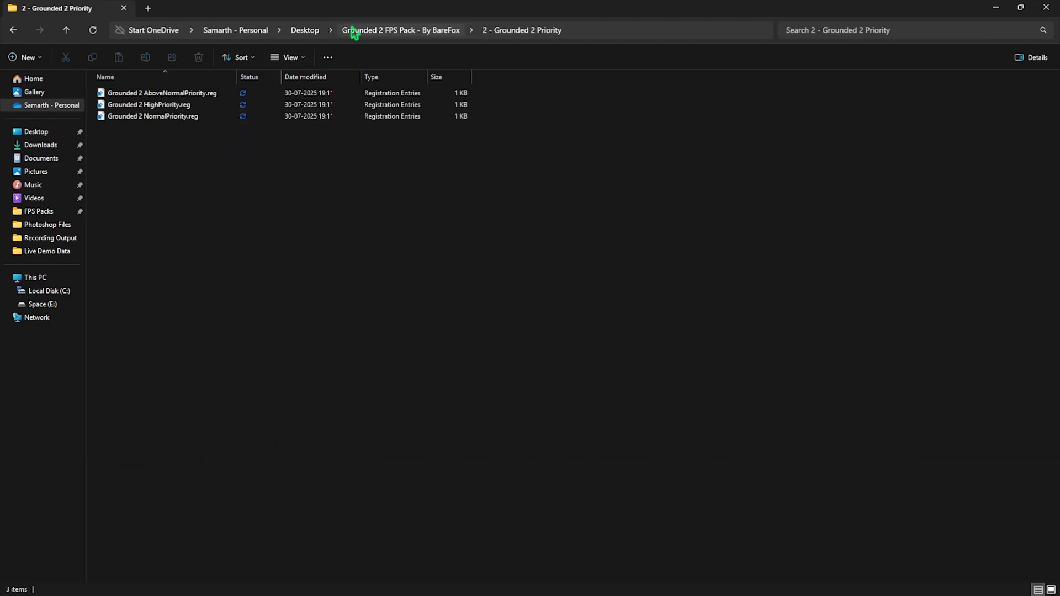
click(400, 30)
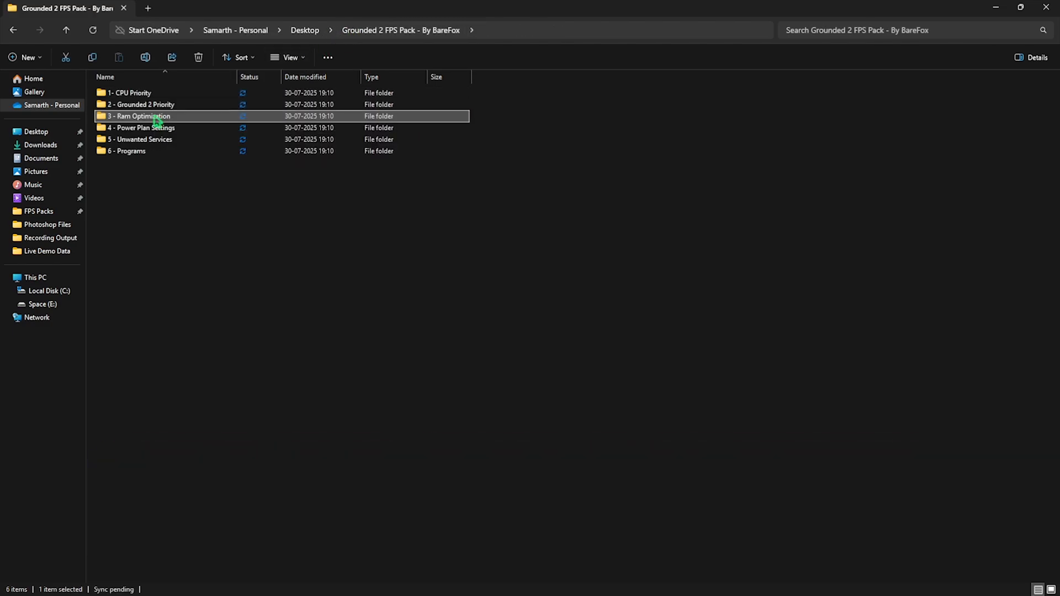
double_click(138, 116)
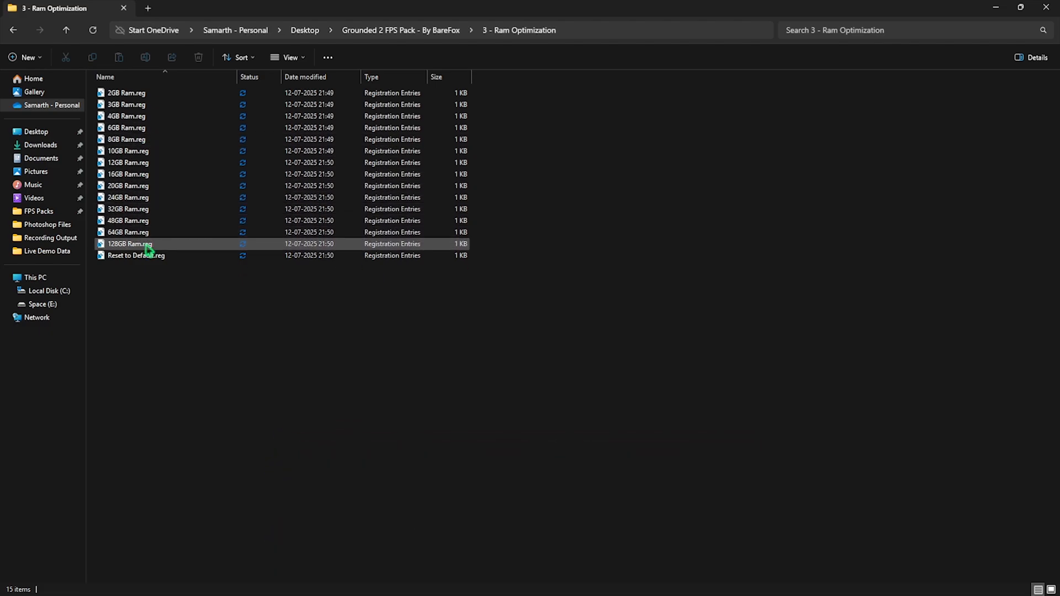
click(127, 209)
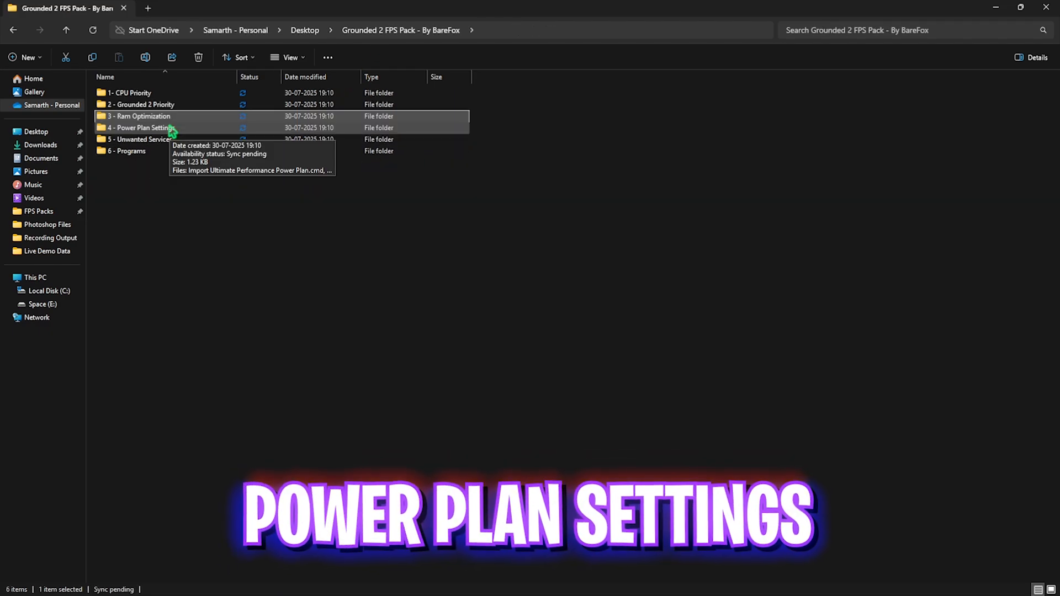
Activate the Ultimate Performance power plan from the 4 - Power Plan Settings folder
double_click(139, 128)
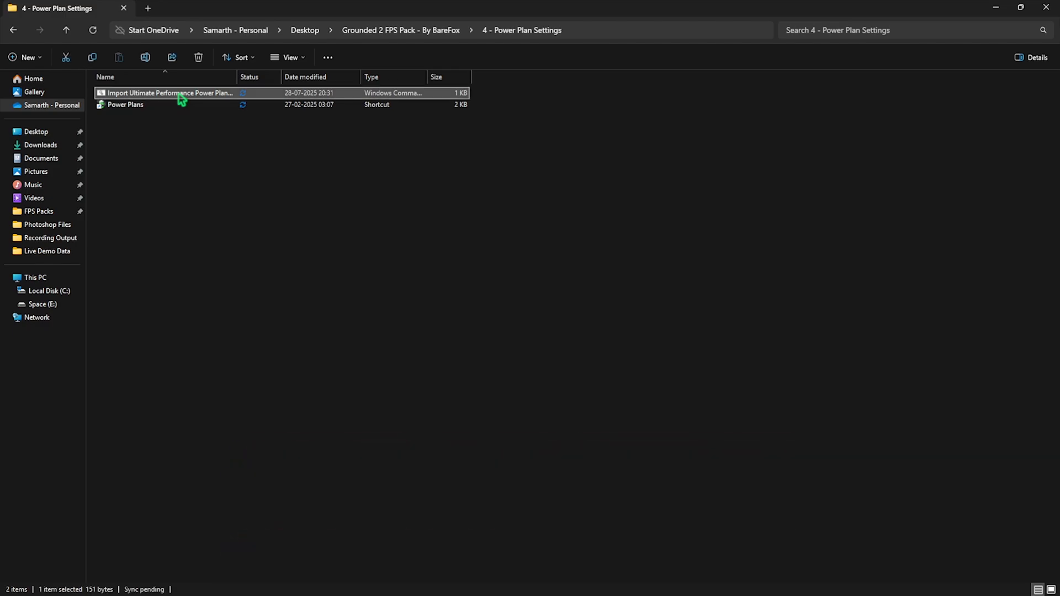
mouse_move(95, 157)
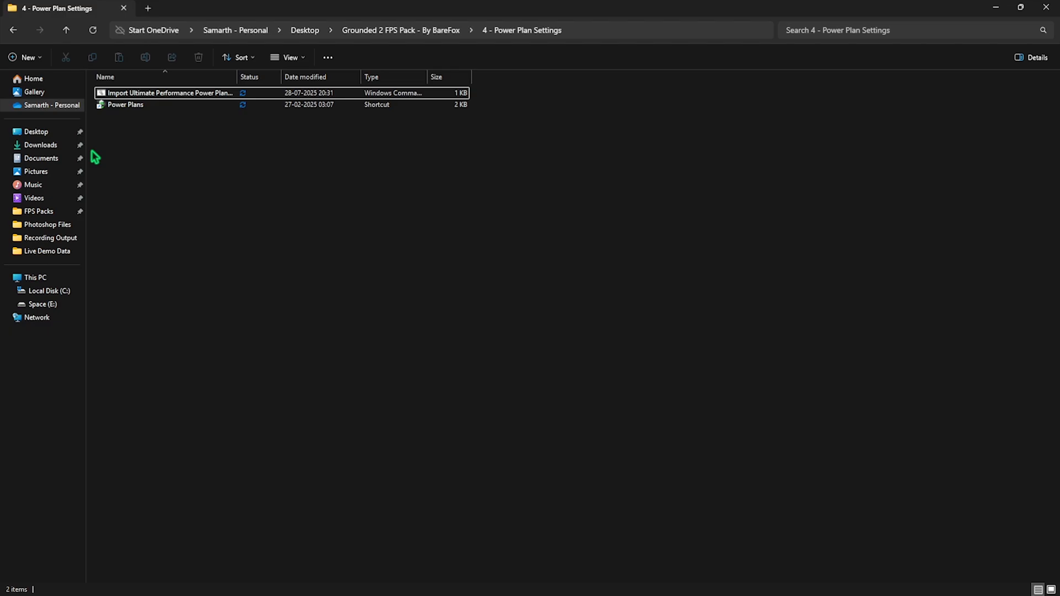
mouse_move(131, 119)
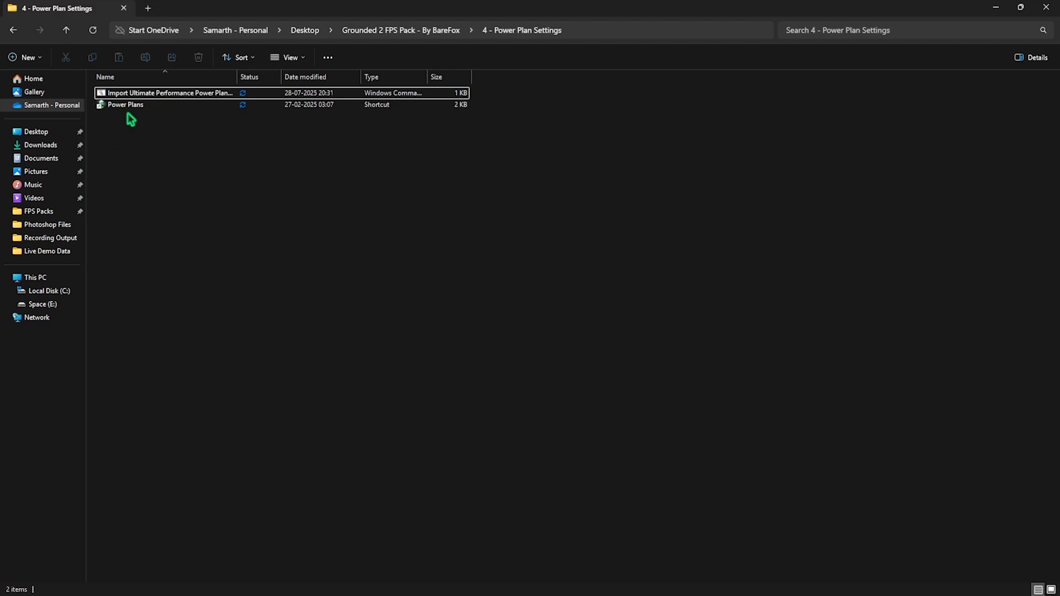
double_click(125, 104)
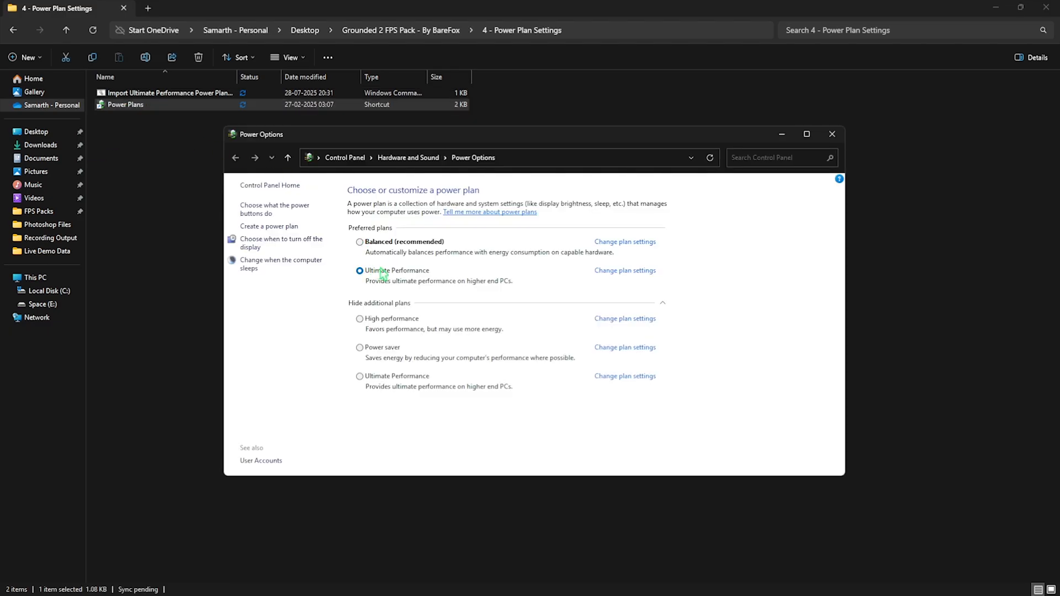
click(804, 133)
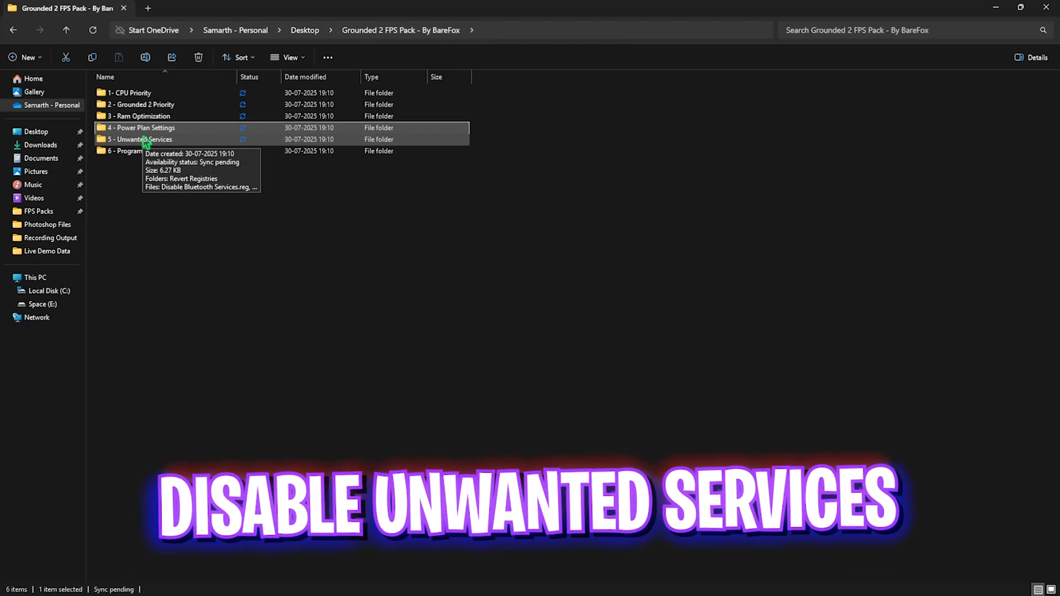
double_click(141, 139)
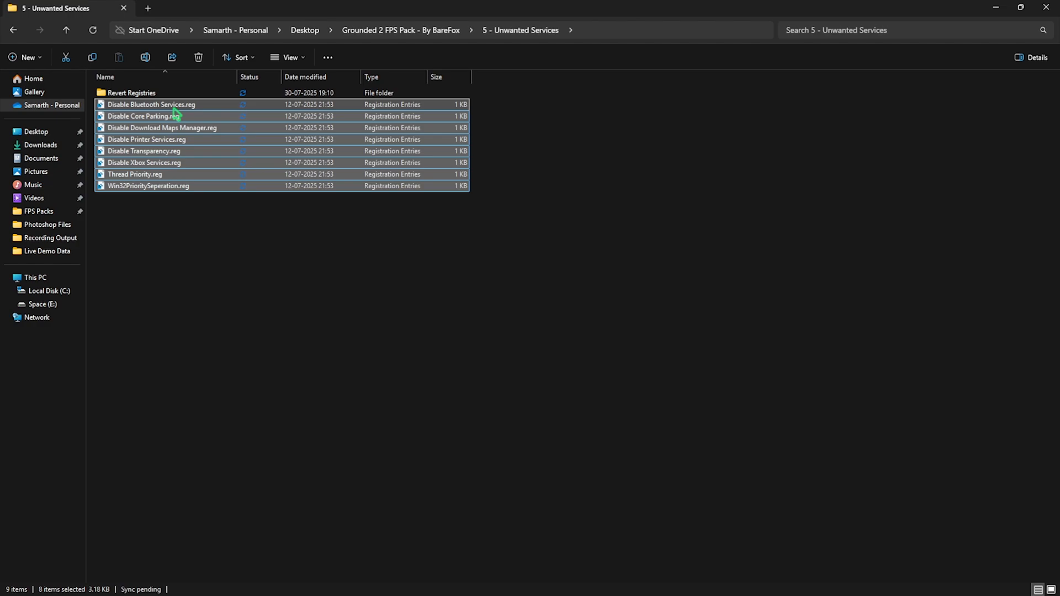
click(145, 139)
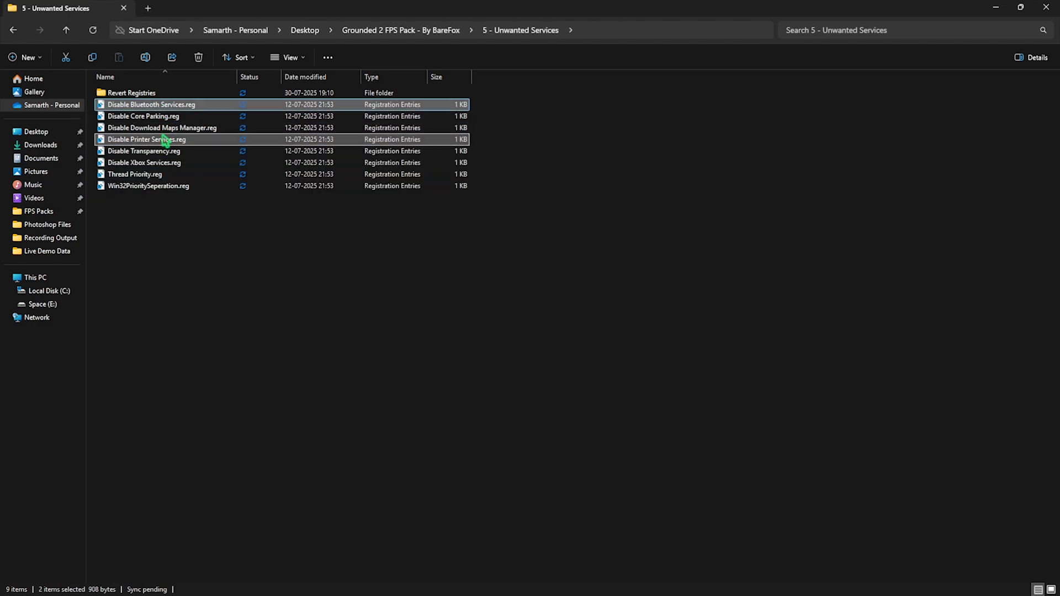
mouse_move(151, 103)
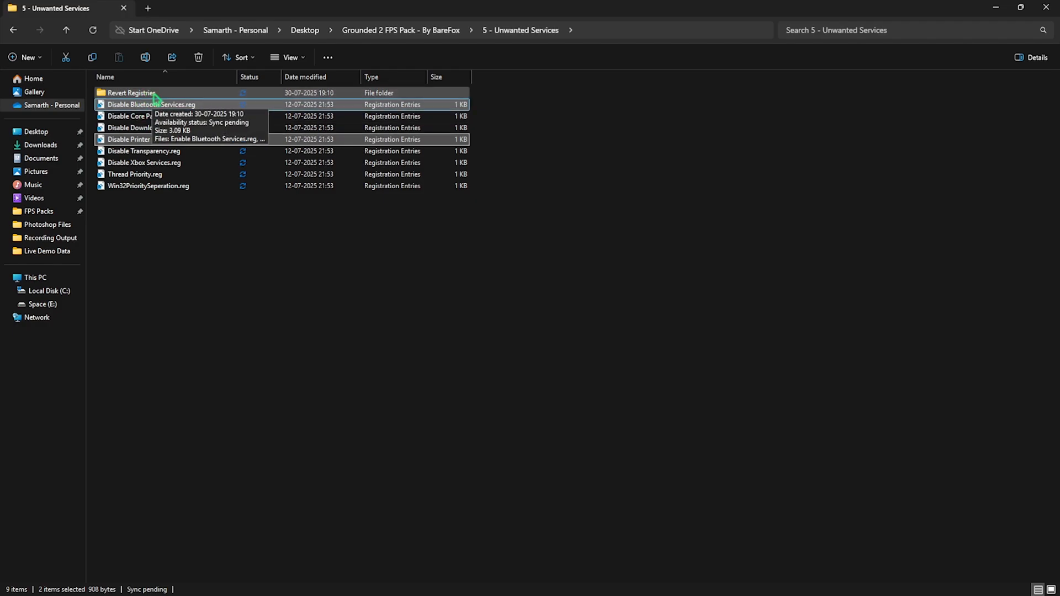
double_click(128, 93)
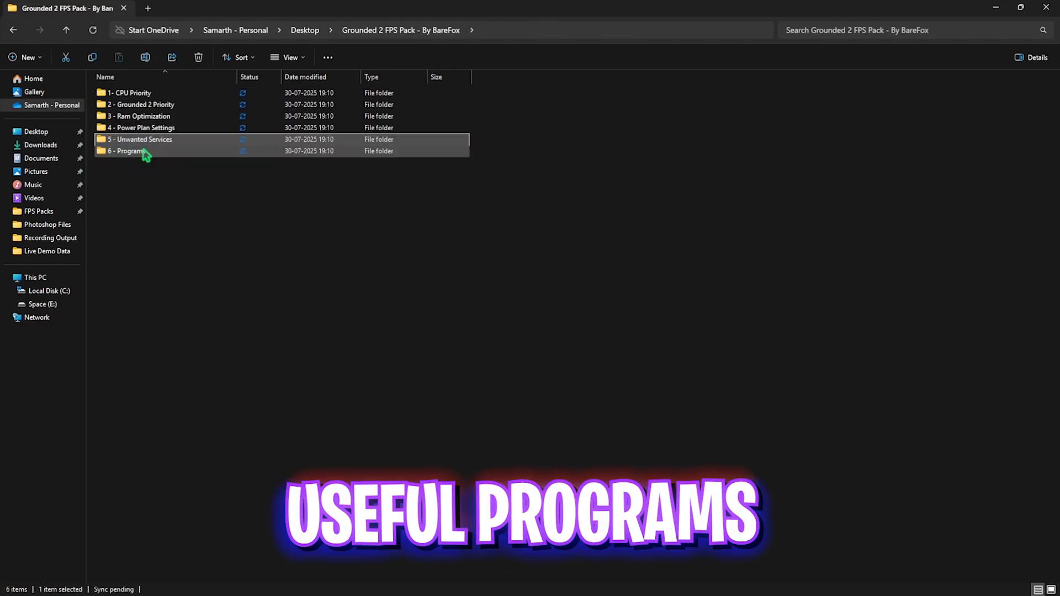
Run Clean Temporary Files.bat from 6 - Programs and close its finished console
double_click(128, 151)
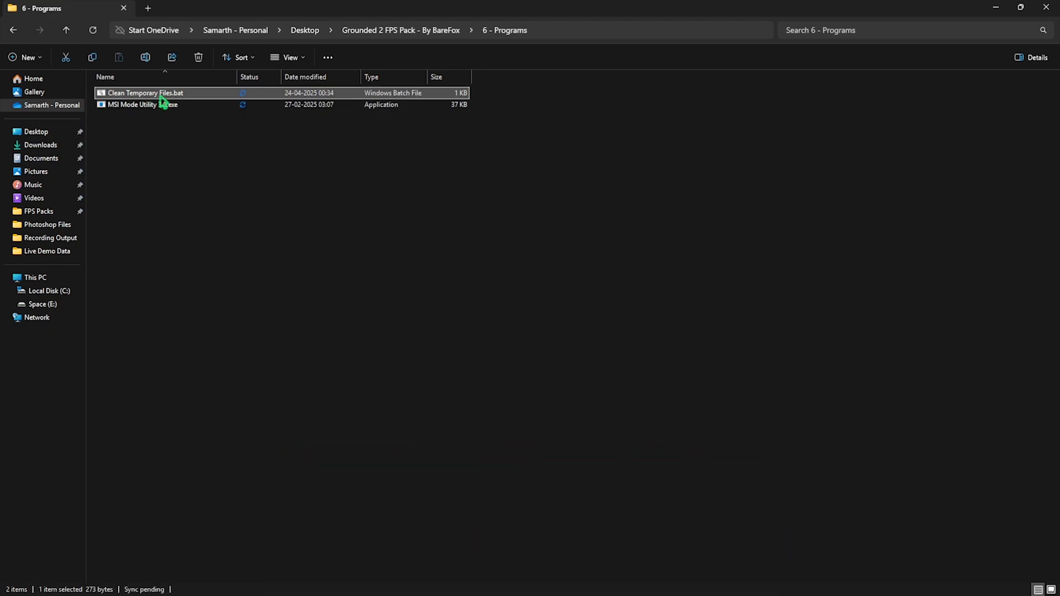
right_click(143, 93)
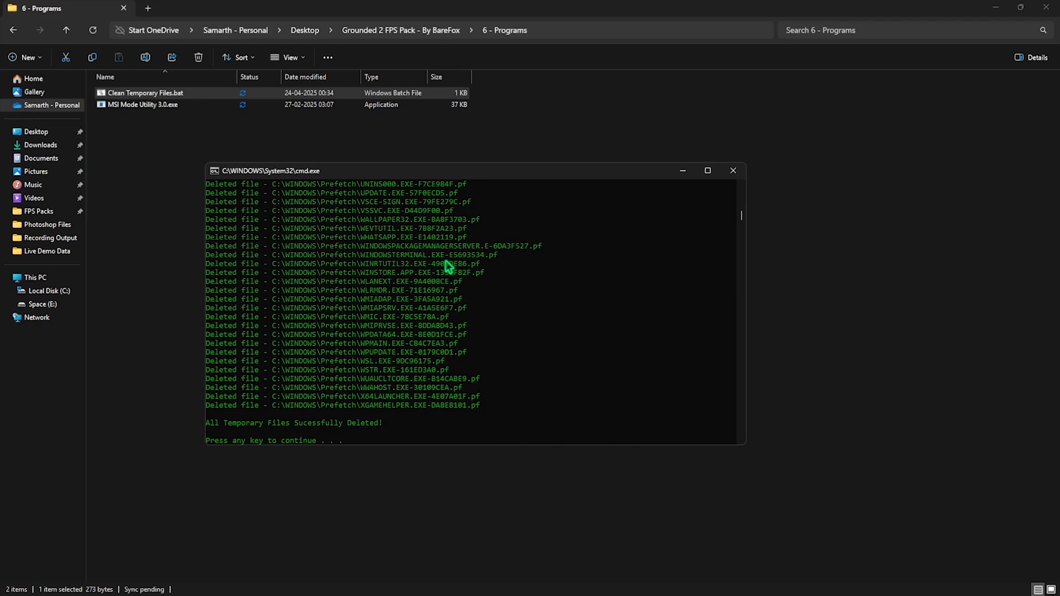
mouse_move(733, 170)
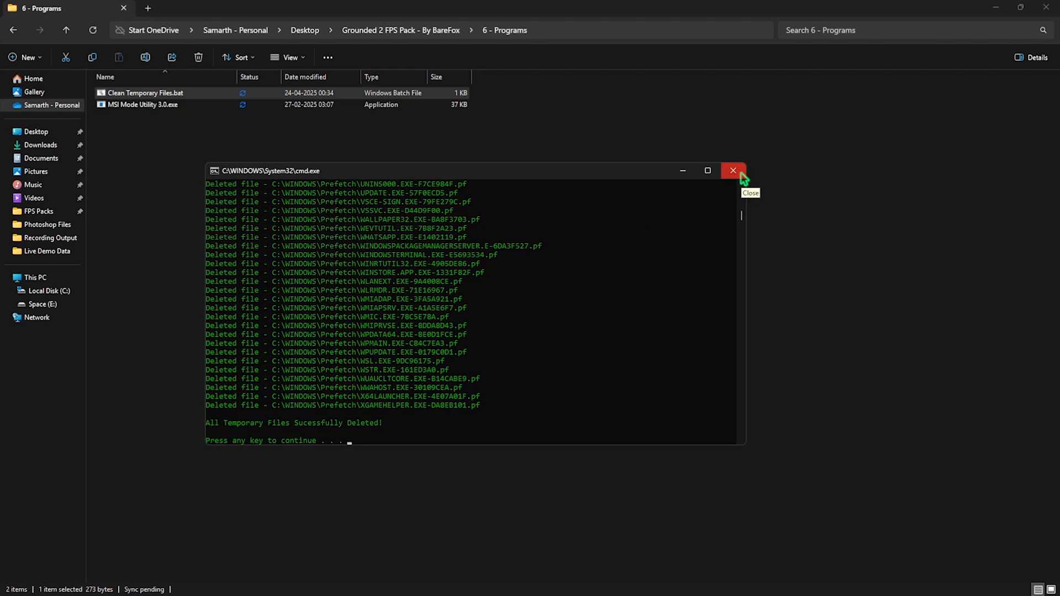
mouse_move(742, 178)
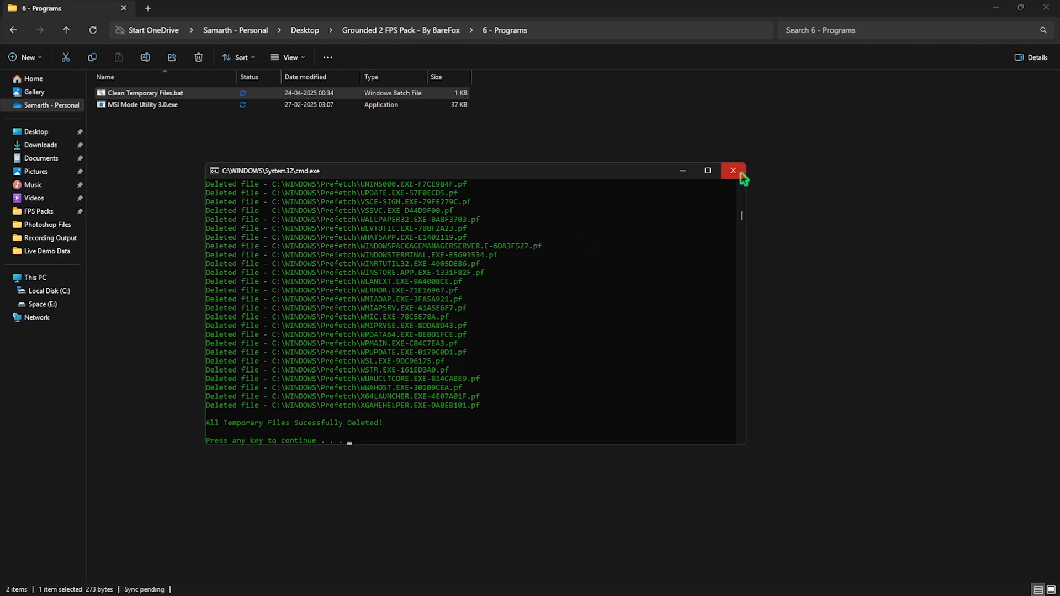
click(732, 170)
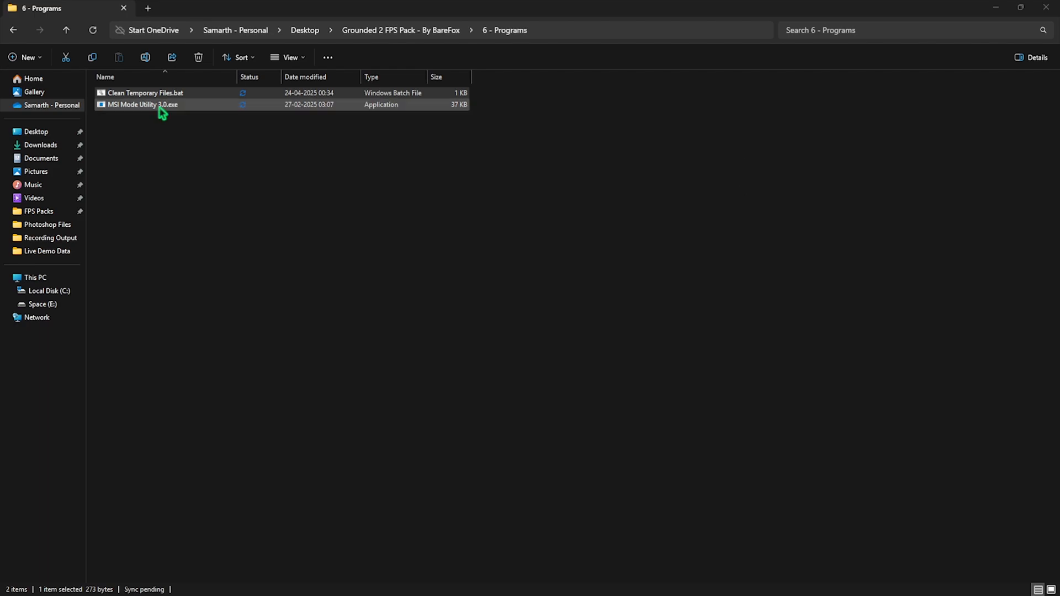
Run MSI Mode Utility 3.0.exe as administrator and inspect the AMD Radeon RX 6600 XT row
click(143, 104)
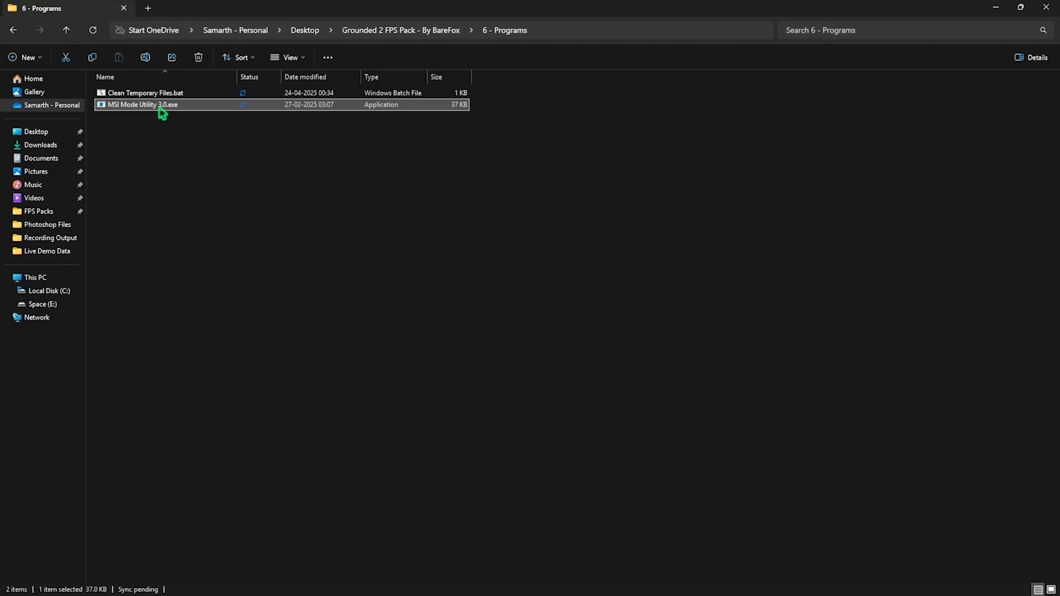
right_click(143, 104)
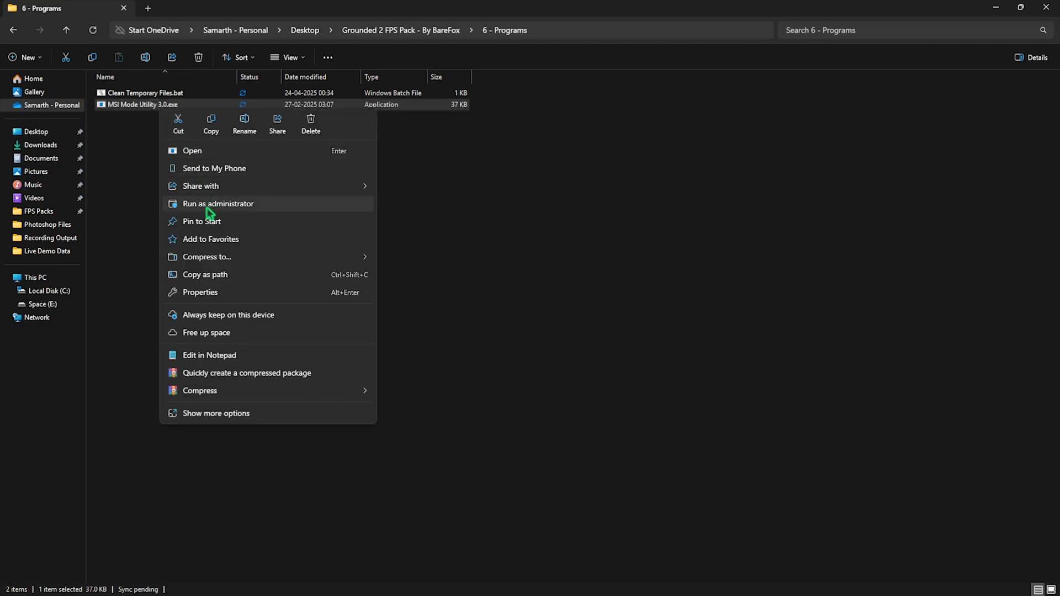
click(218, 203)
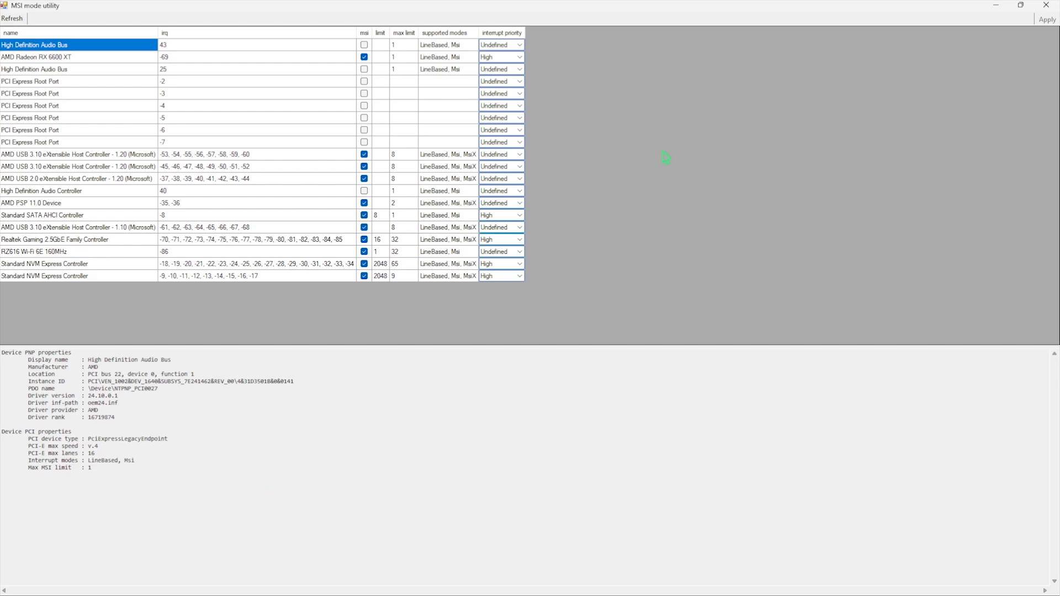
click(77, 56)
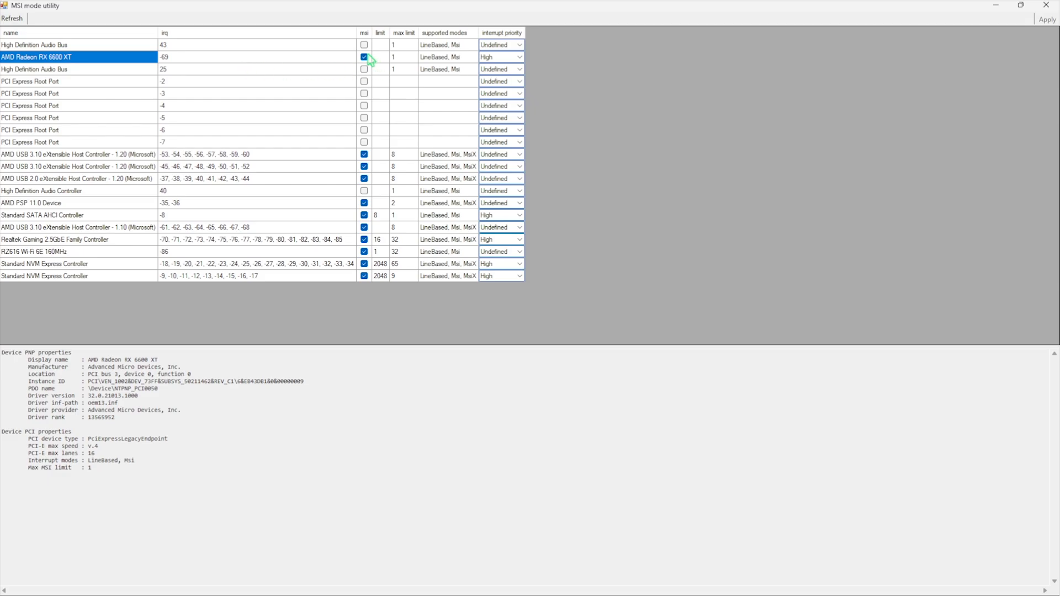
mouse_move(687, 90)
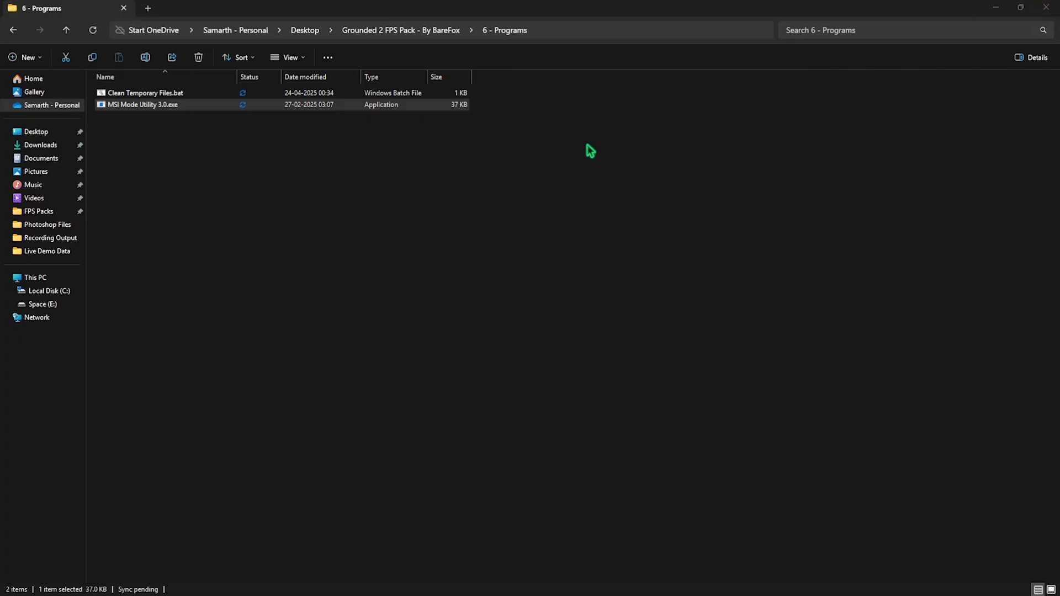
mouse_move(478, 137)
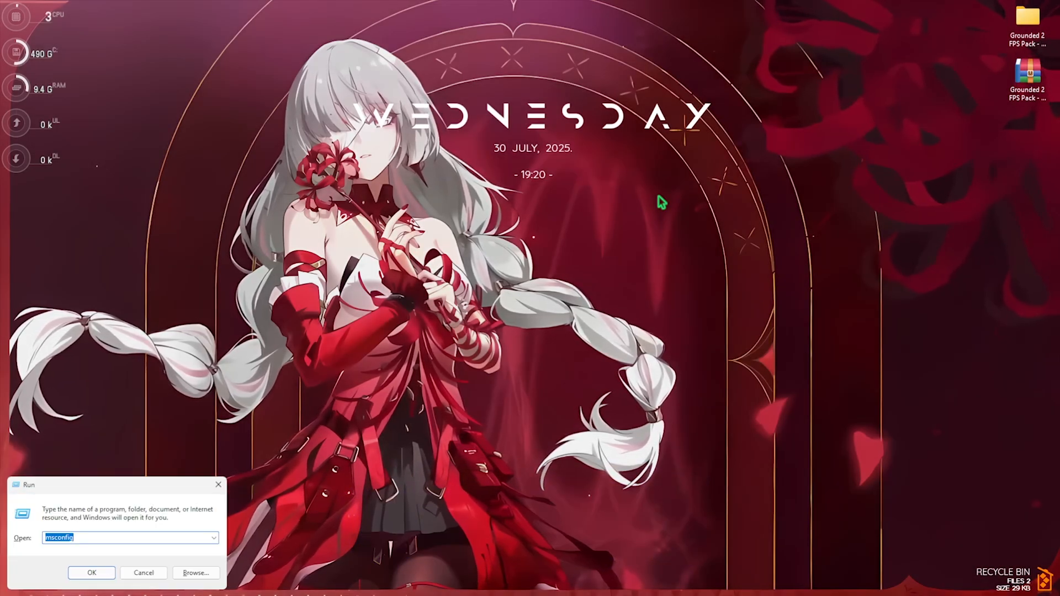
In System Configuration's advanced boot options, accept Number of processors set to 16
click(92, 574)
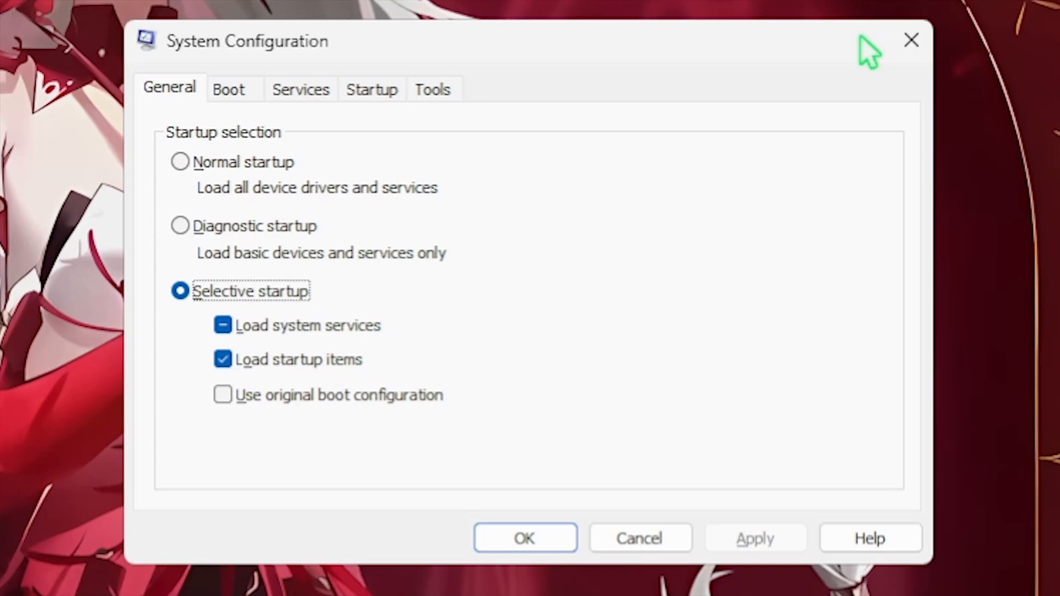
click(229, 89)
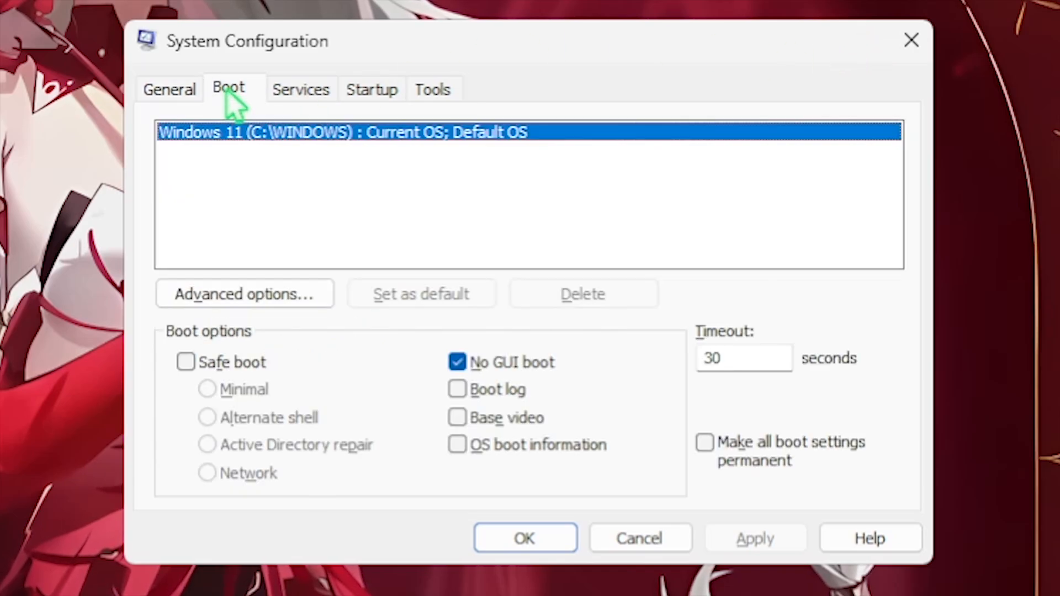
click(244, 294)
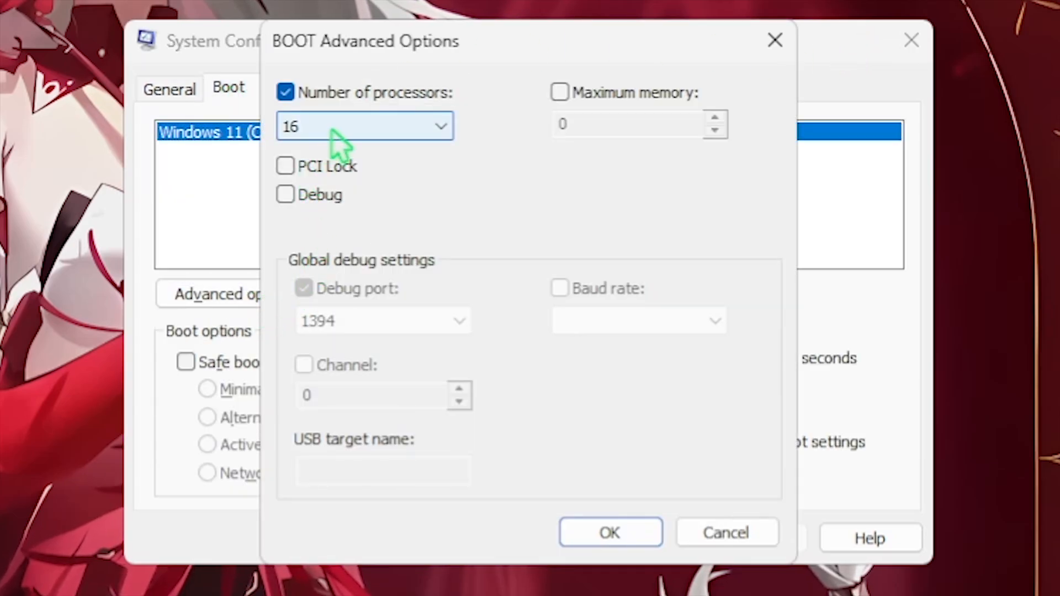
mouse_move(320, 209)
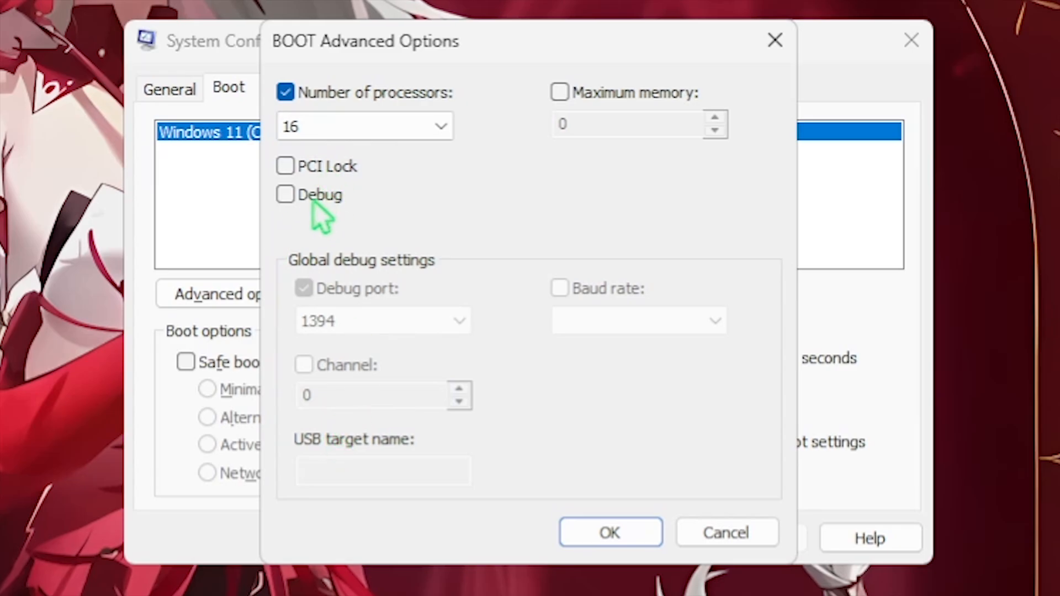
click(609, 533)
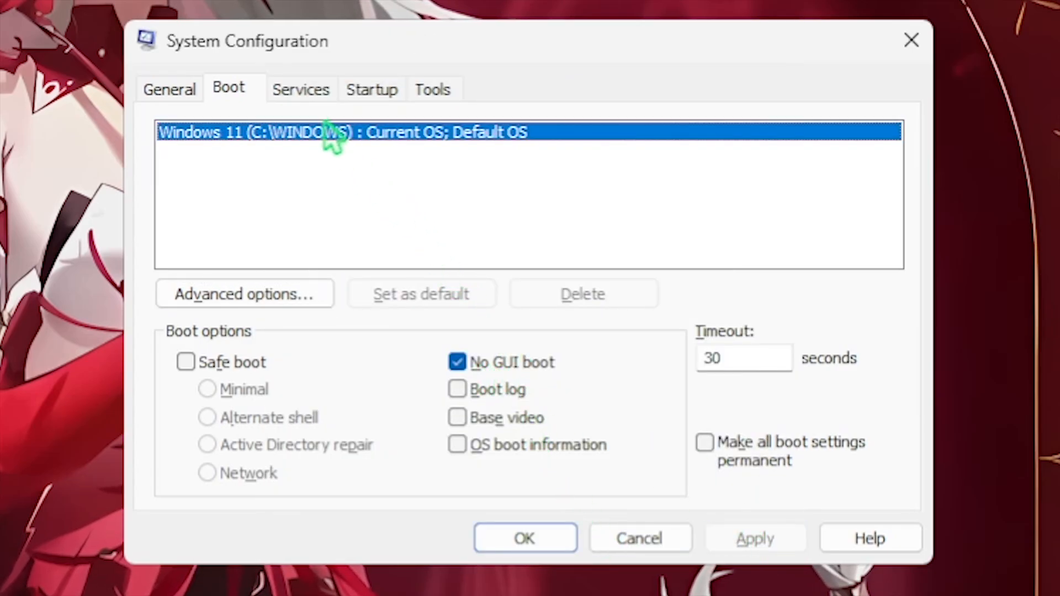
Hide all Microsoft services, scroll through the remaining list, and close System Configuration
click(300, 89)
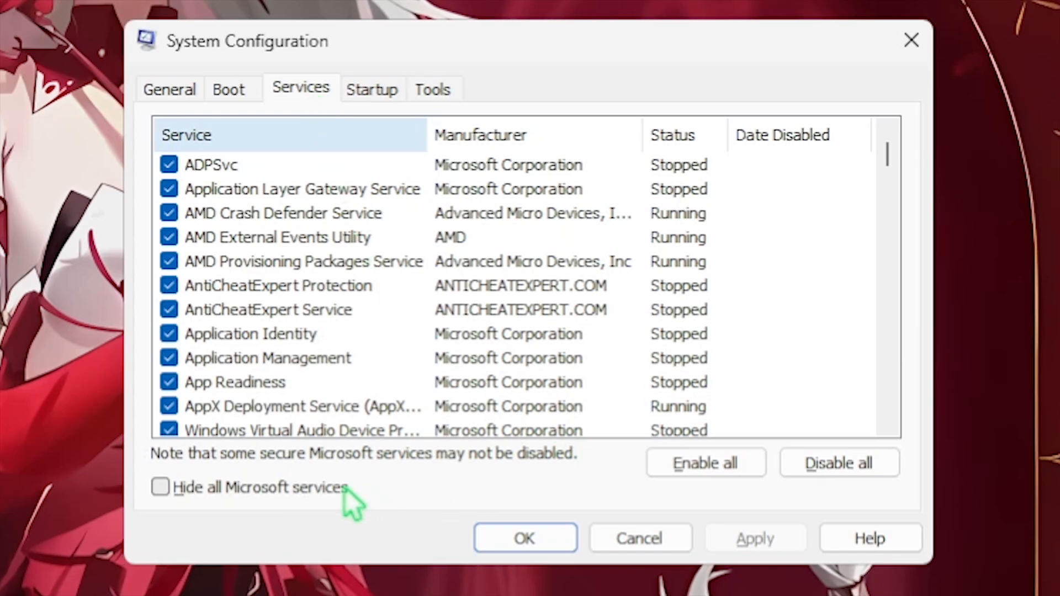
click(160, 487)
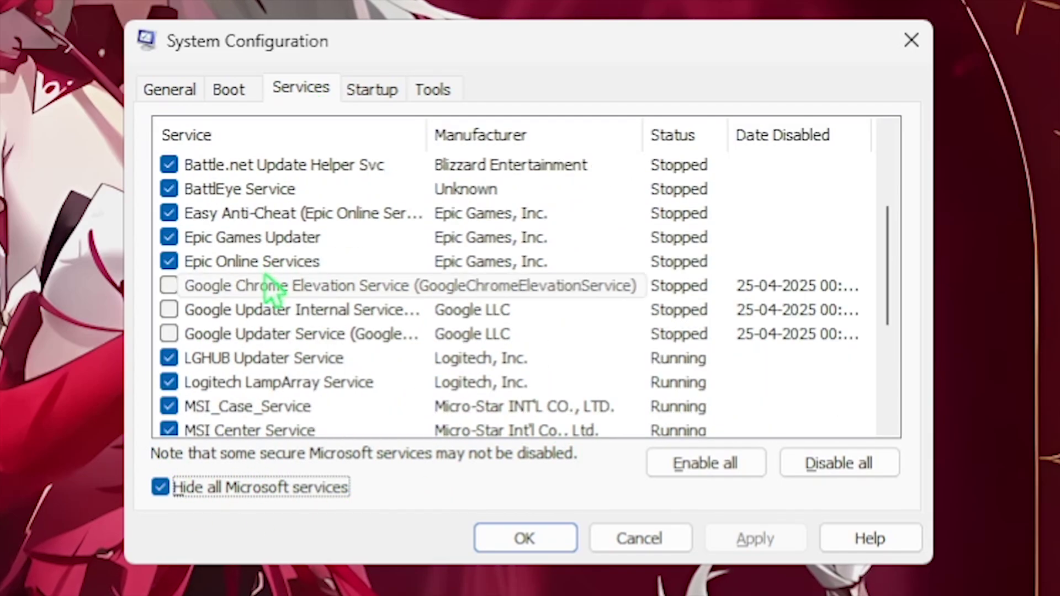
scroll(down, 3)
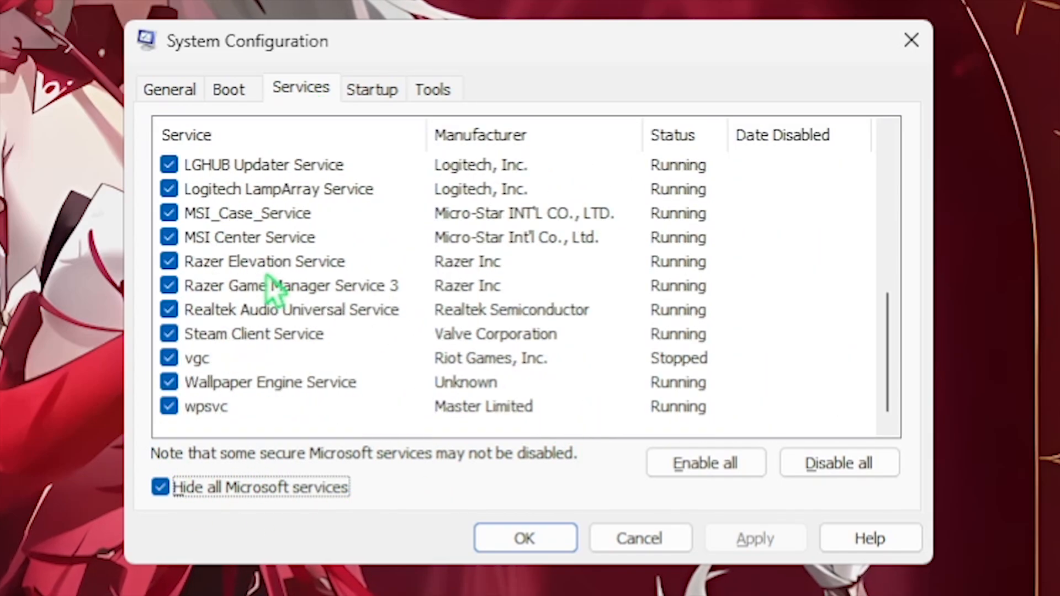
scroll(up, 3)
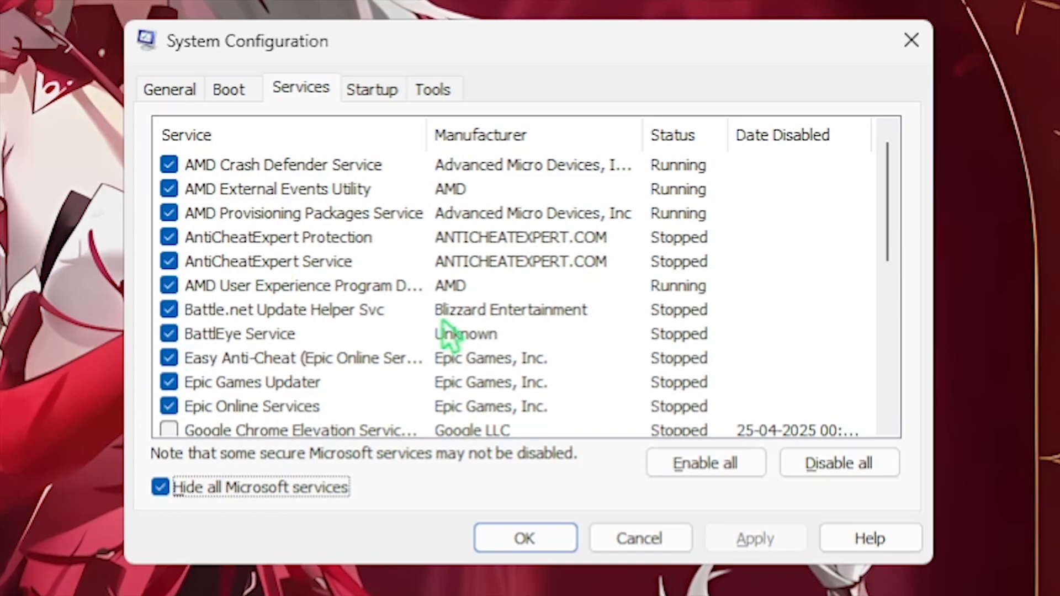
click(523, 538)
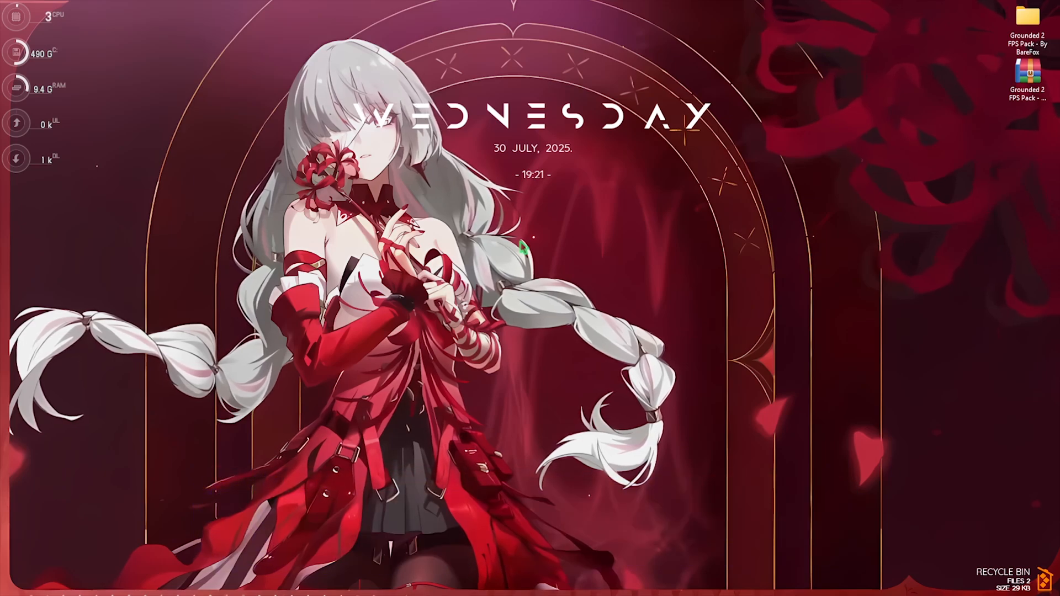
mouse_move(530, 582)
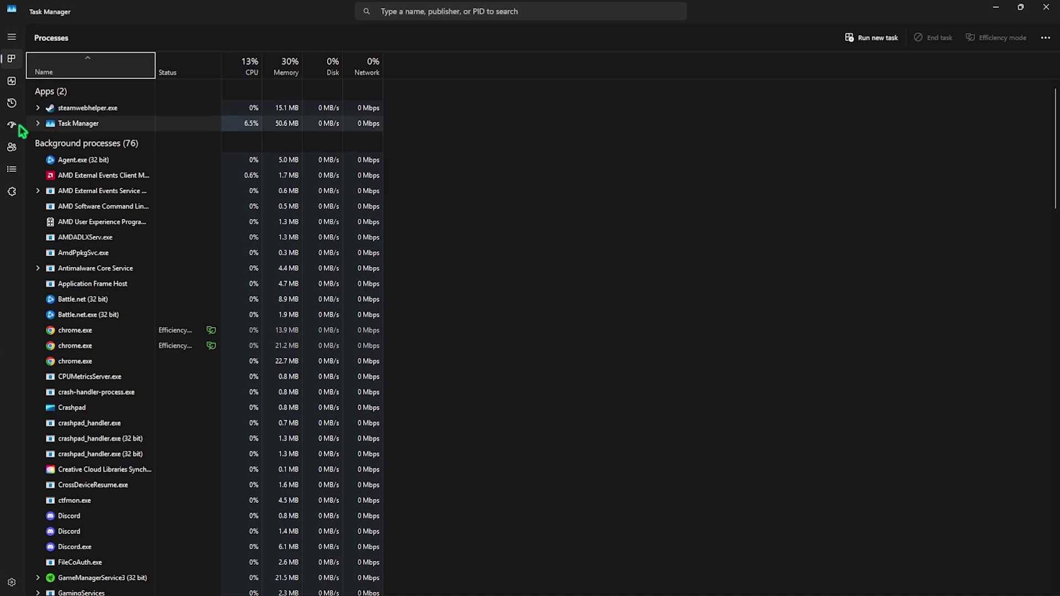
Disable Battle.net.exe in Task Manager's Startup apps list
click(11, 125)
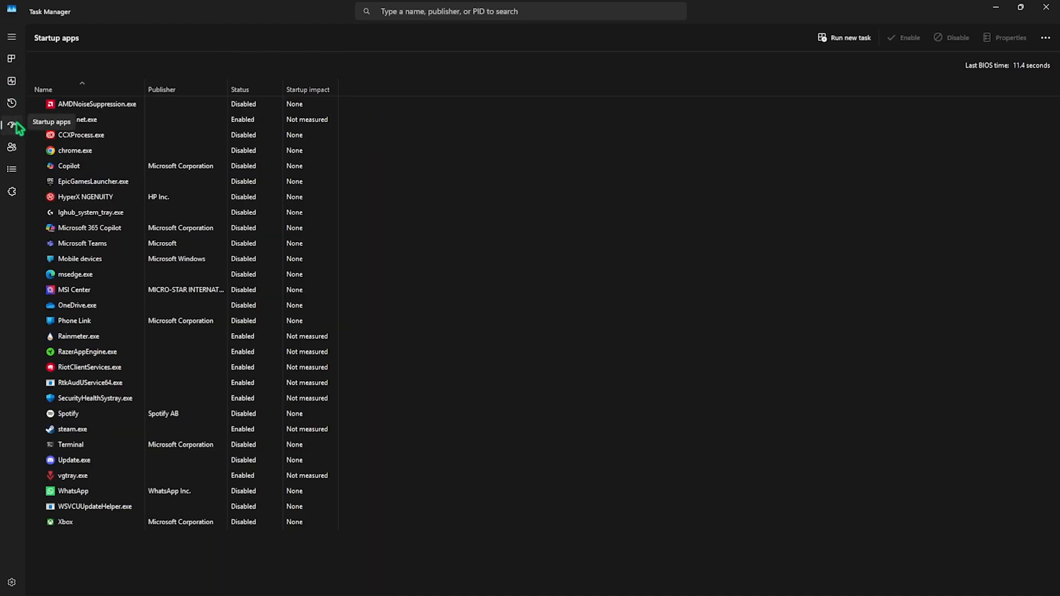
right_click(77, 119)
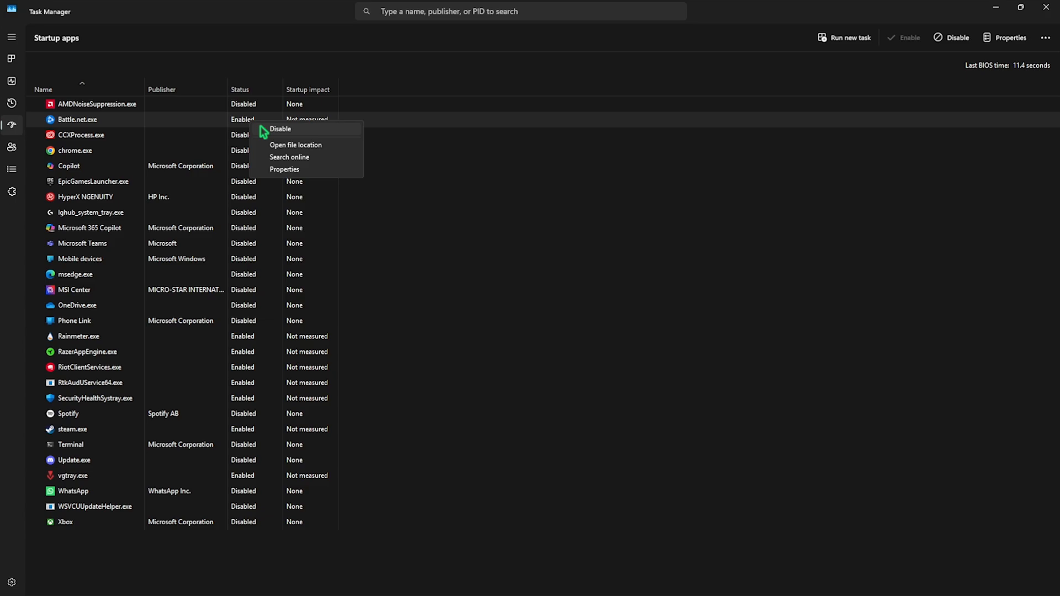
click(280, 129)
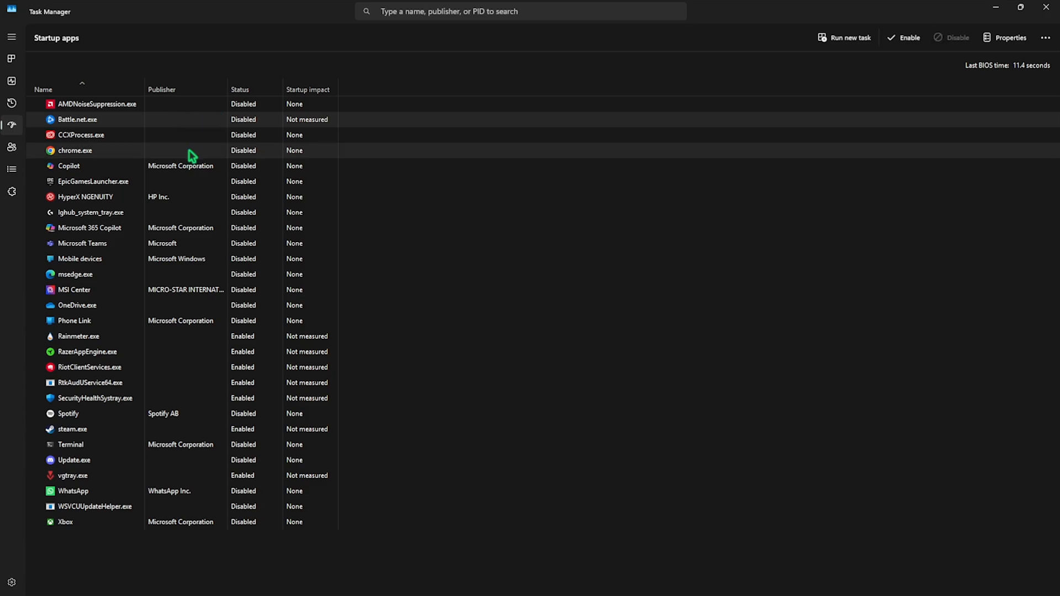
mouse_move(194, 243)
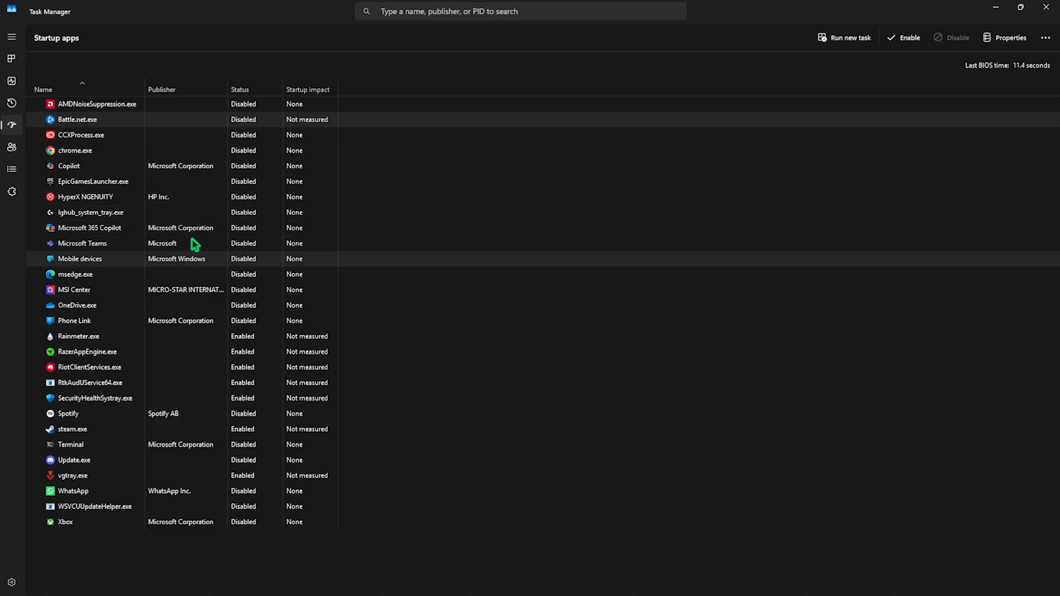
mouse_move(210, 456)
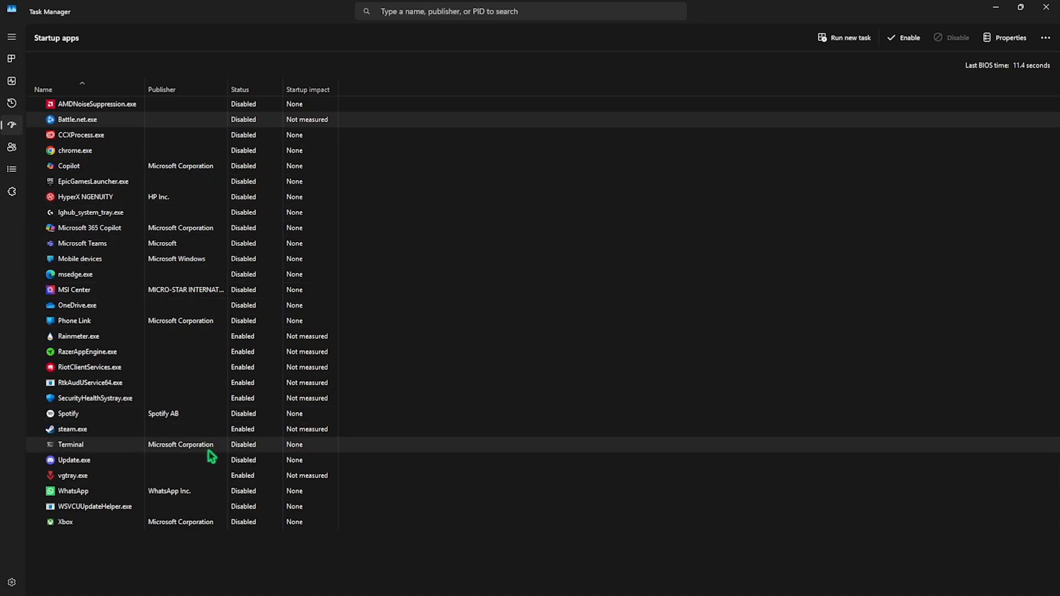
mouse_move(972, 73)
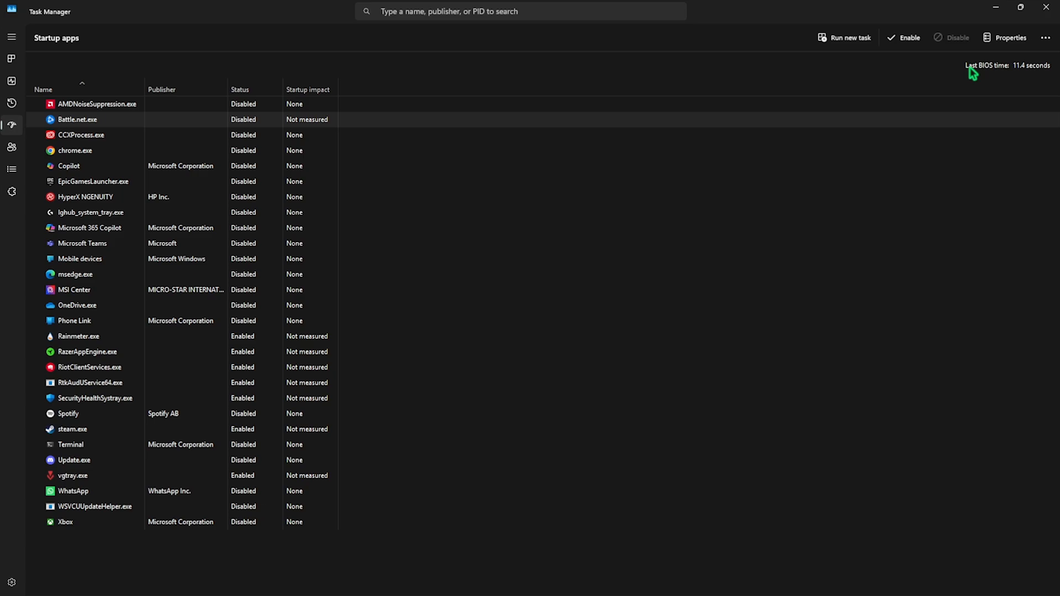
mouse_move(634, 203)
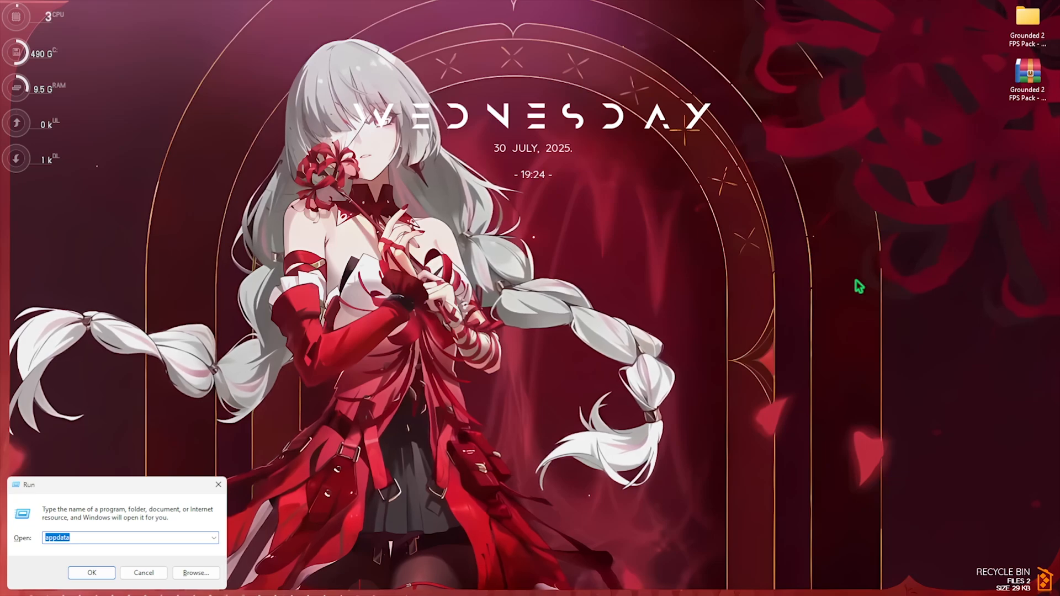
Navigate AppData Local > Augusta > Saved > Config > WinGRTS and open GameUserSettings.ini in Notepad
click(92, 573)
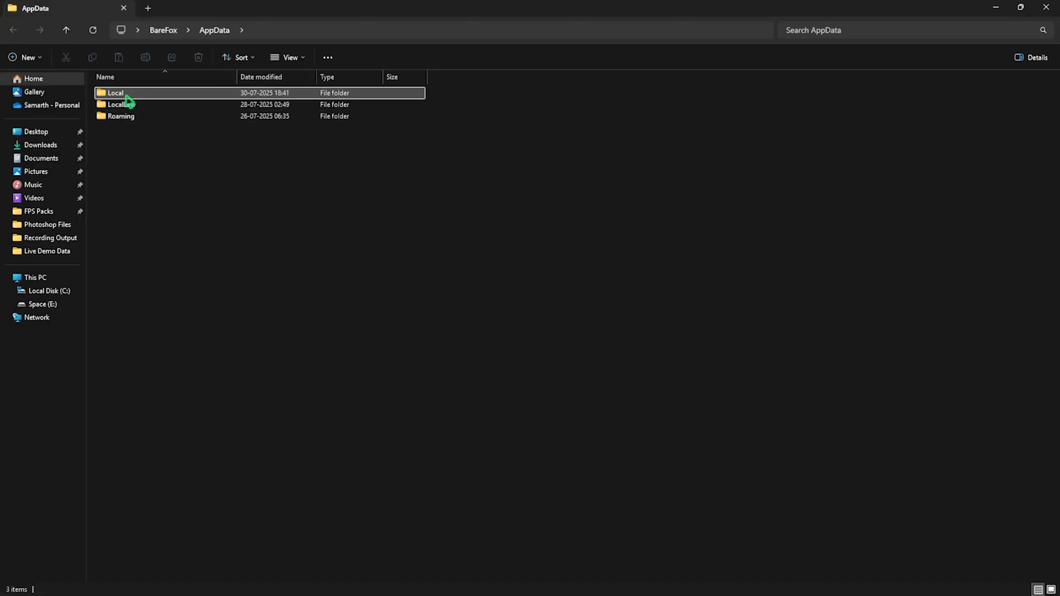
double_click(115, 93)
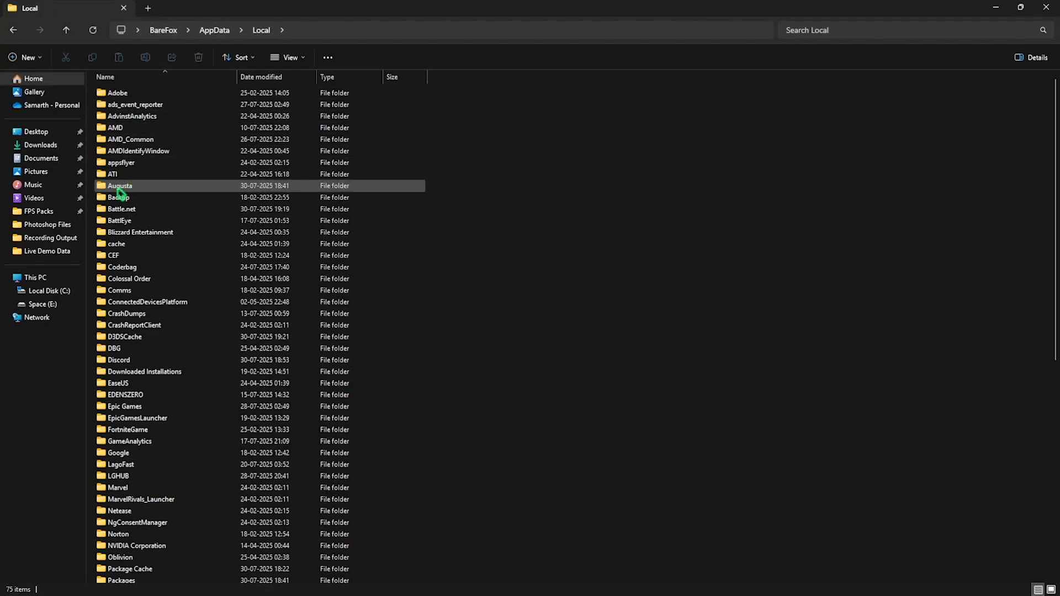
double_click(119, 186)
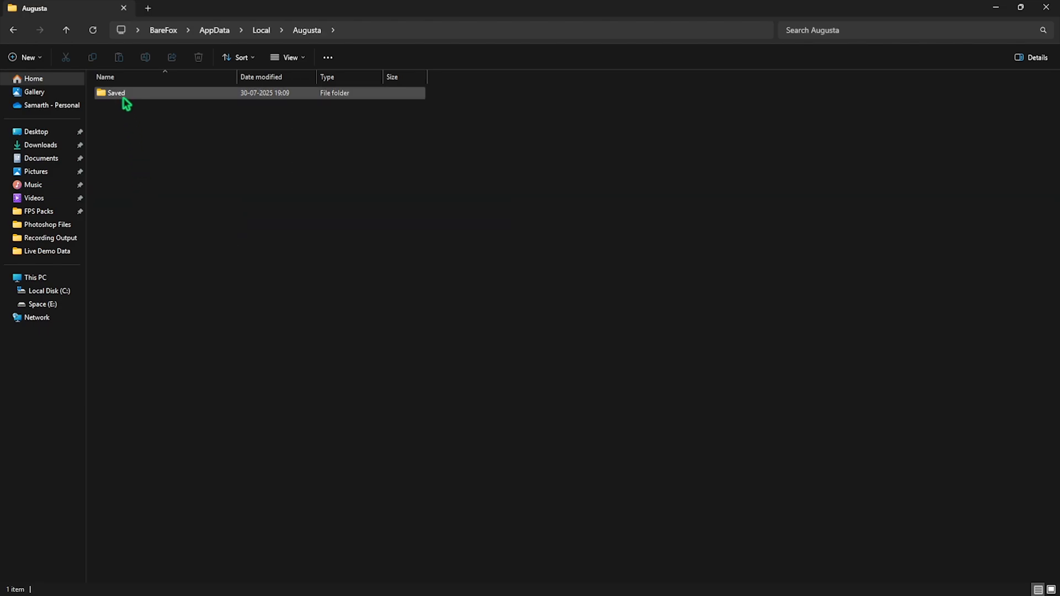
double_click(116, 93)
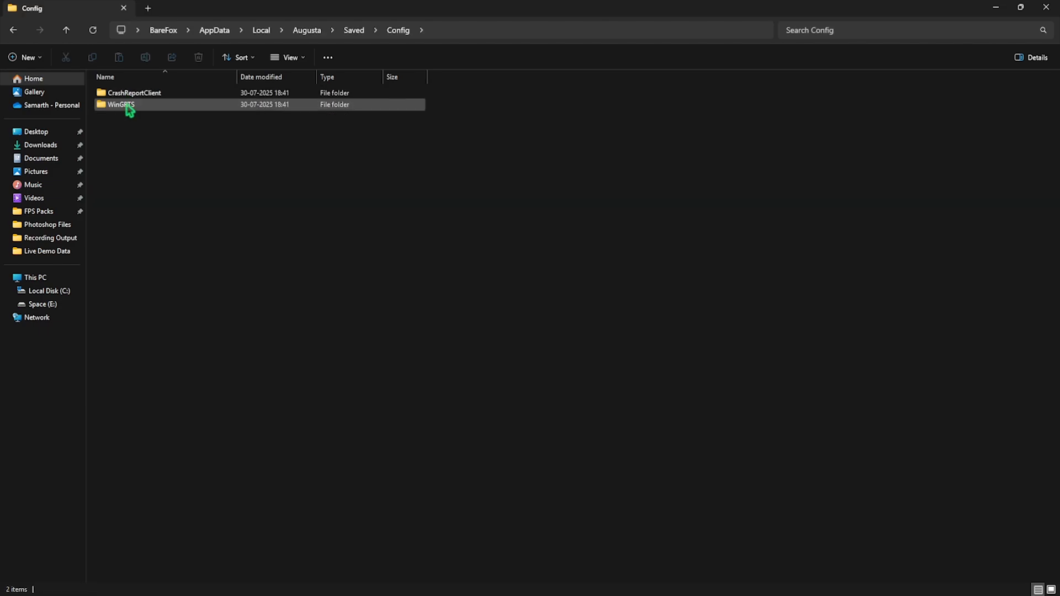
double_click(120, 104)
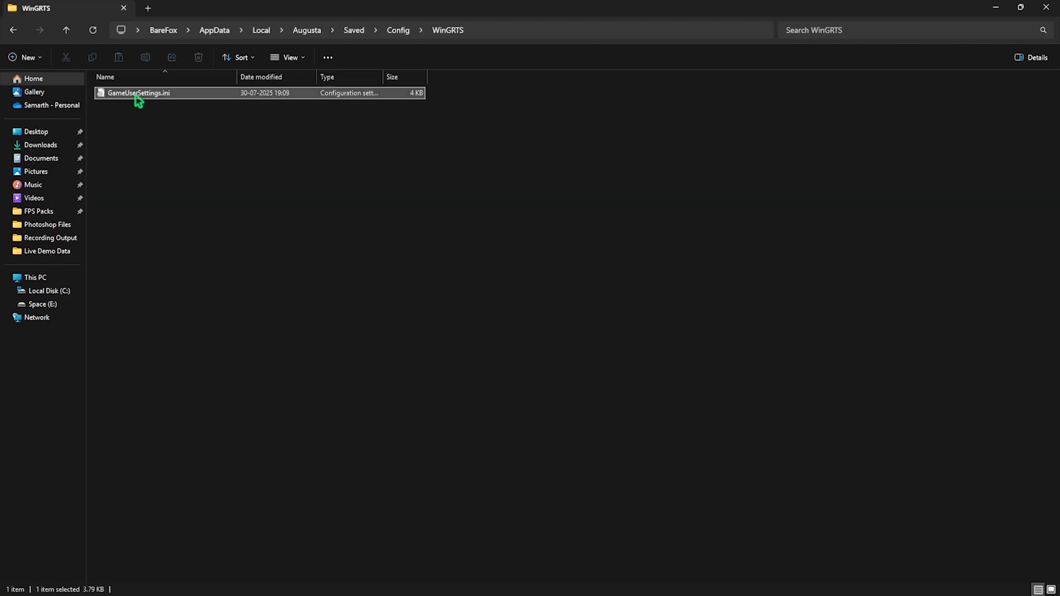
mouse_move(146, 97)
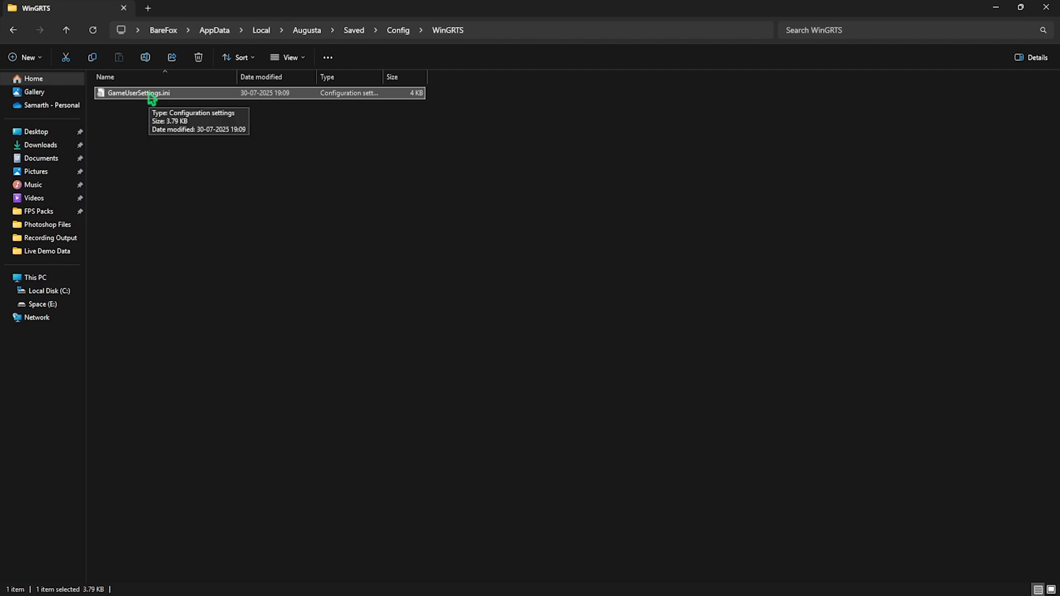
right_click(138, 93)
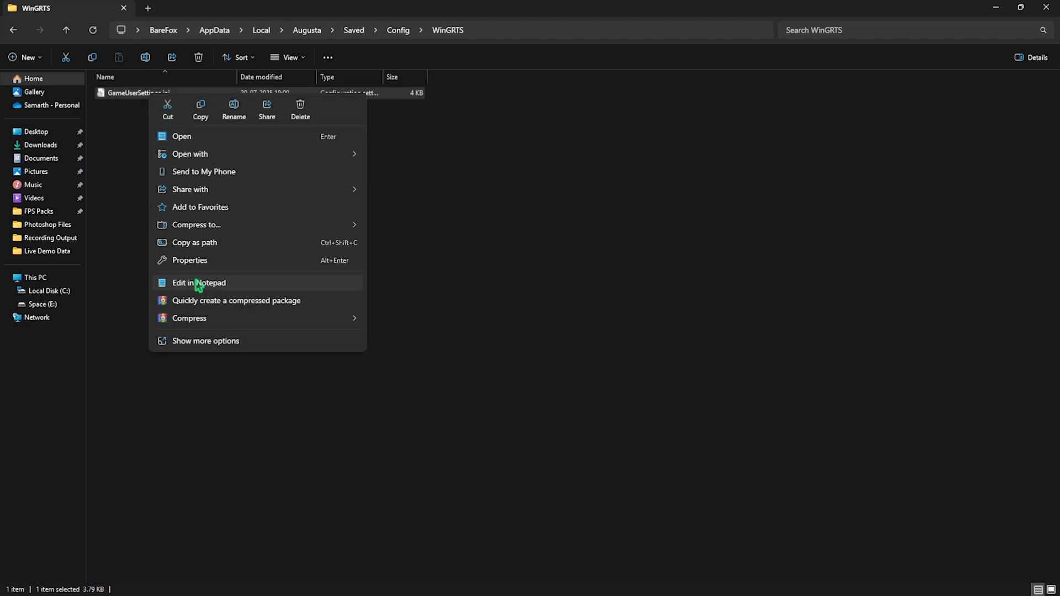
click(198, 283)
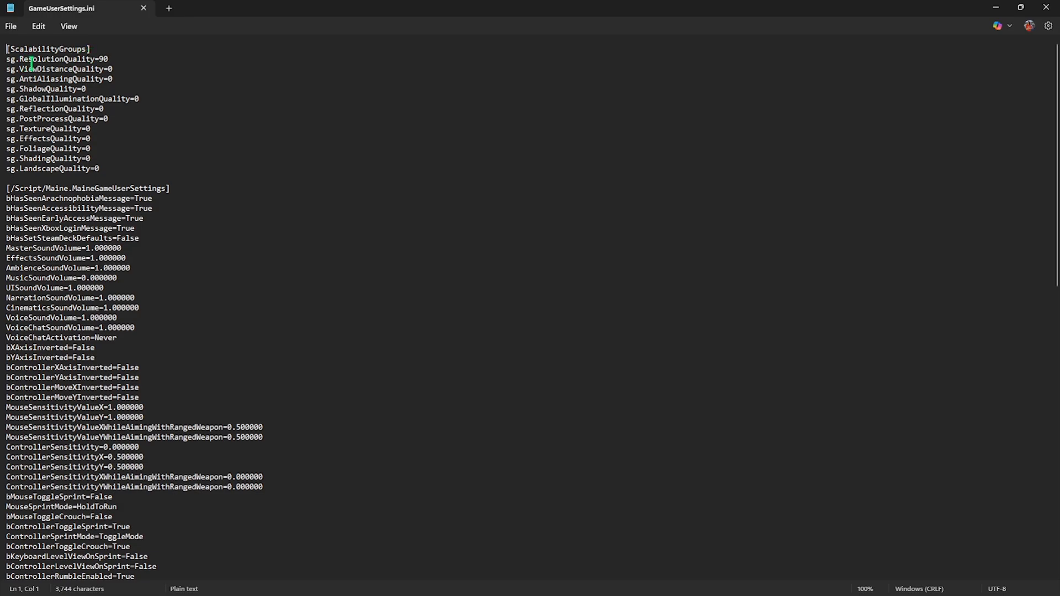
Review the [ScalabilityGroups] quality lines in GameUserSettings.ini and close Notepad
click(100, 59)
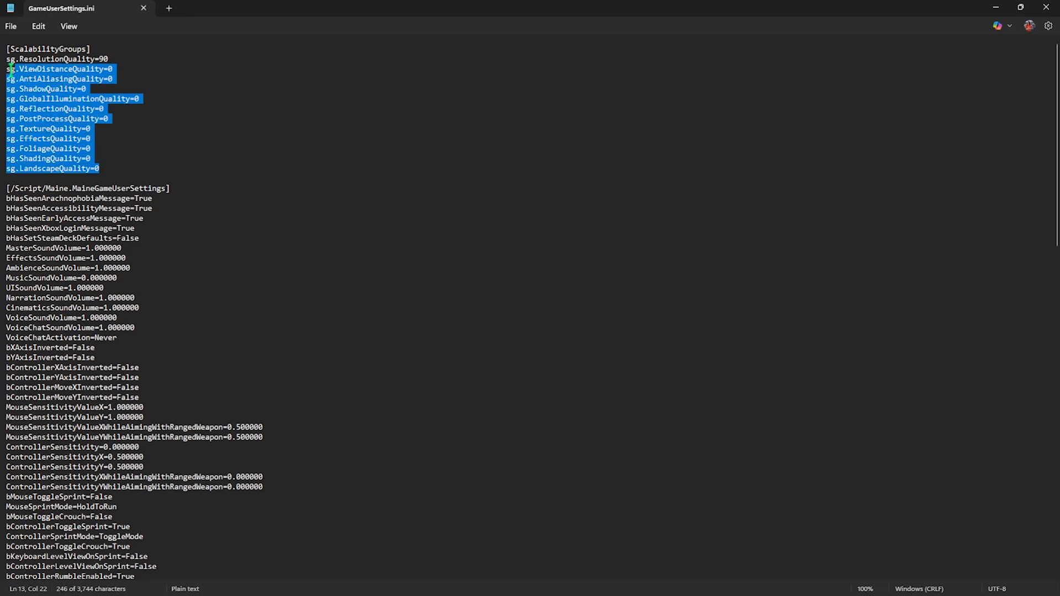
click(116, 238)
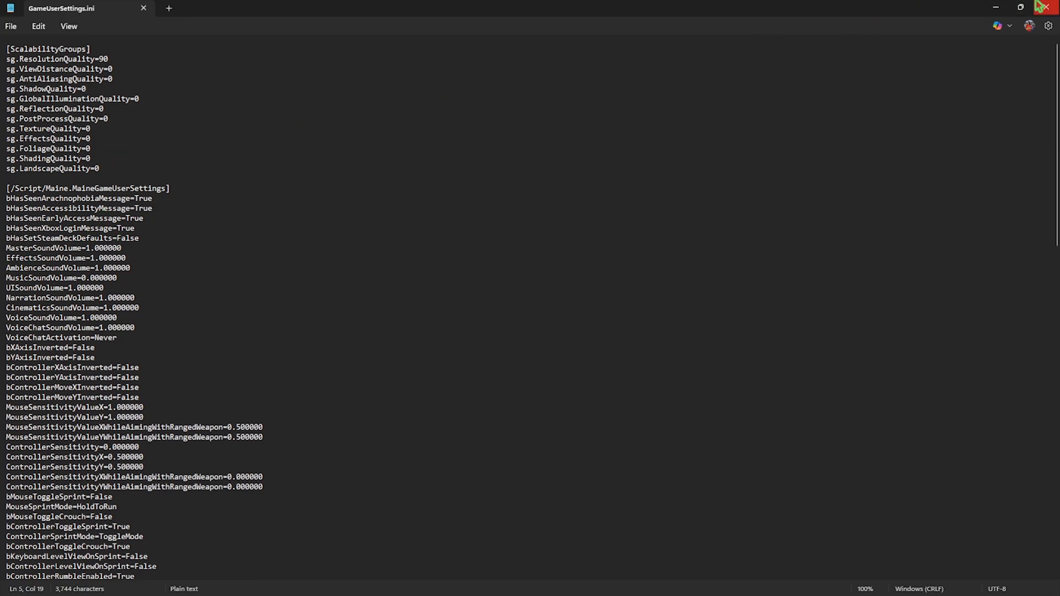
click(1049, 6)
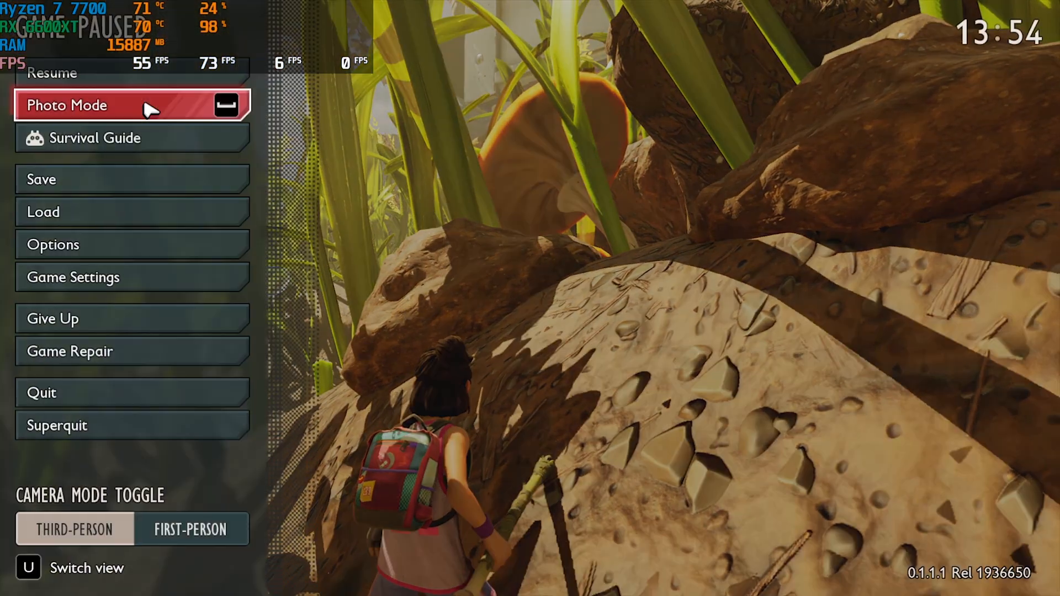
mouse_move(91, 245)
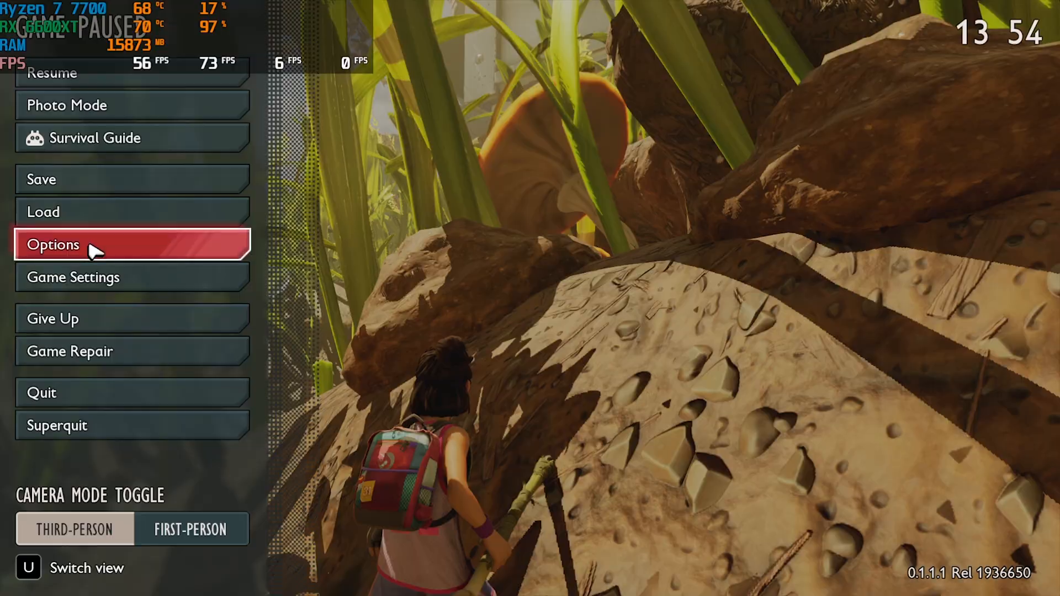
Set Render Scale to 90 in Grounded 2's display options
click(53, 246)
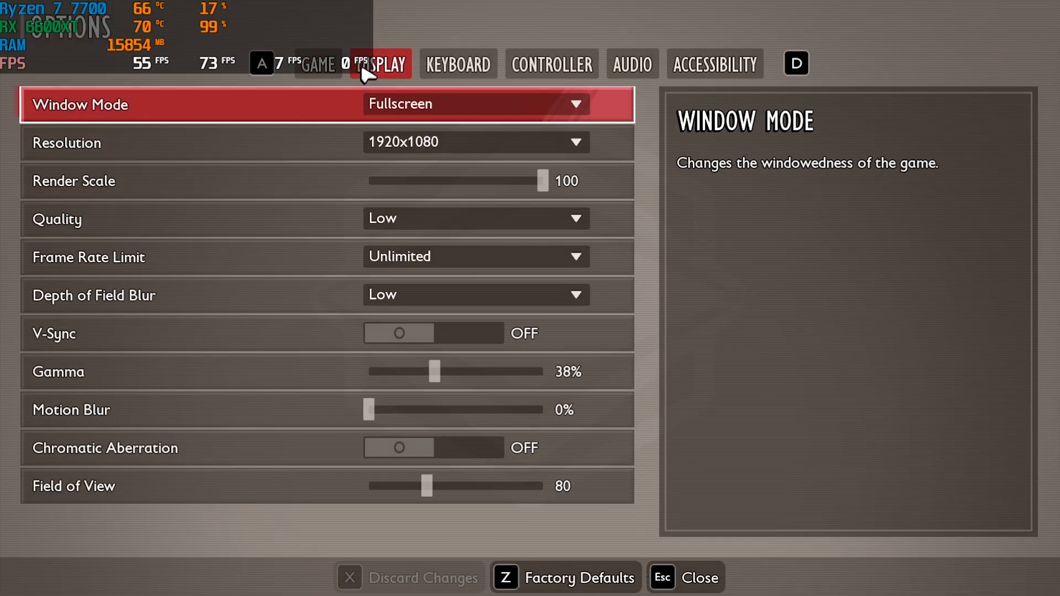
mouse_move(464, 110)
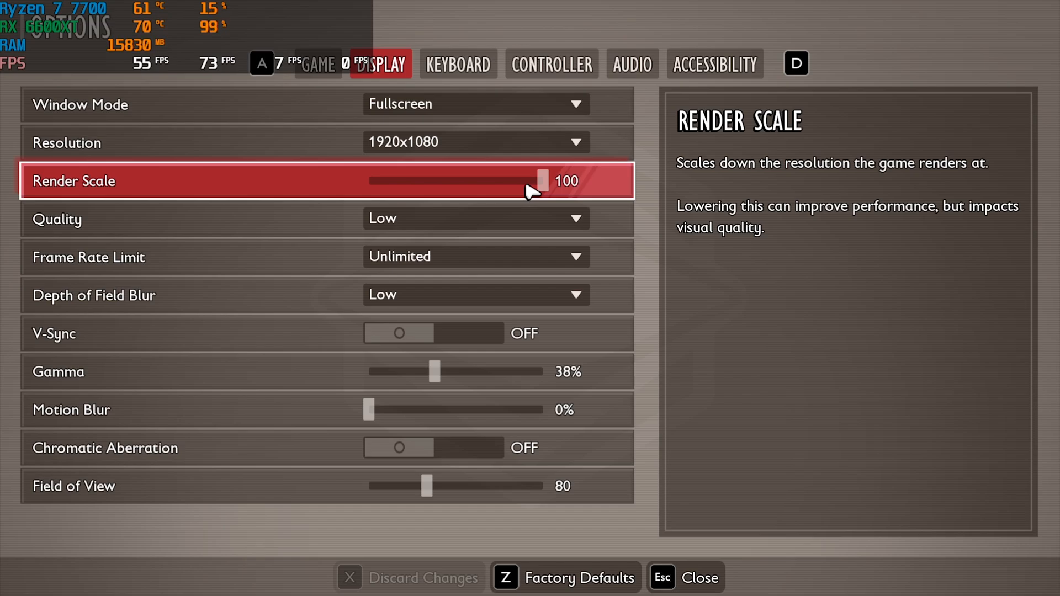
mouse_move(575, 188)
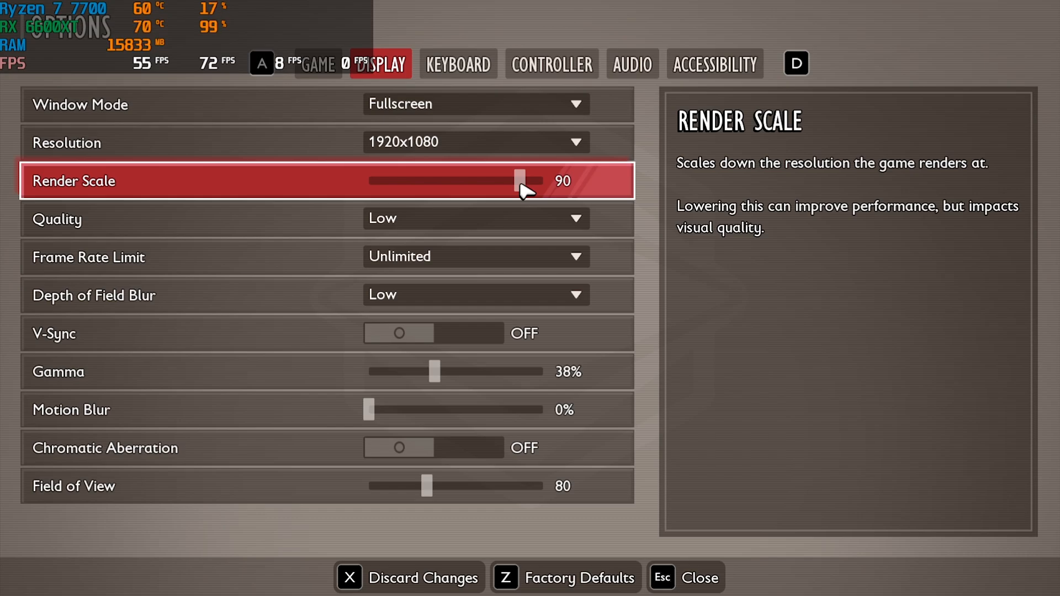
click(474, 219)
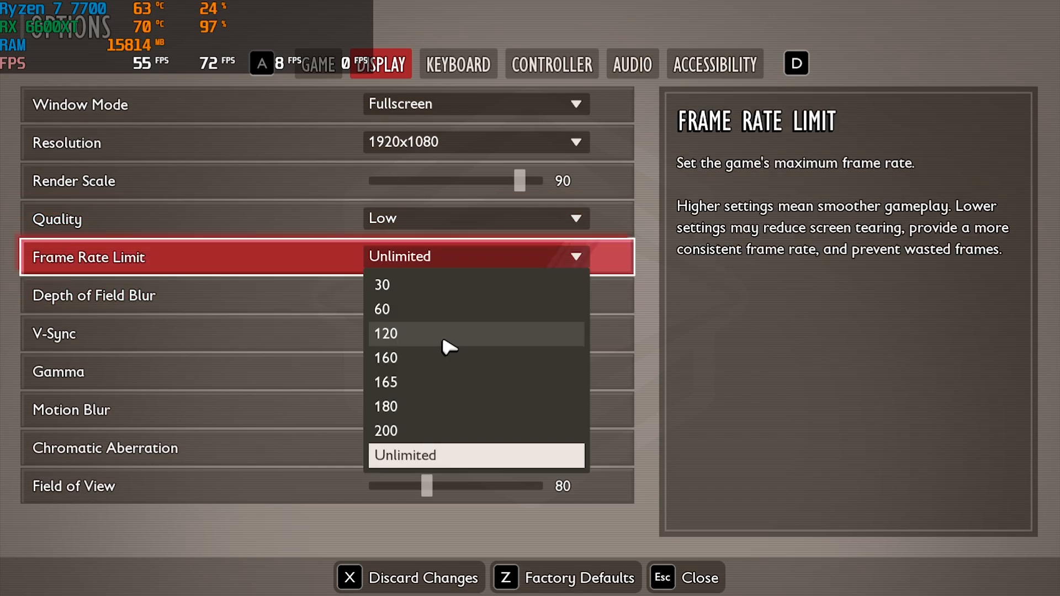
mouse_move(405, 318)
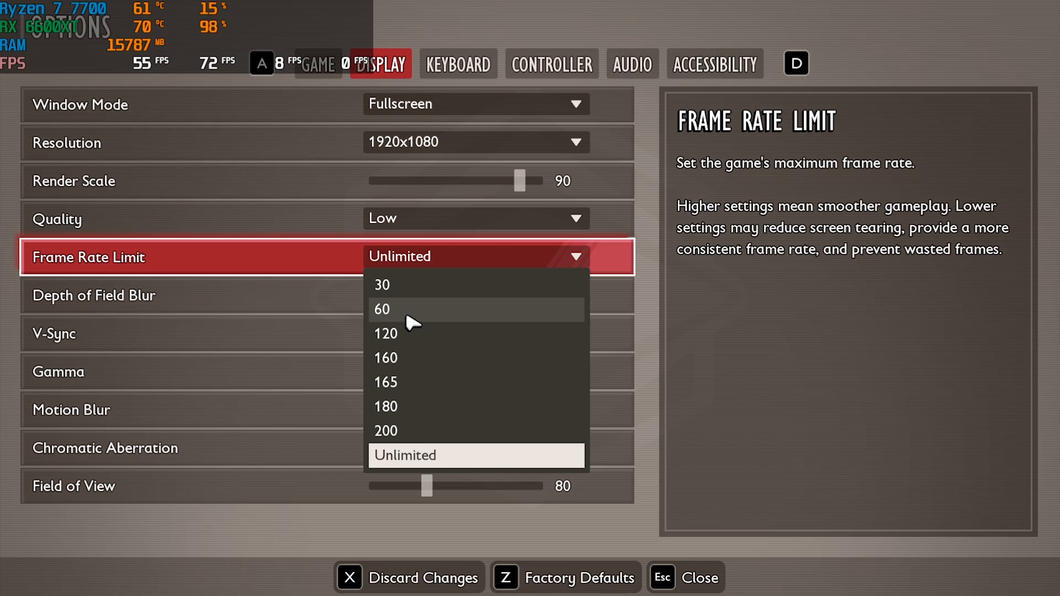
mouse_move(407, 336)
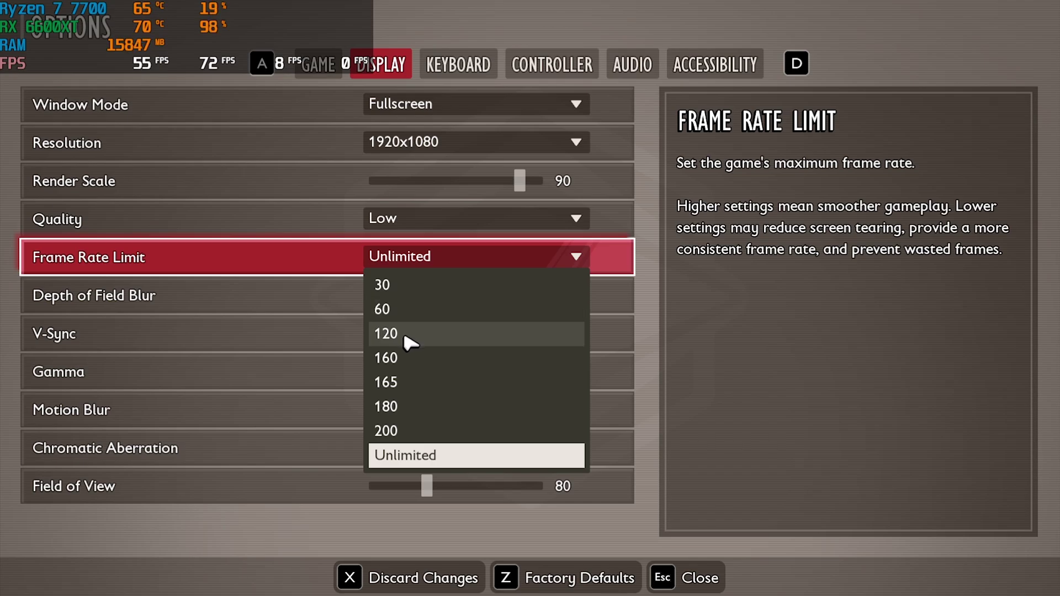
mouse_move(405, 358)
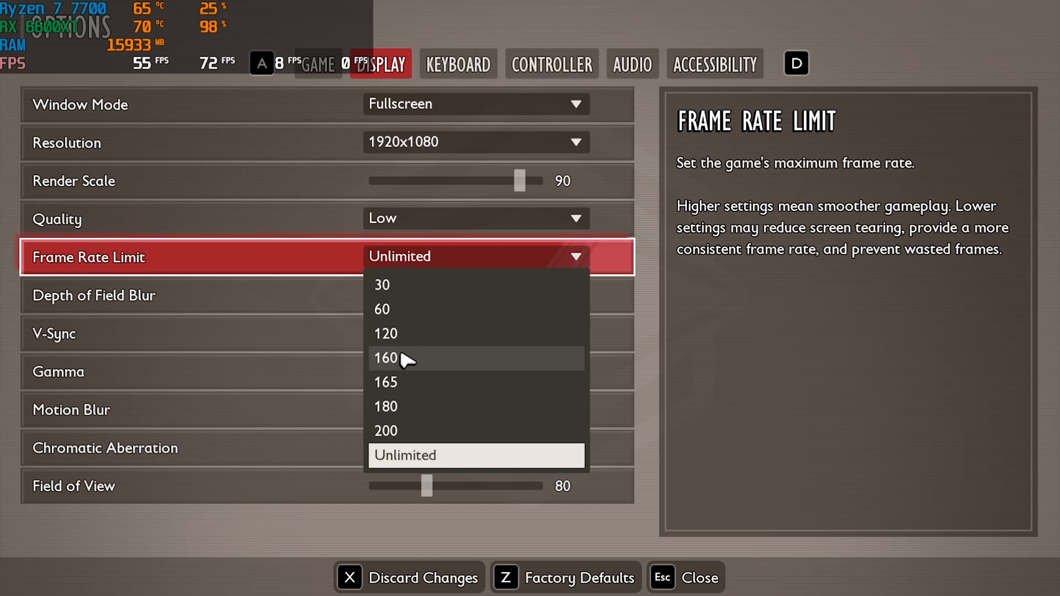
mouse_move(393, 455)
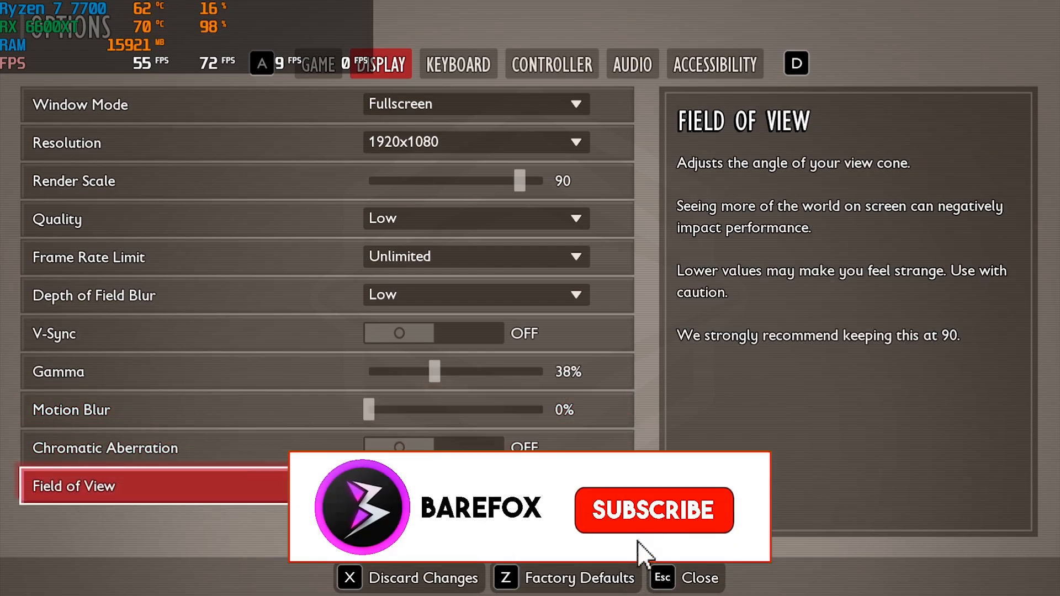
Keep Frame Rate Limit at Unlimited and close the options back to gameplay
click(652, 510)
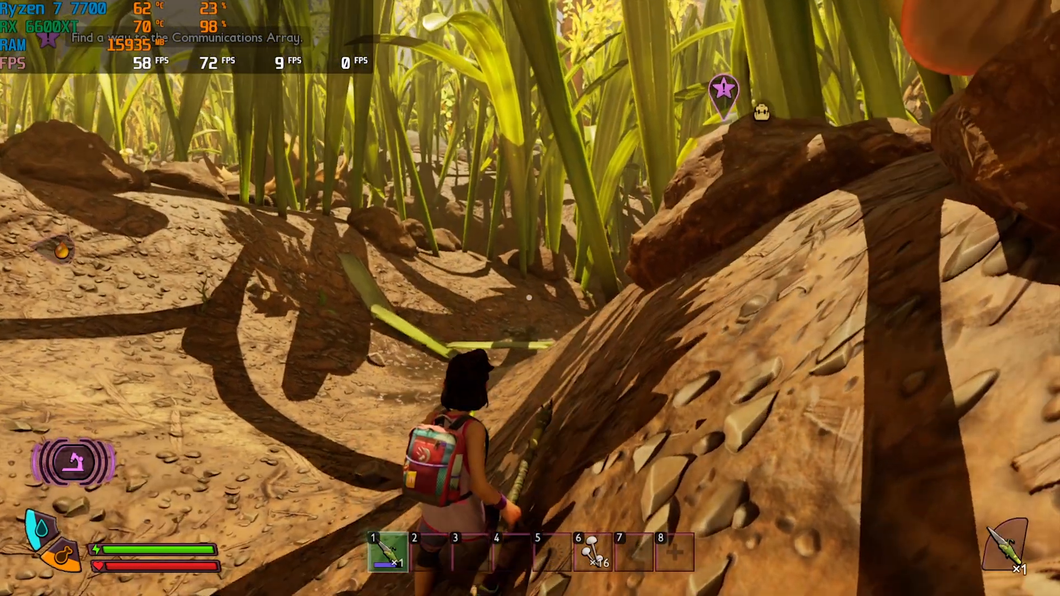
Walk the character forward into the underground research facility corridor toward the training course
key(w)
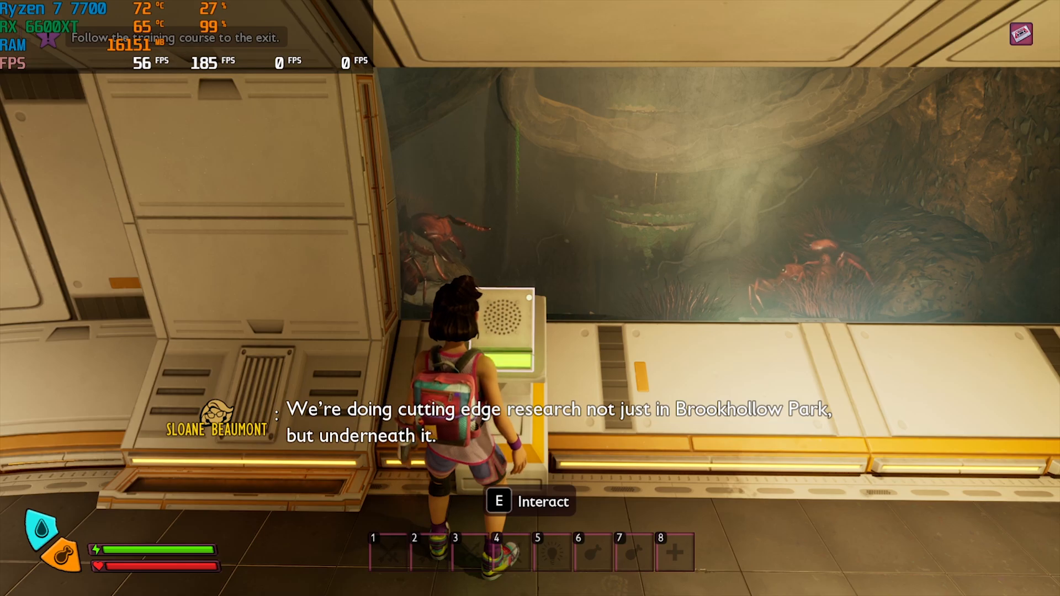
key(w)
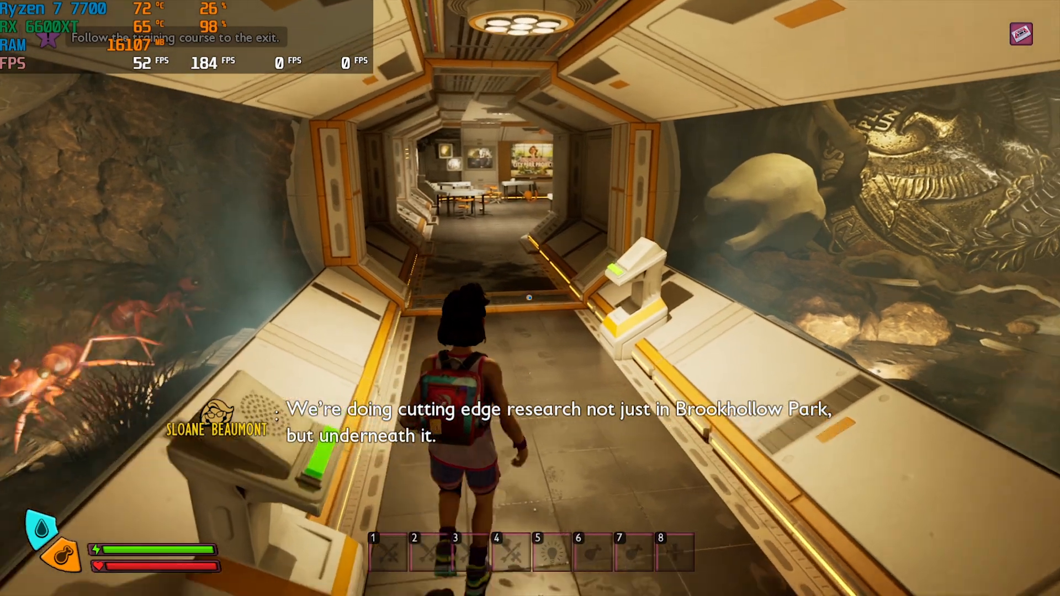